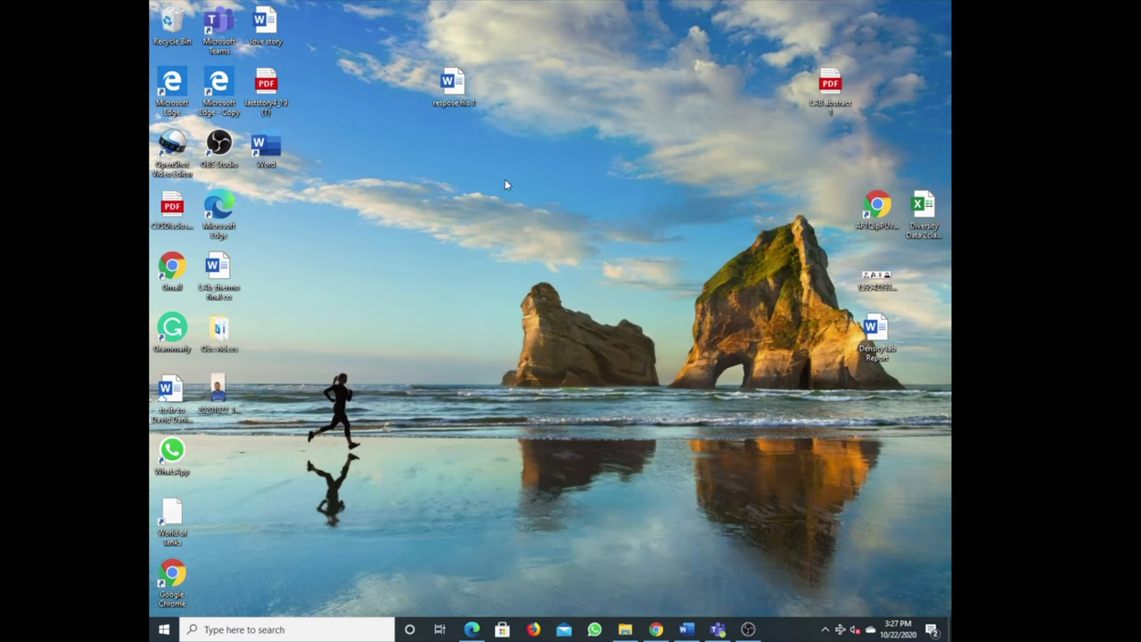
mouse_move(615, 449)
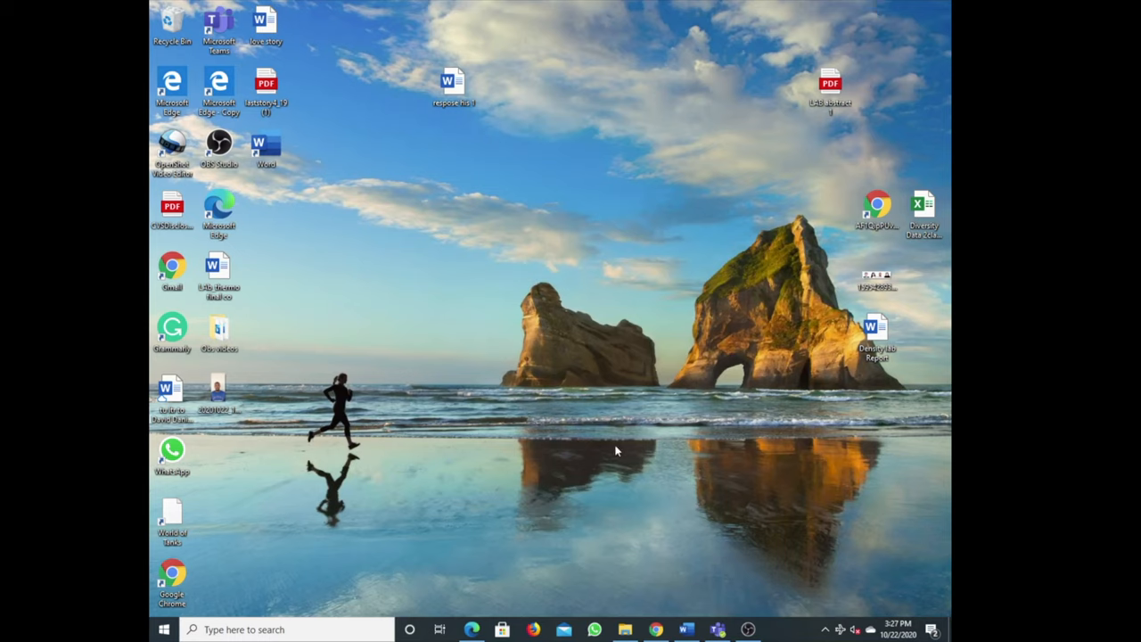
mouse_move(634, 517)
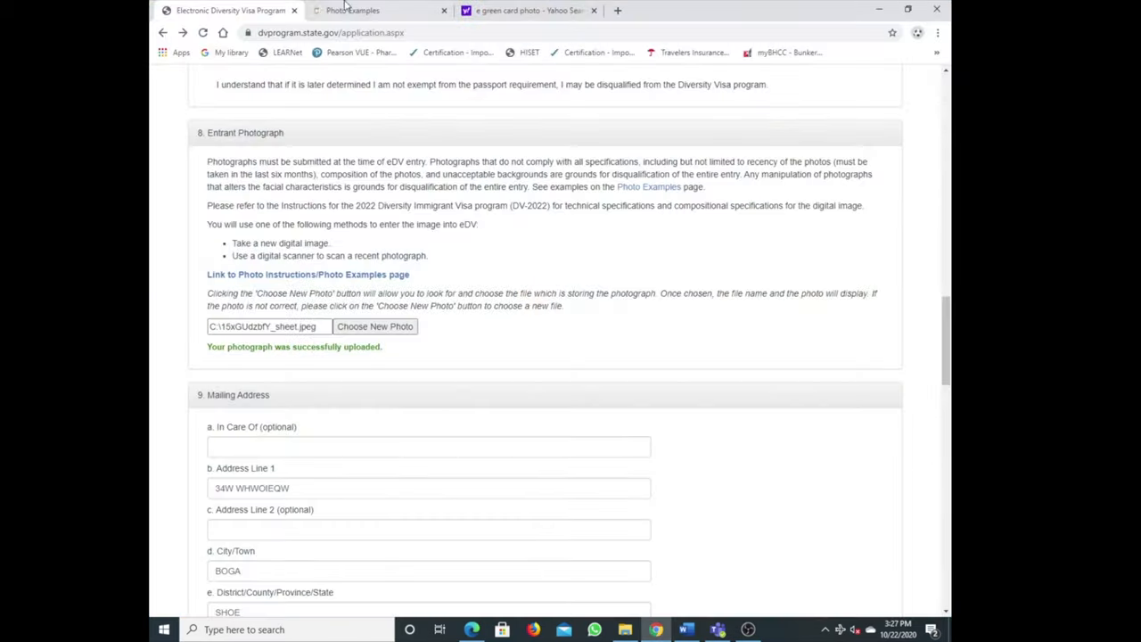
mouse_move(231, 10)
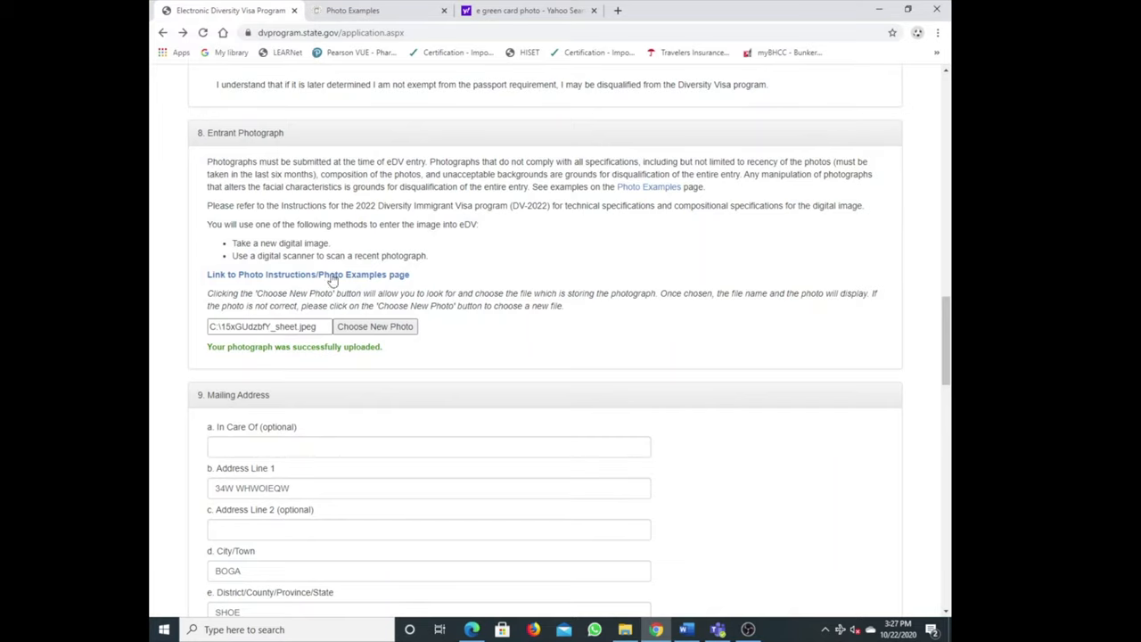
Choose a new entrant photo from the Camera Roll for the DV entry form
scroll("up", 3)
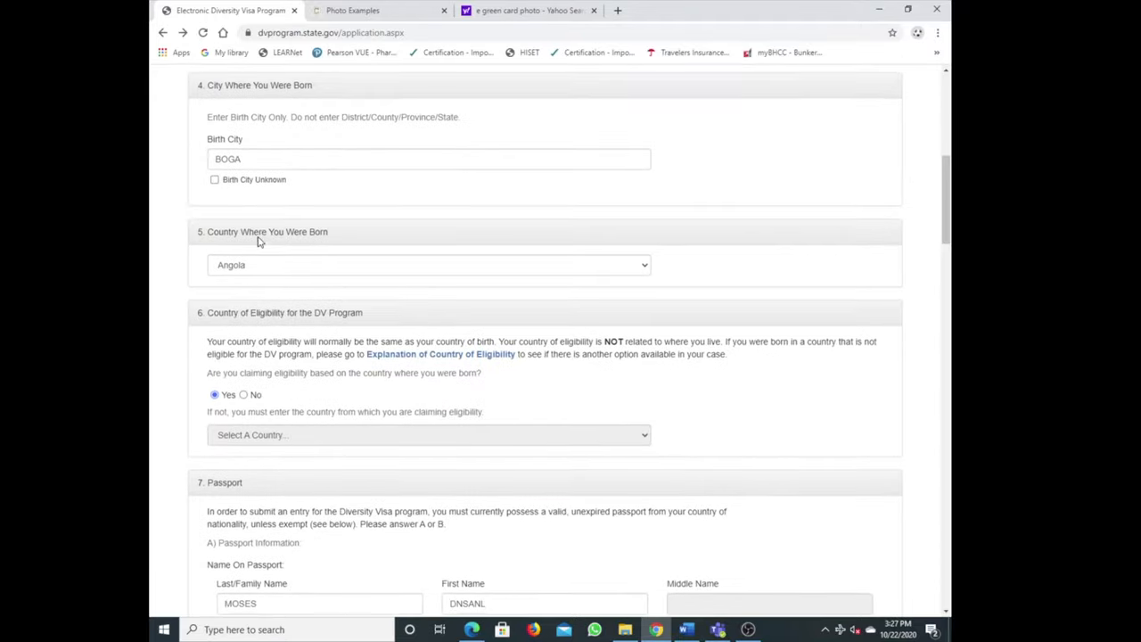
scroll("down", 3)
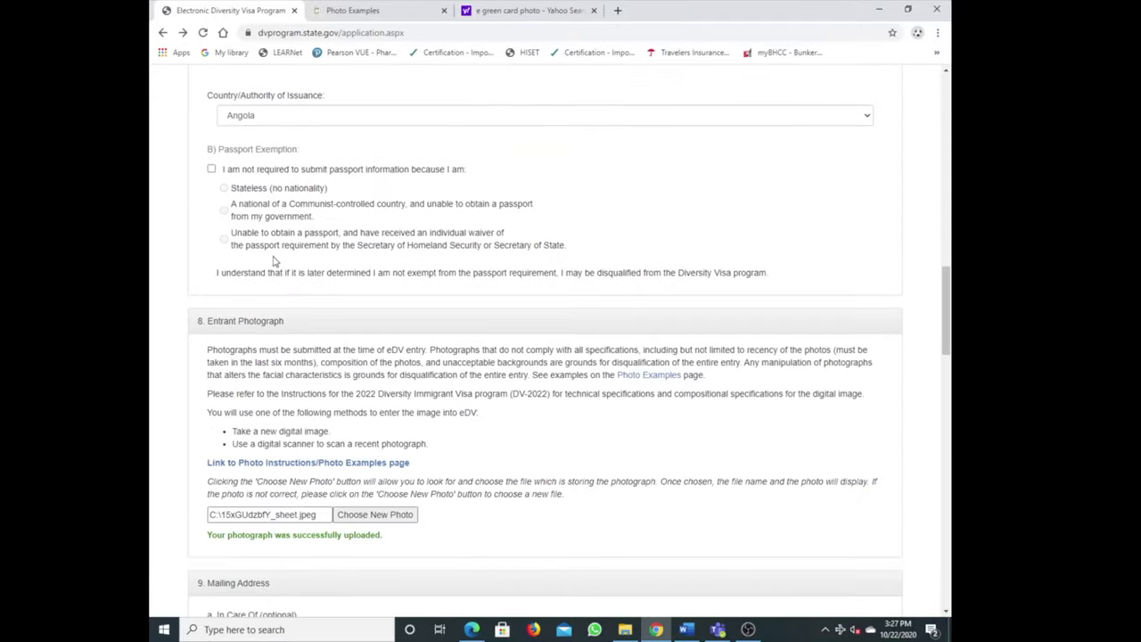
scroll("down", 3)
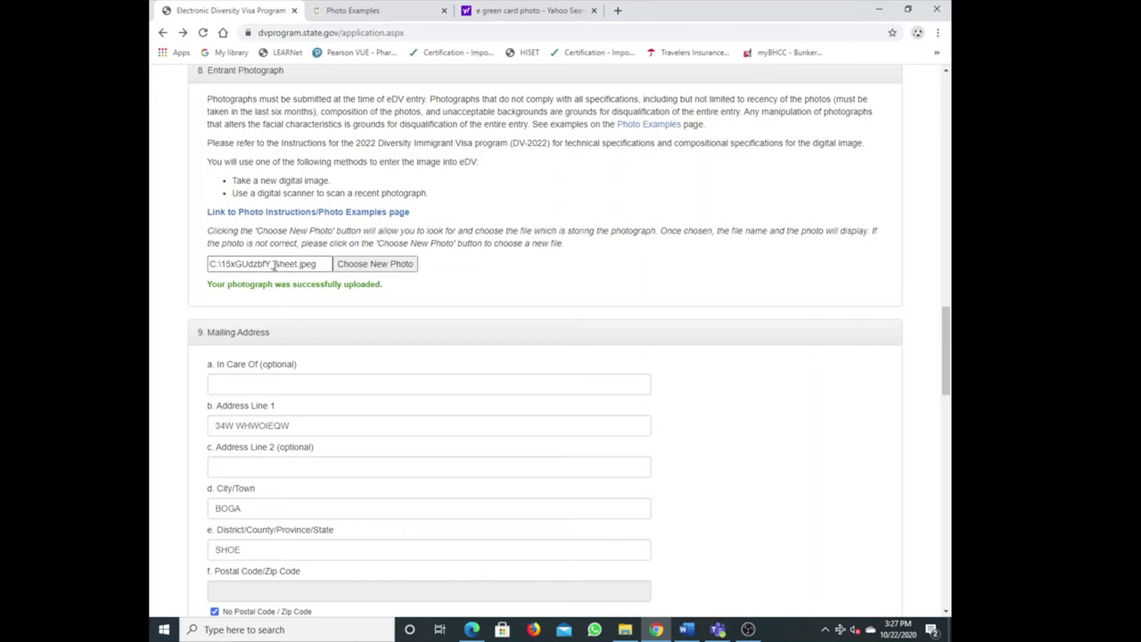
scroll("up", 3)
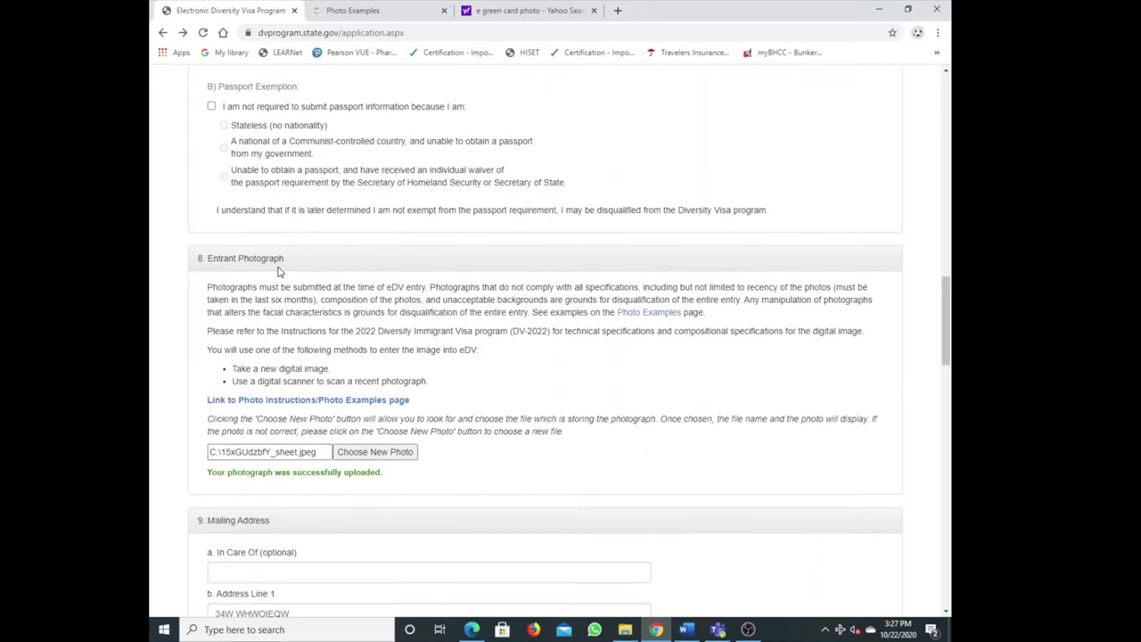
mouse_move(374, 454)
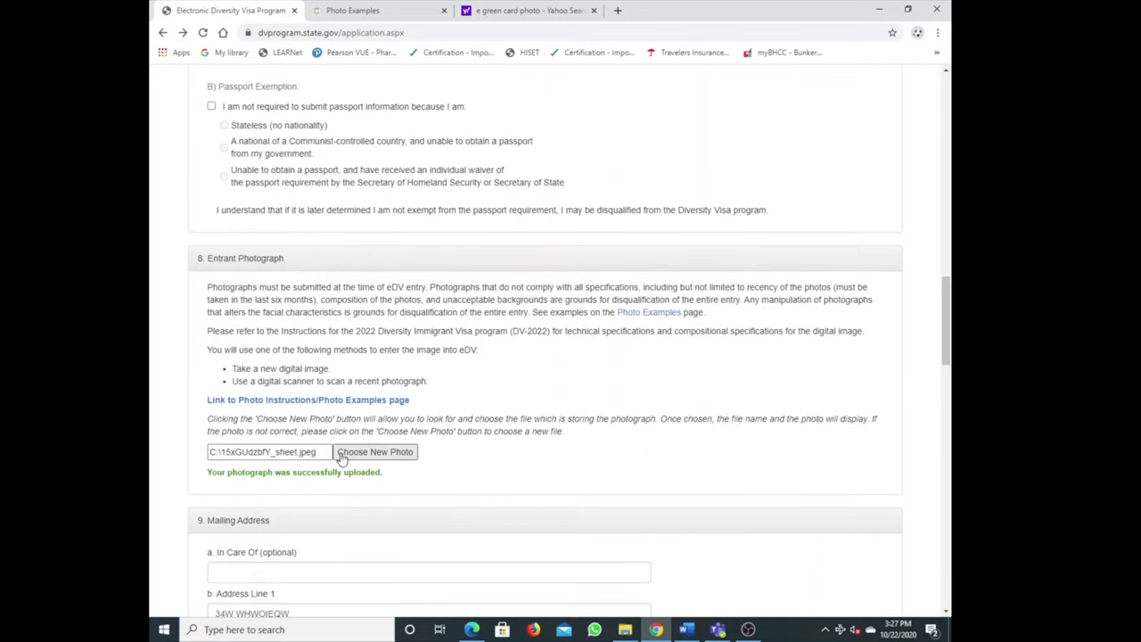
left_click(374, 453)
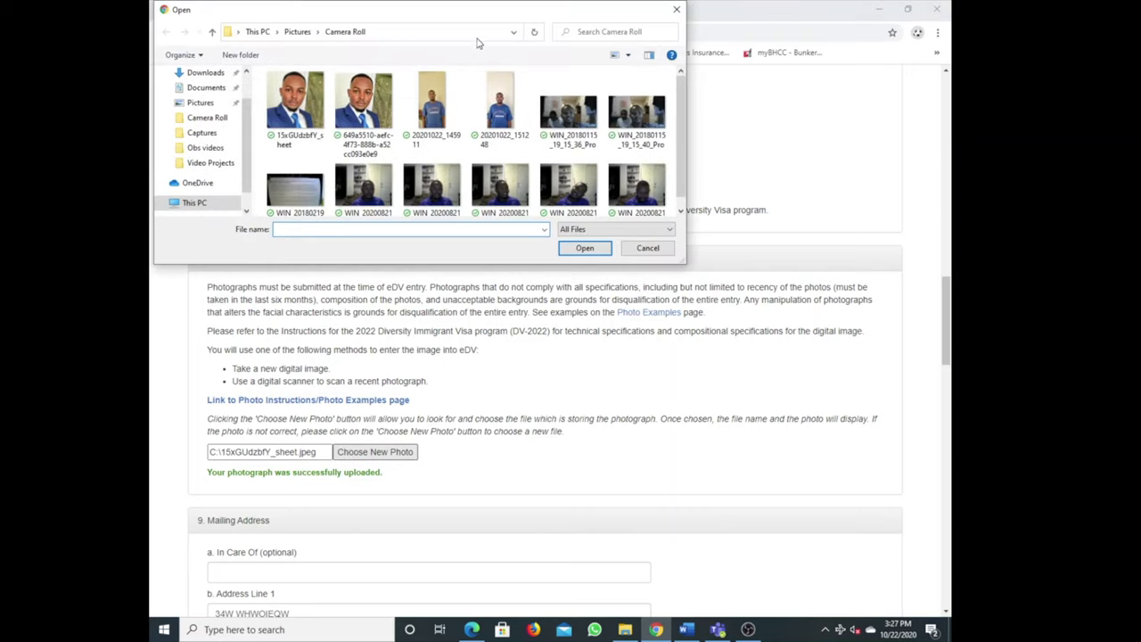
left_click(431, 102)
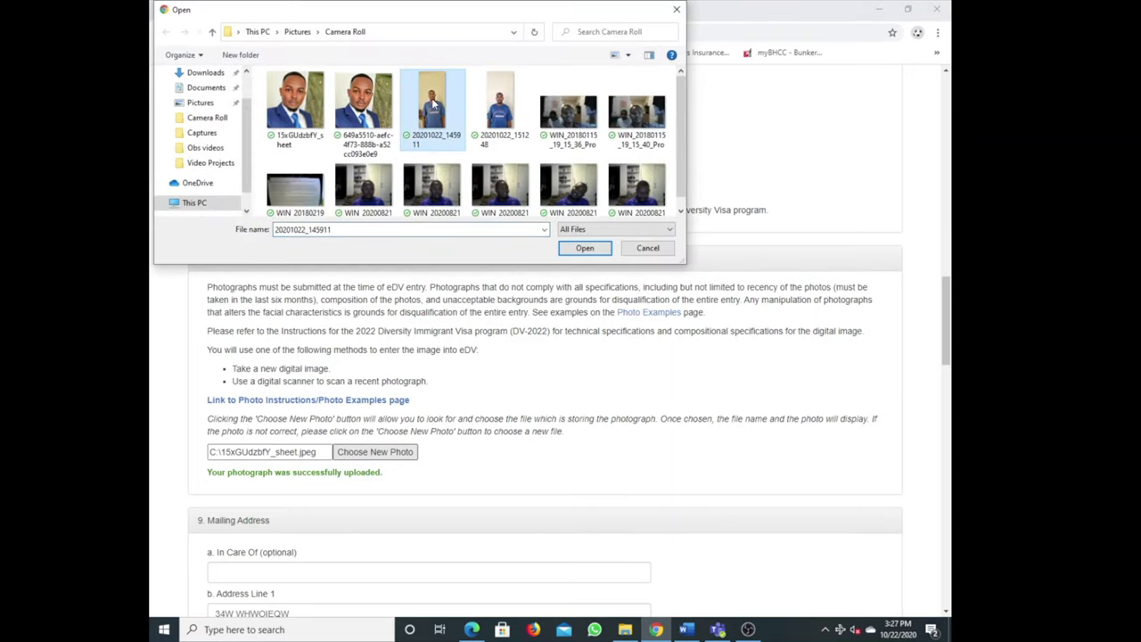
left_click(585, 248)
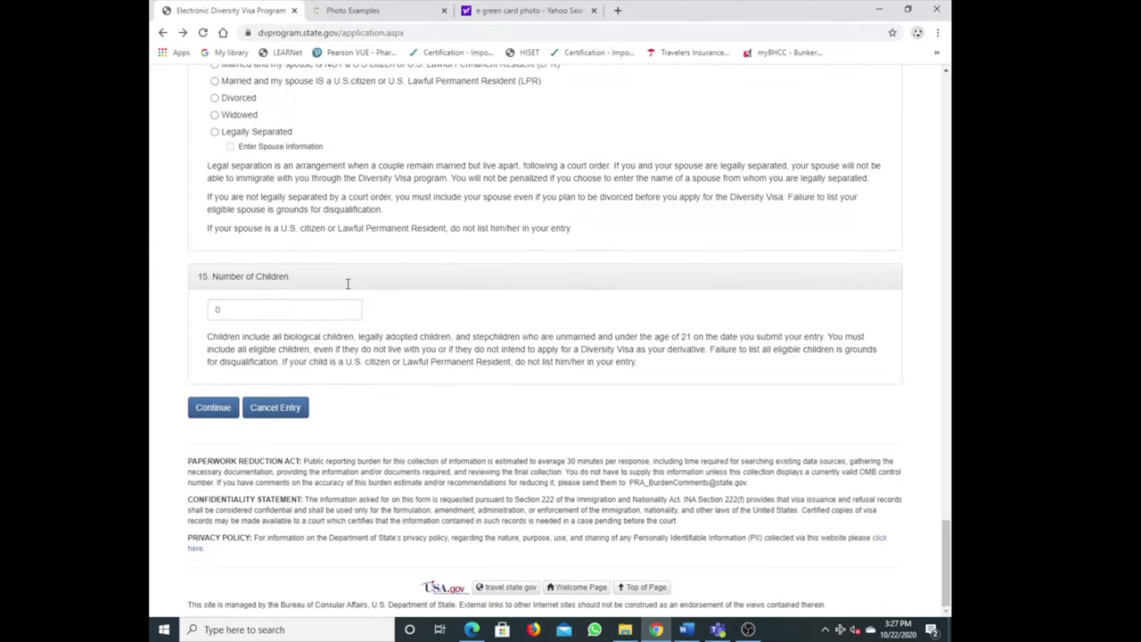
Submit the entry form with Continue, which returns saying a photograph must be selected
left_click(214, 406)
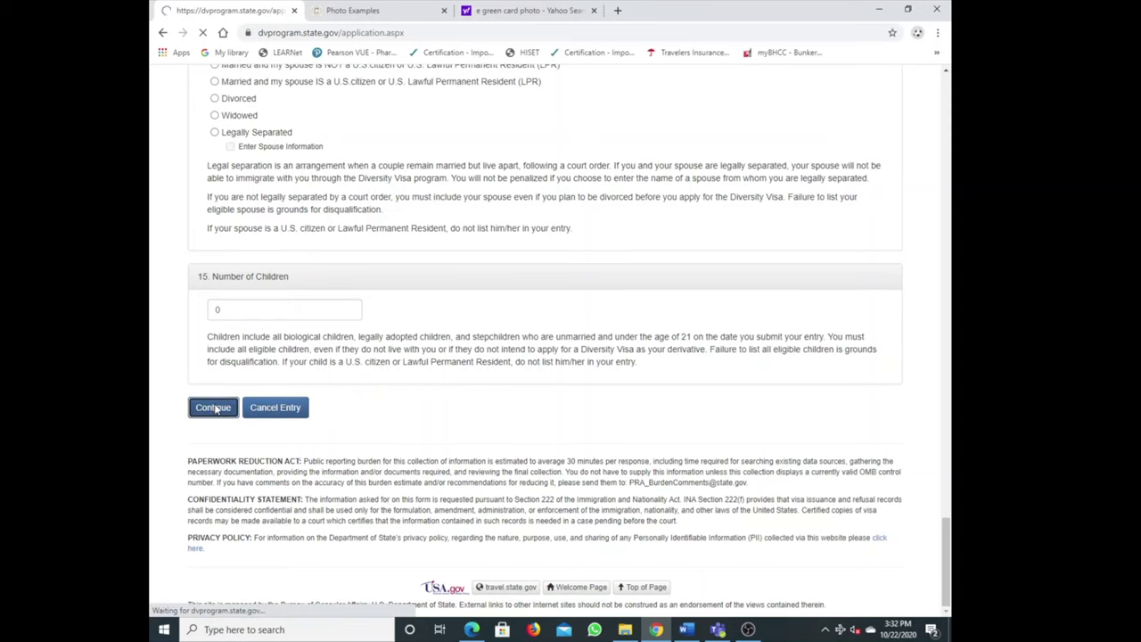
left_click(214, 406)
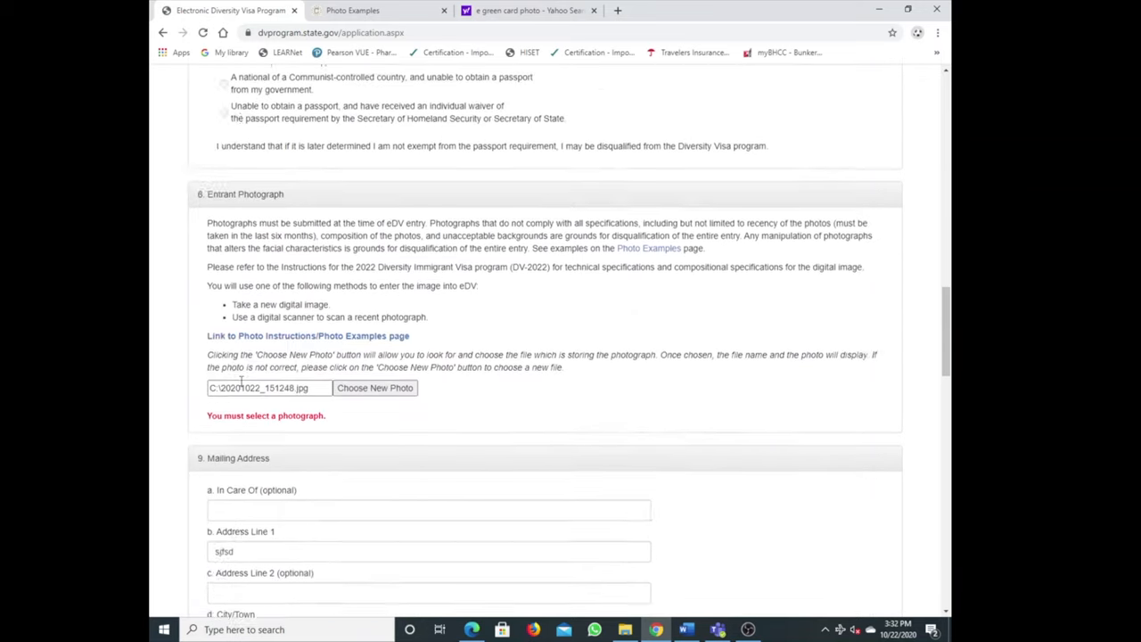
scroll("down", 3)
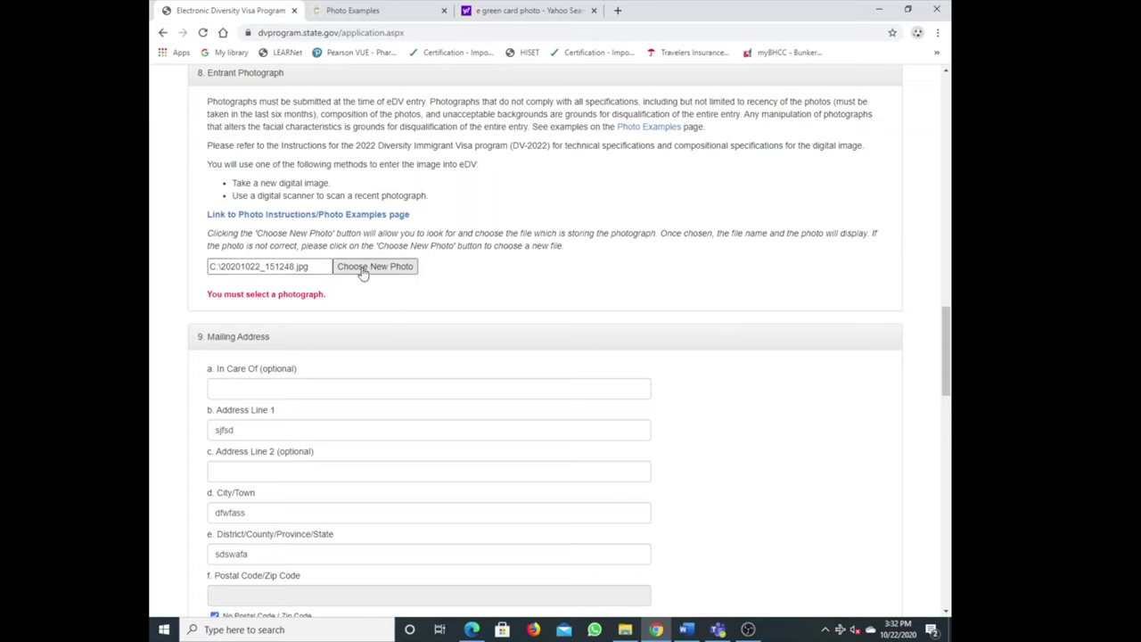
mouse_move(225, 295)
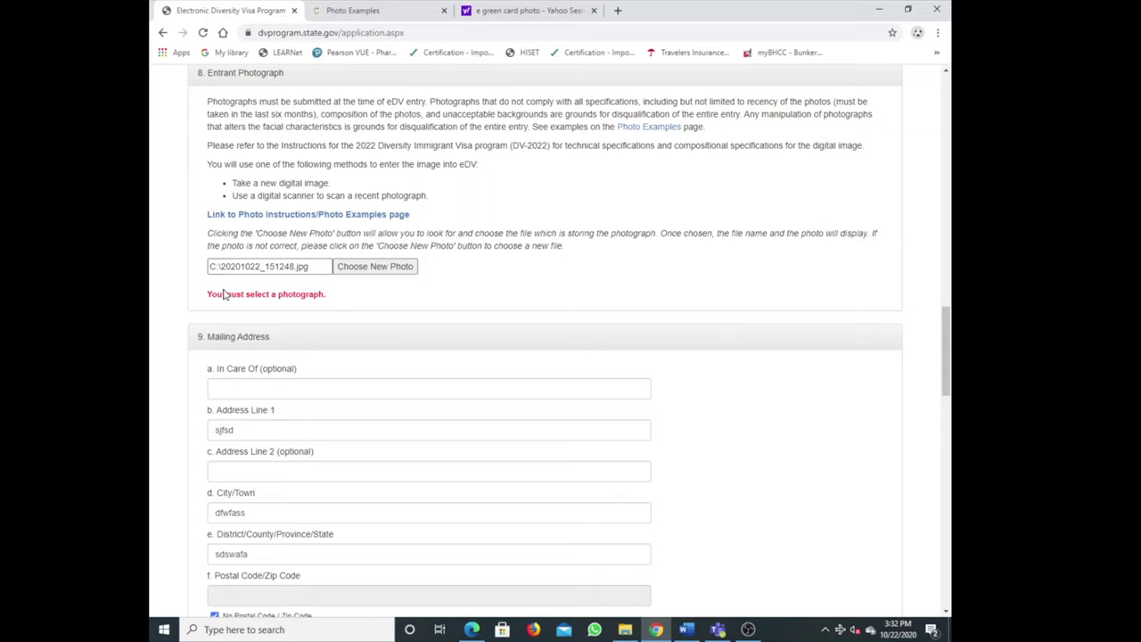
mouse_move(239, 292)
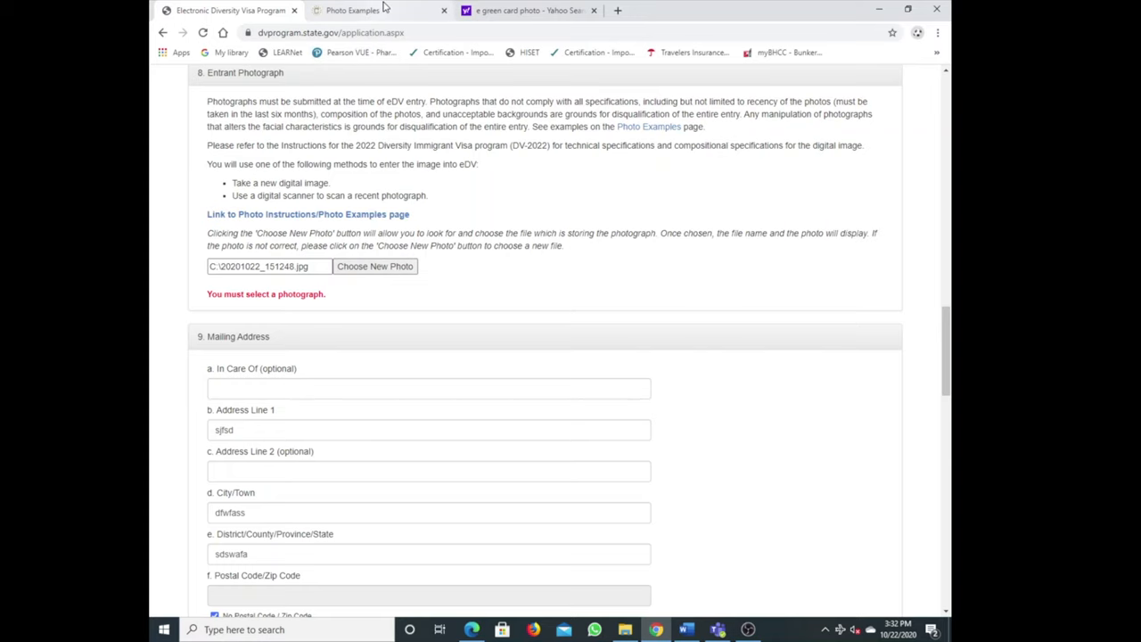
Browse the travel.state.gov Photo Examples page's acceptable visa photo examples
left_click(526, 10)
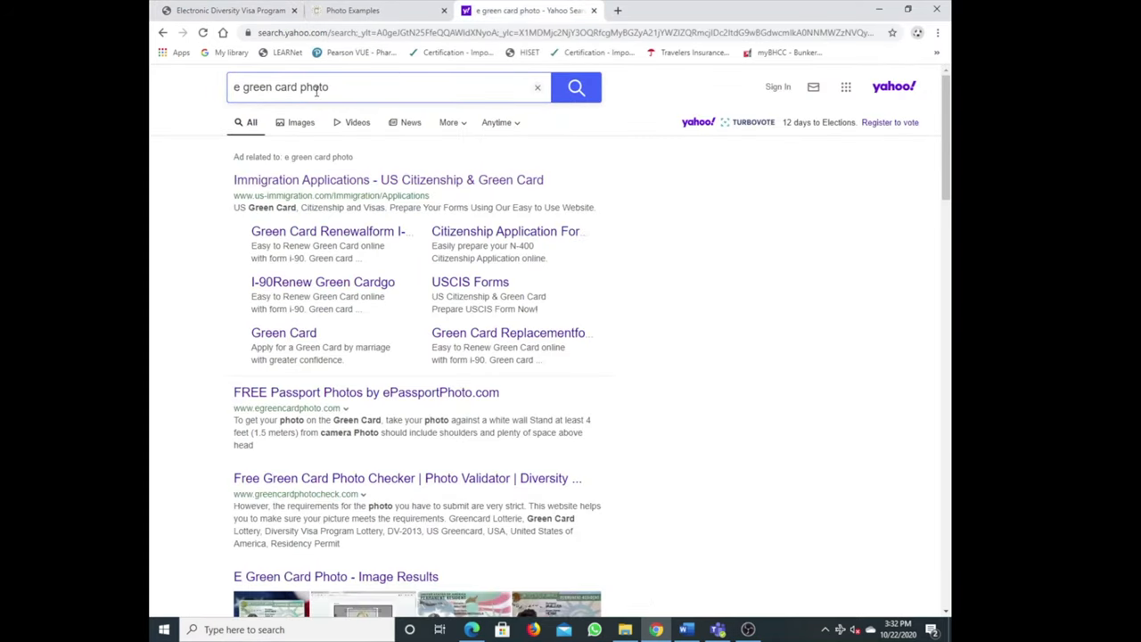
left_click(366, 11)
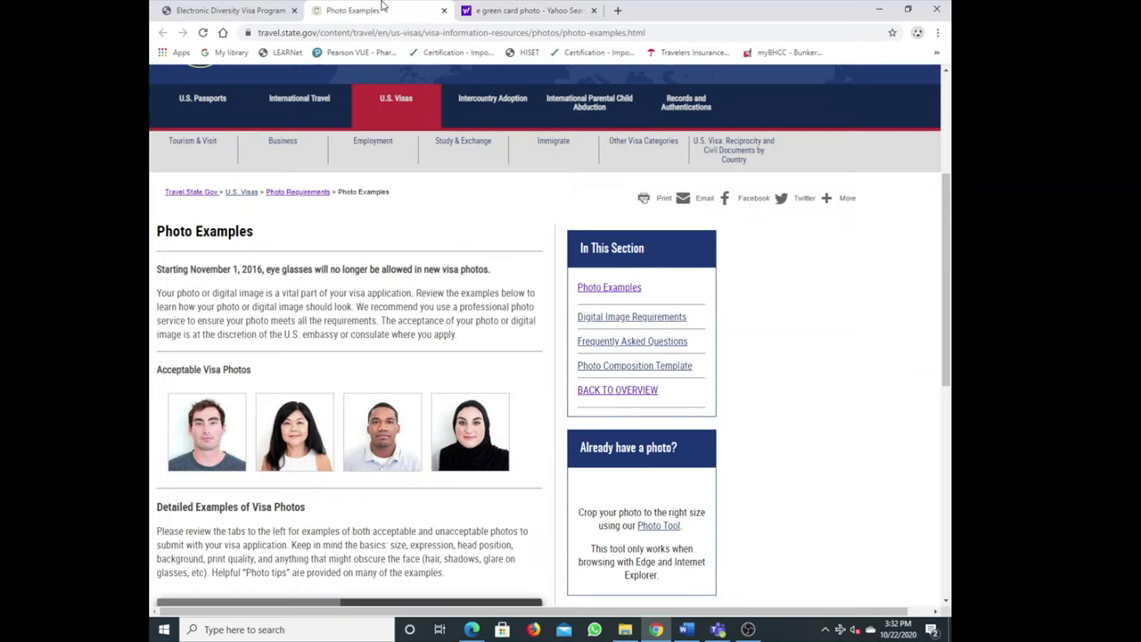
scroll("down", 3)
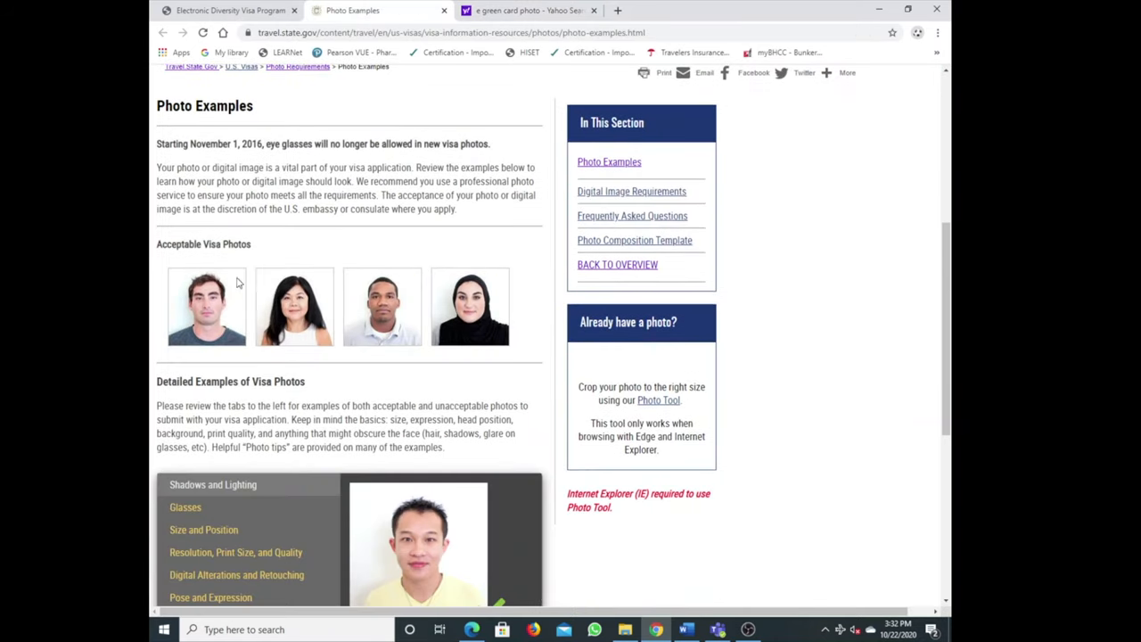
mouse_move(225, 307)
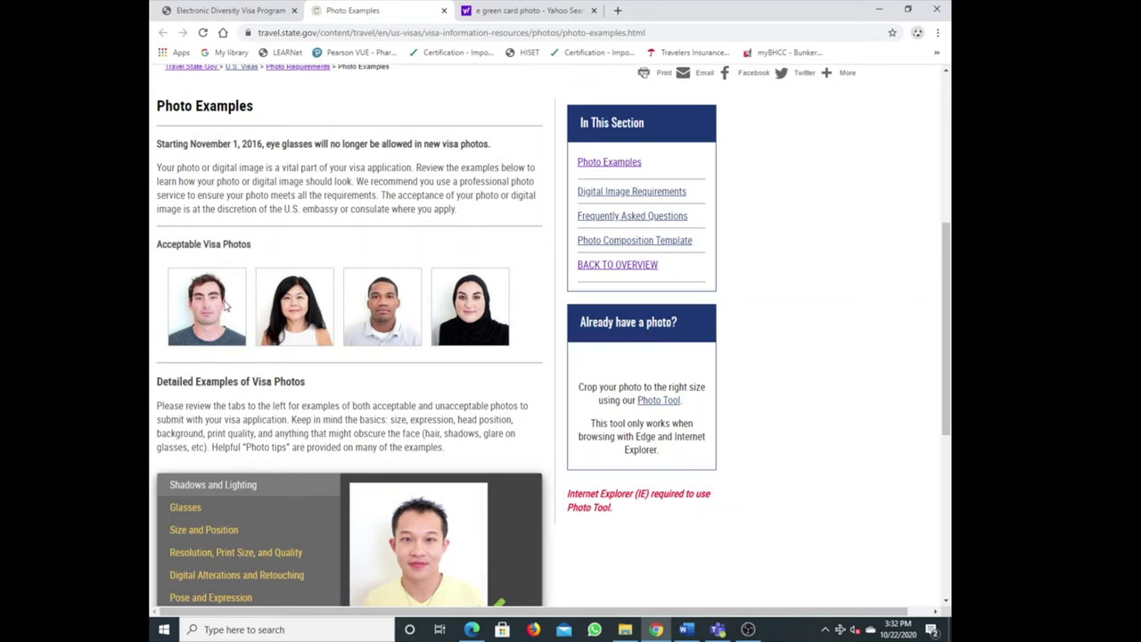
mouse_move(335, 285)
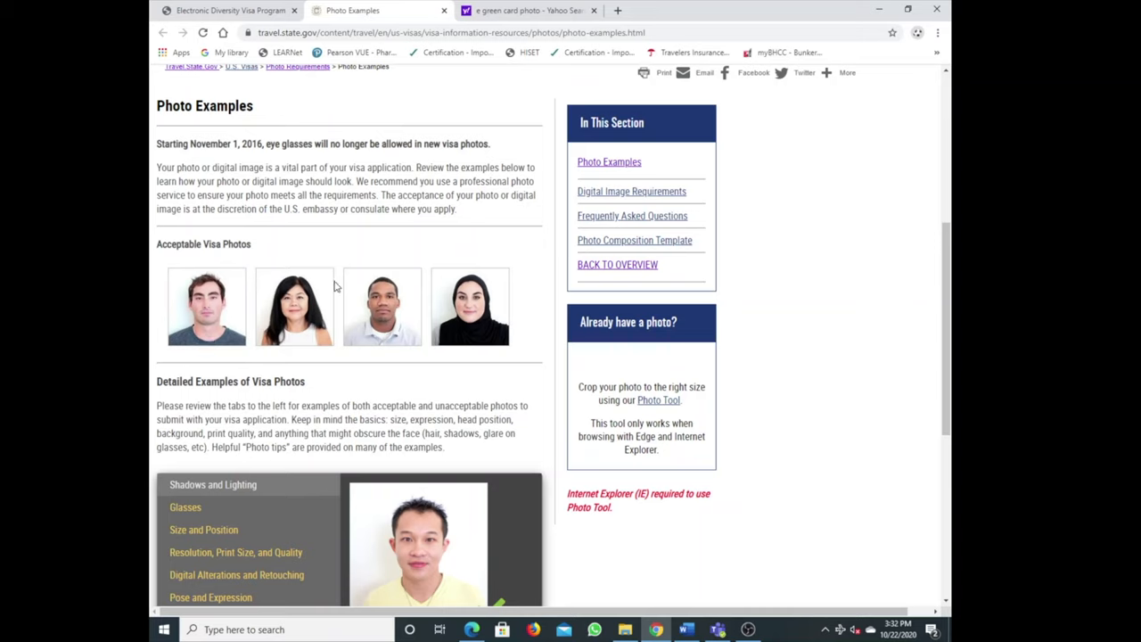
mouse_move(420, 294)
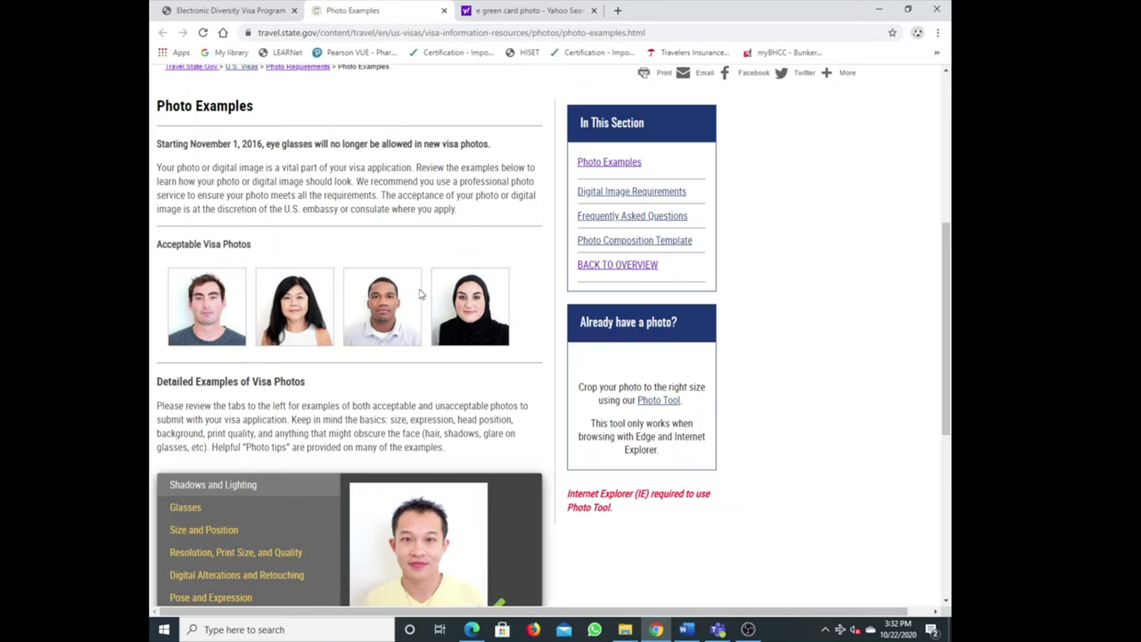
scroll("down", 3)
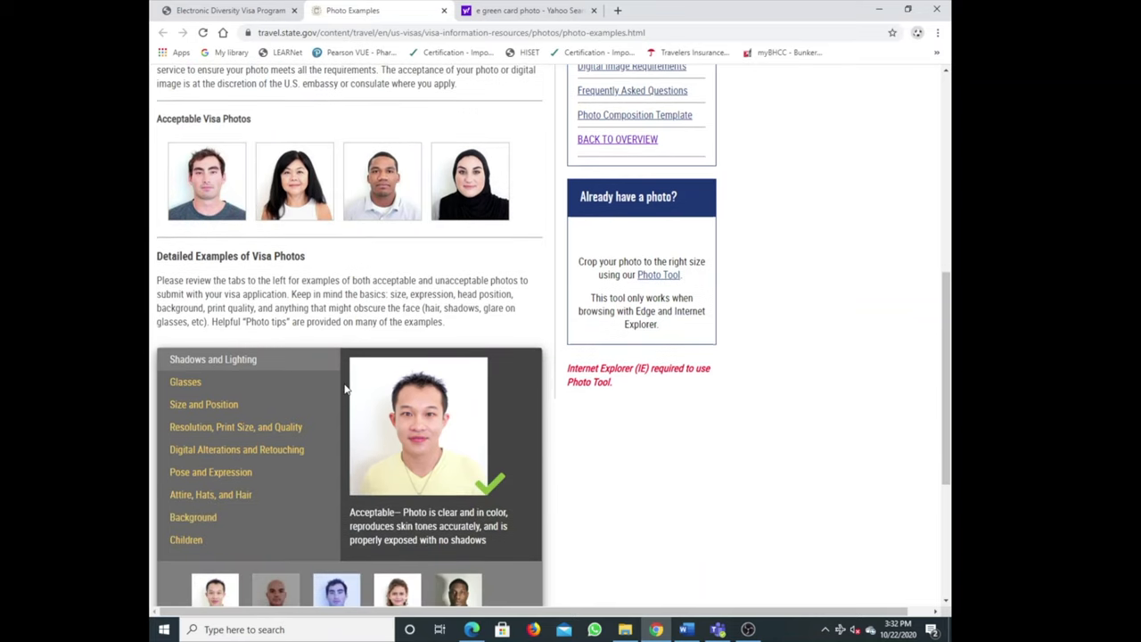
scroll("down", 3)
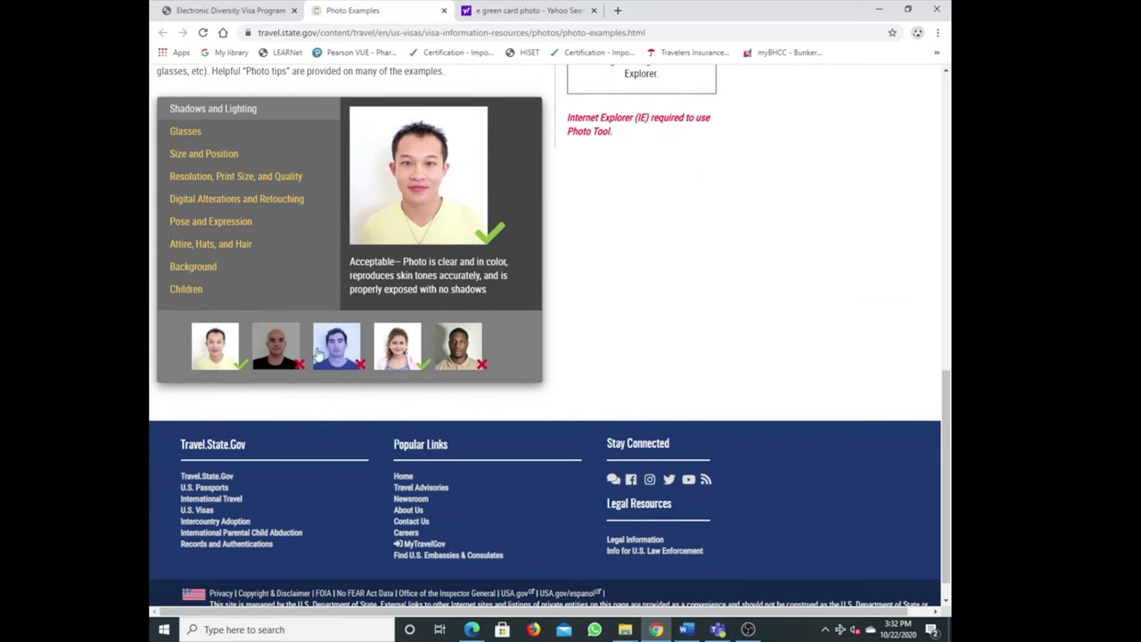
mouse_move(221, 349)
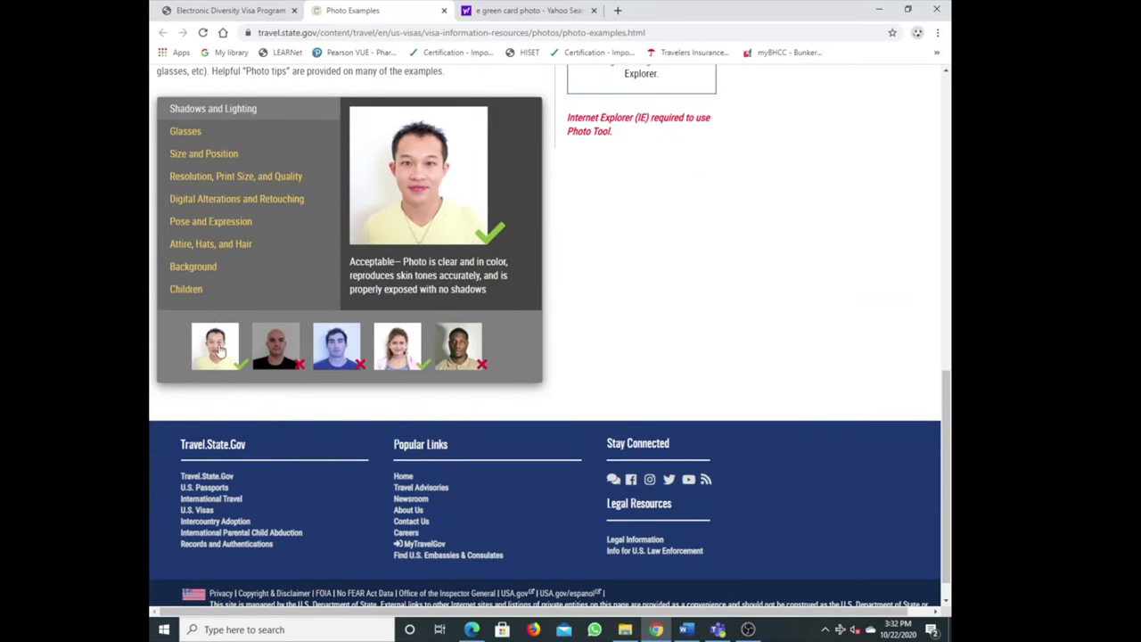
mouse_move(323, 360)
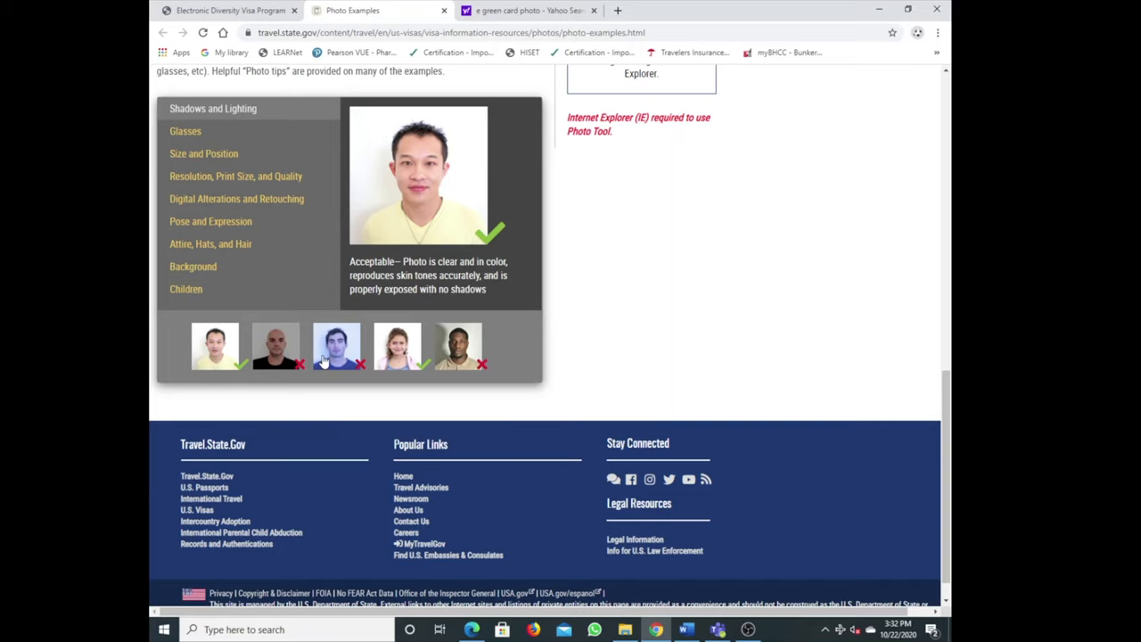
mouse_move(431, 374)
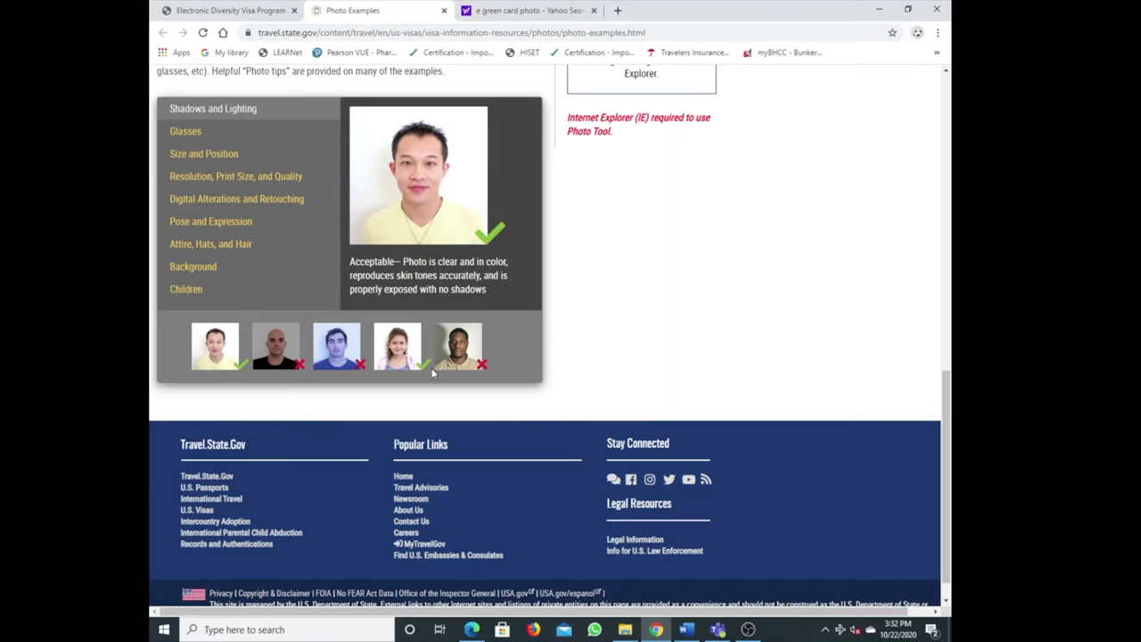
scroll("up", 3)
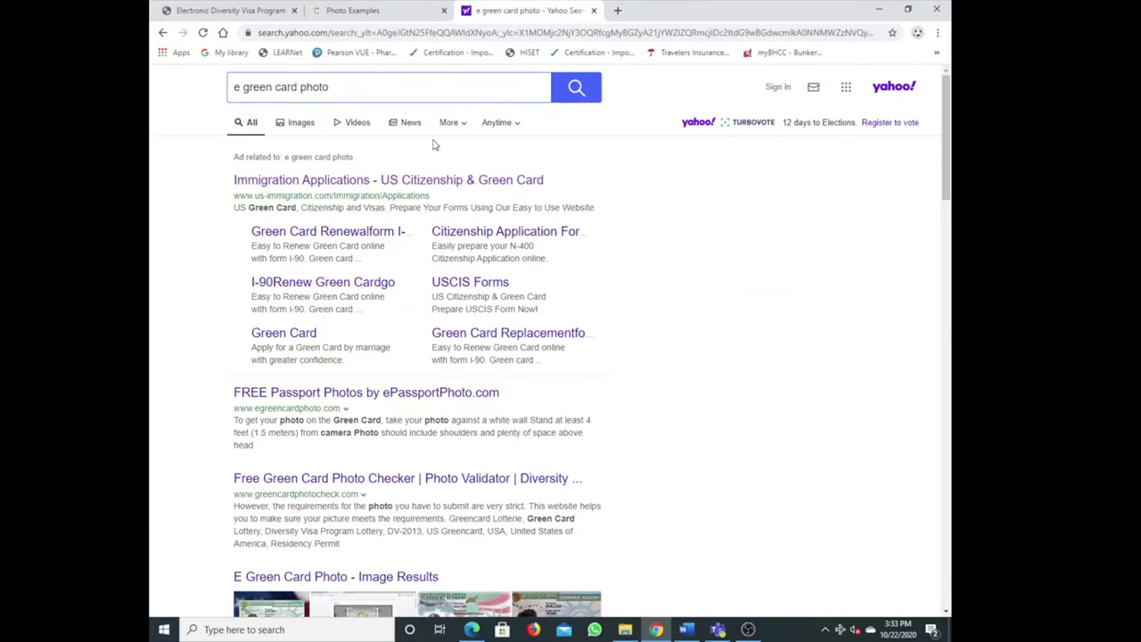
Open the 'FREE Passport Photos by ePassportPhoto.com' result from the e green card photo search
left_click(389, 86)
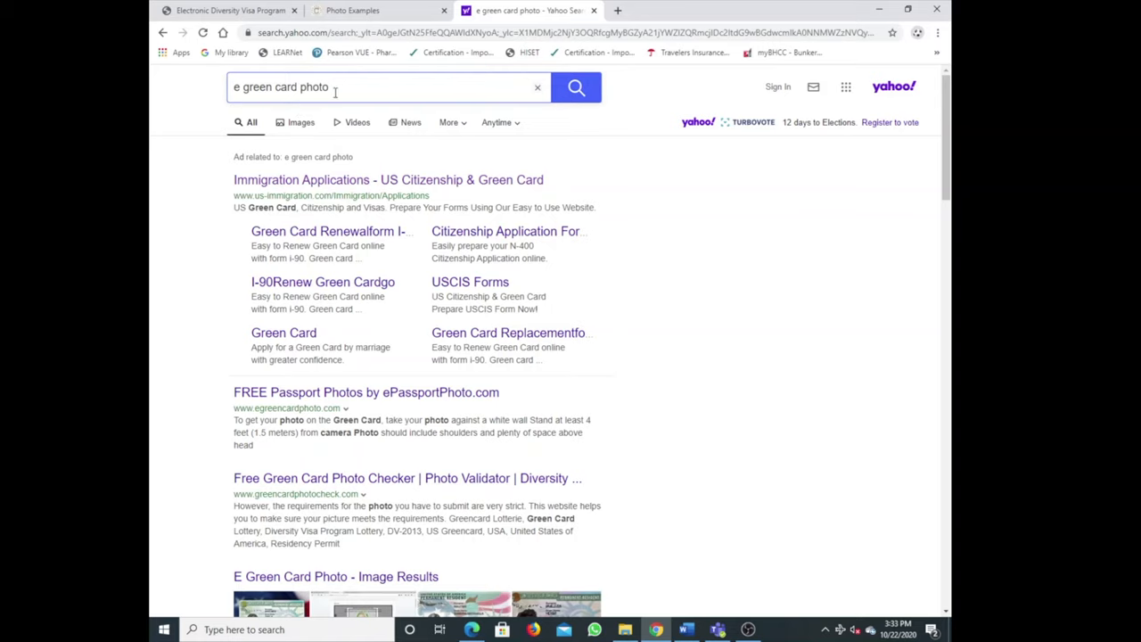
scroll("down", 3)
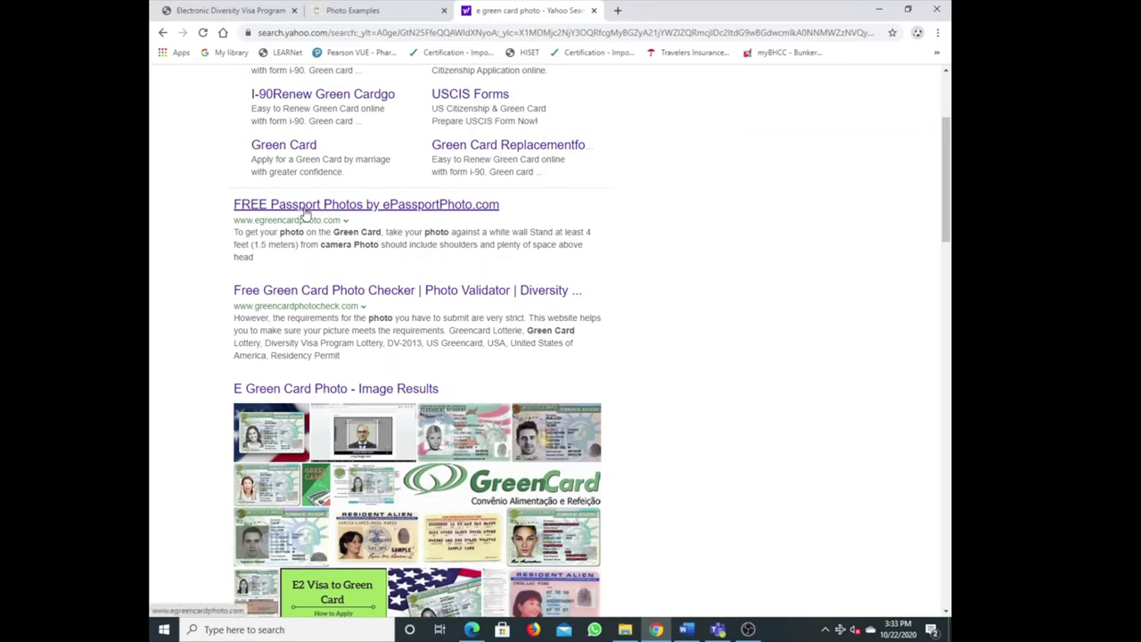
left_click(366, 203)
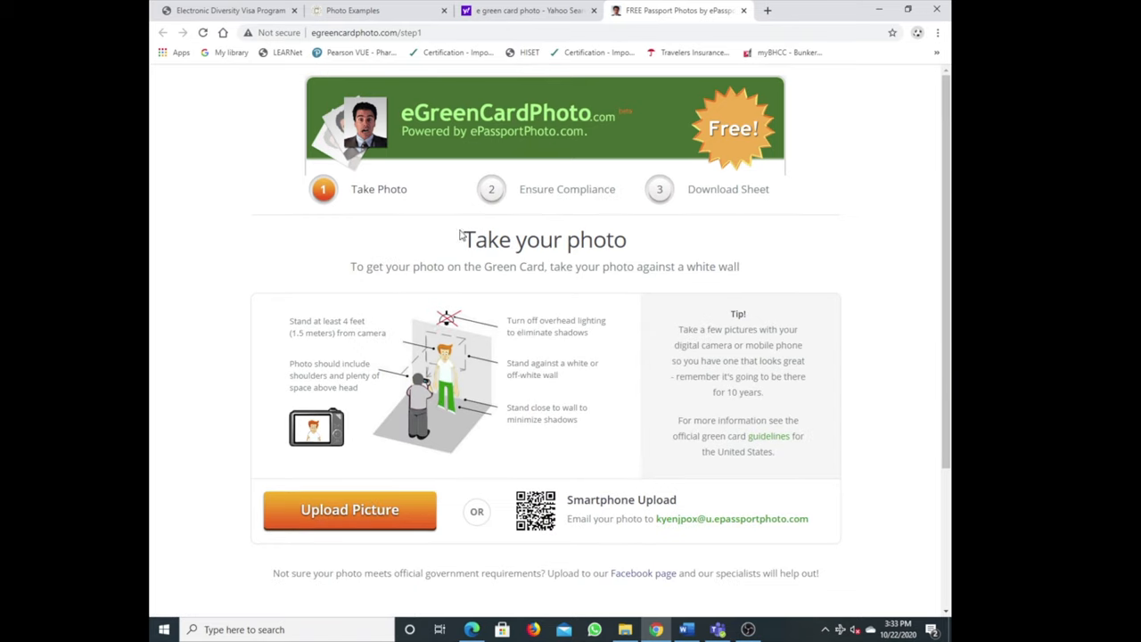
Upload the standing portrait from Camera Roll to eGreenCardPhoto, reaching the cropping step
scroll("down", 3)
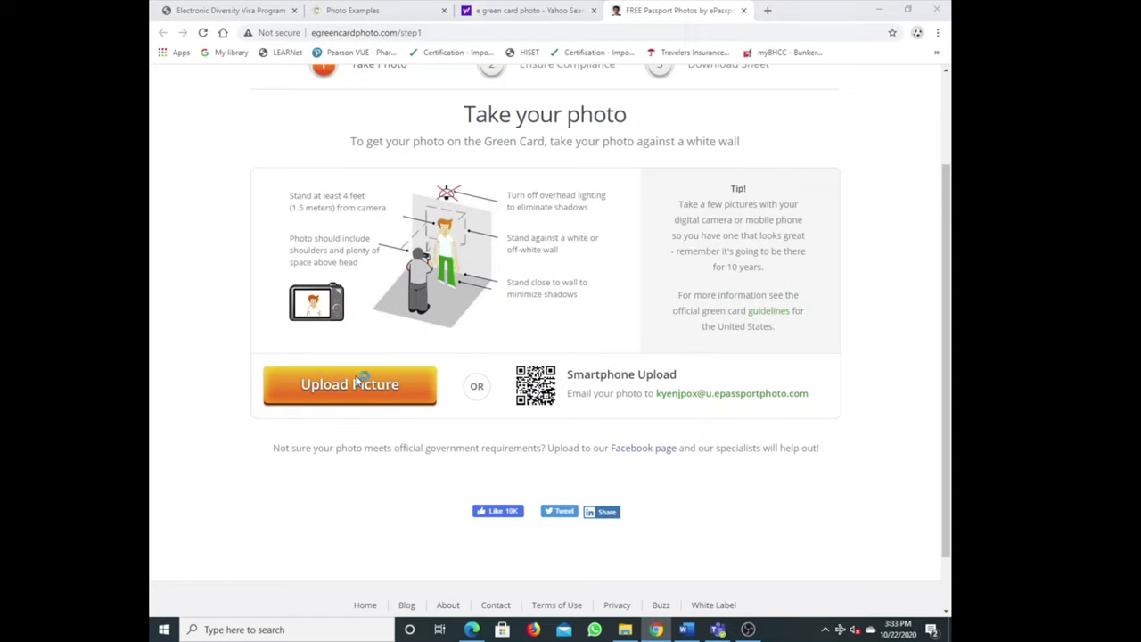
left_click(349, 385)
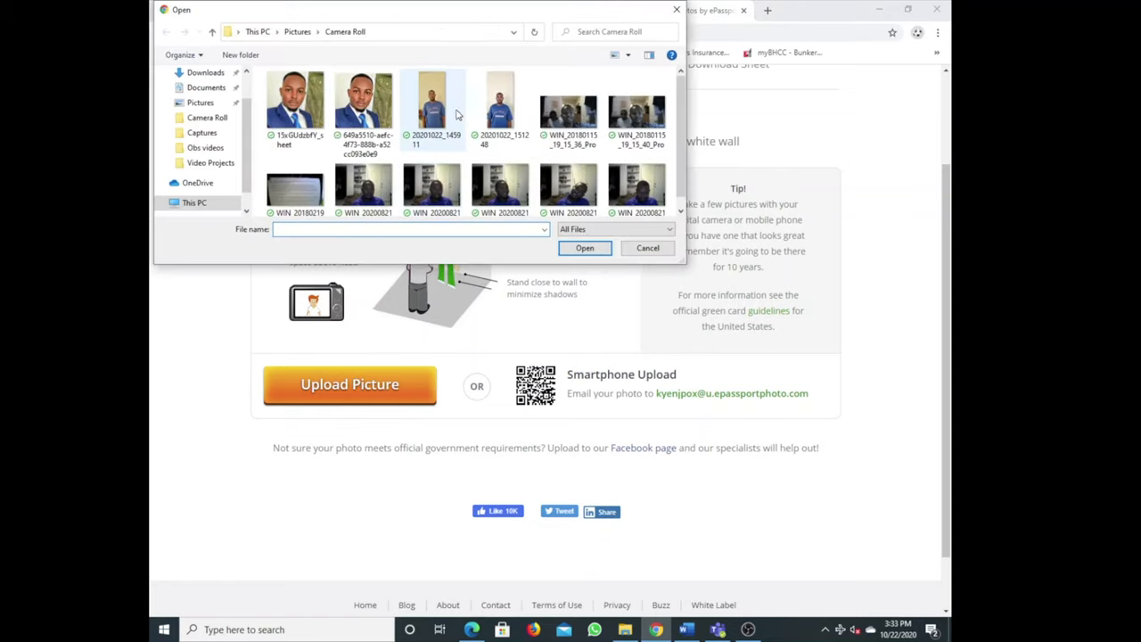
left_click(584, 247)
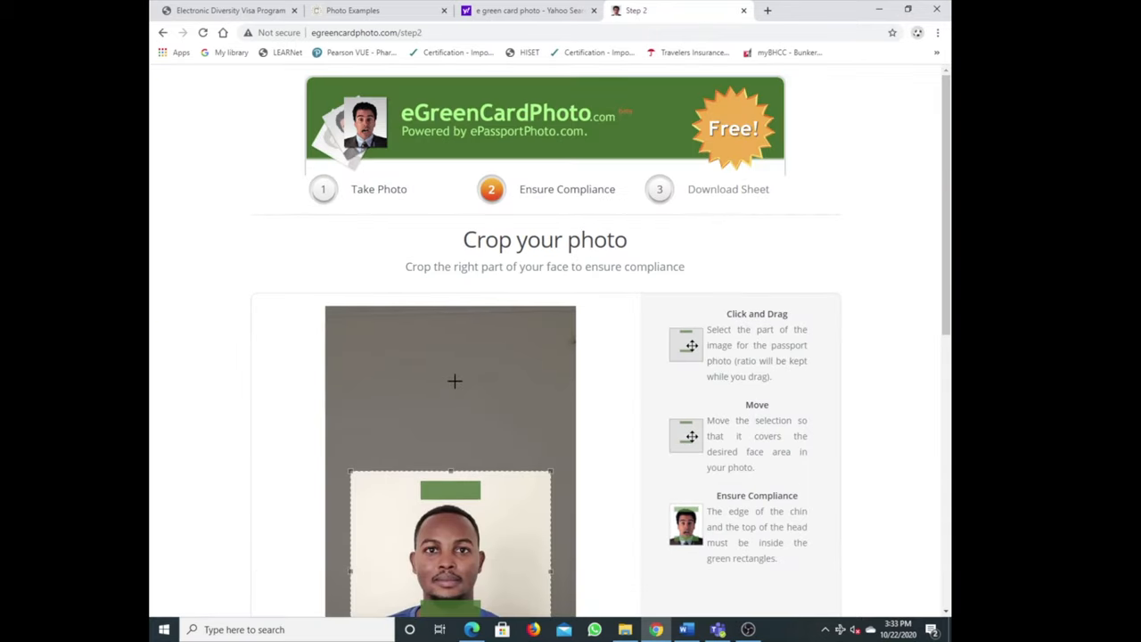
Drag the crop over the face to fit the head and chin guides, then continue to Download Sheet
scroll("down", 3)
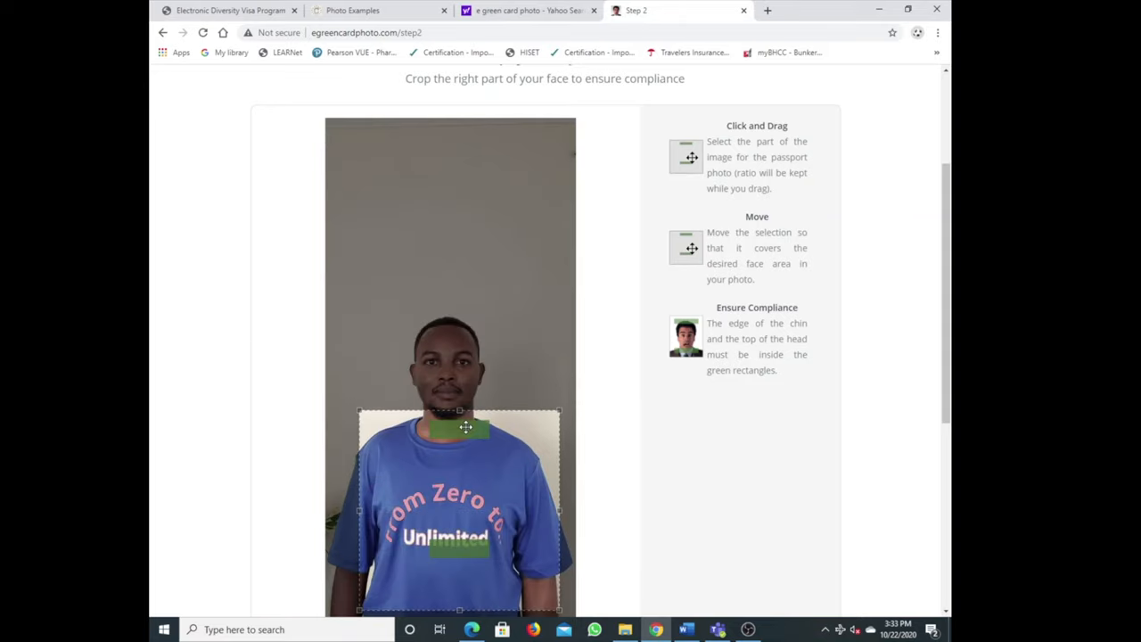
left_click_drag(463, 427, 456, 323)
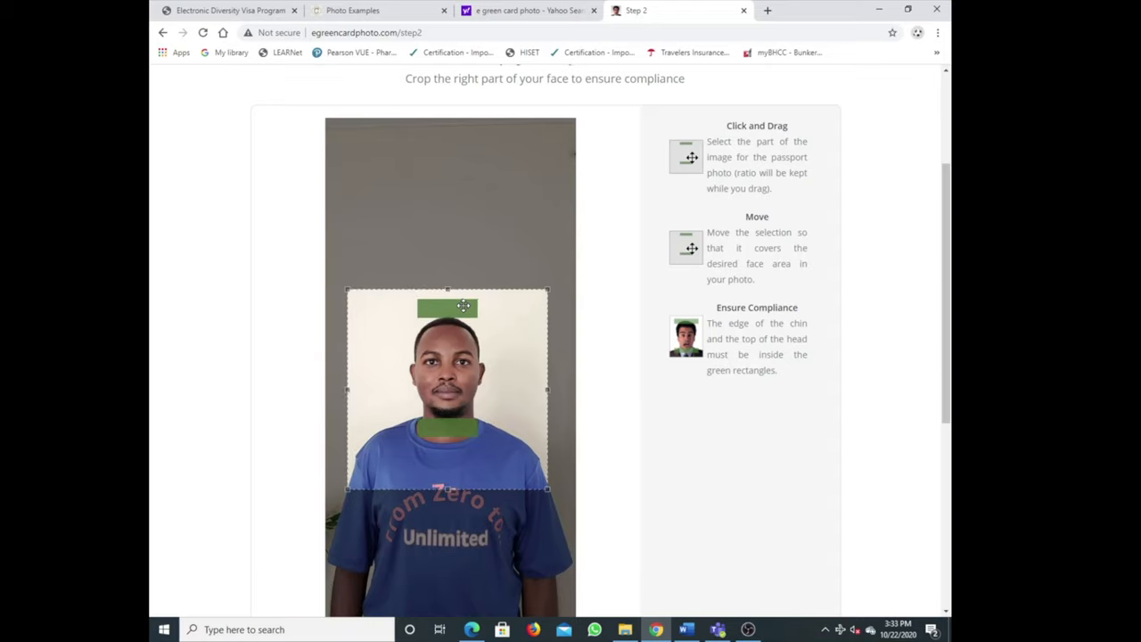
mouse_move(624, 420)
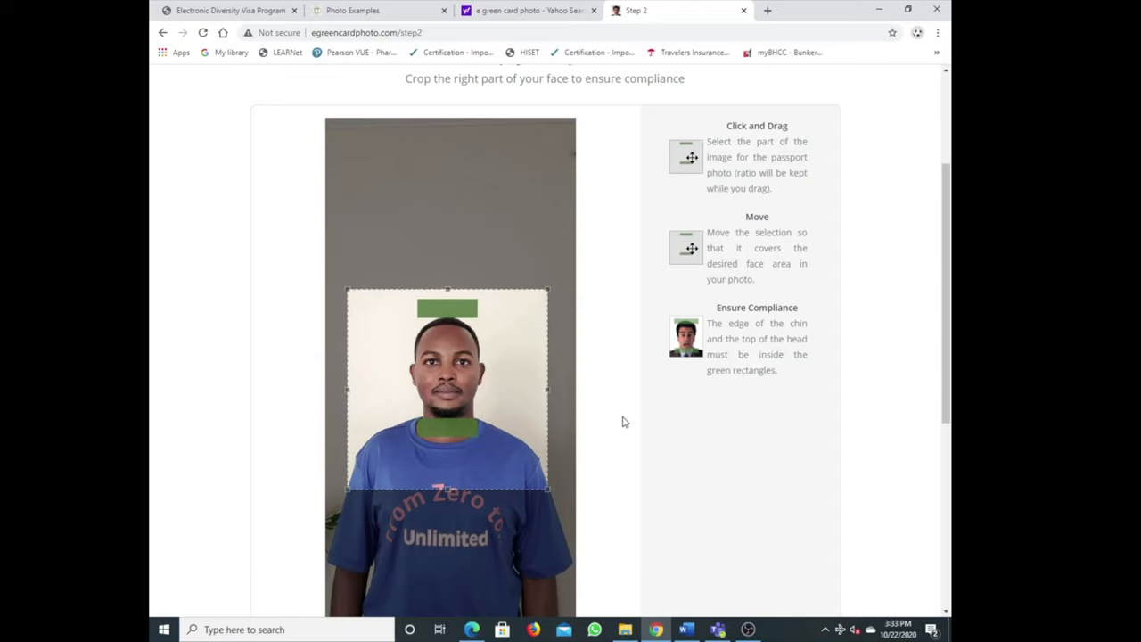
scroll("down", 3)
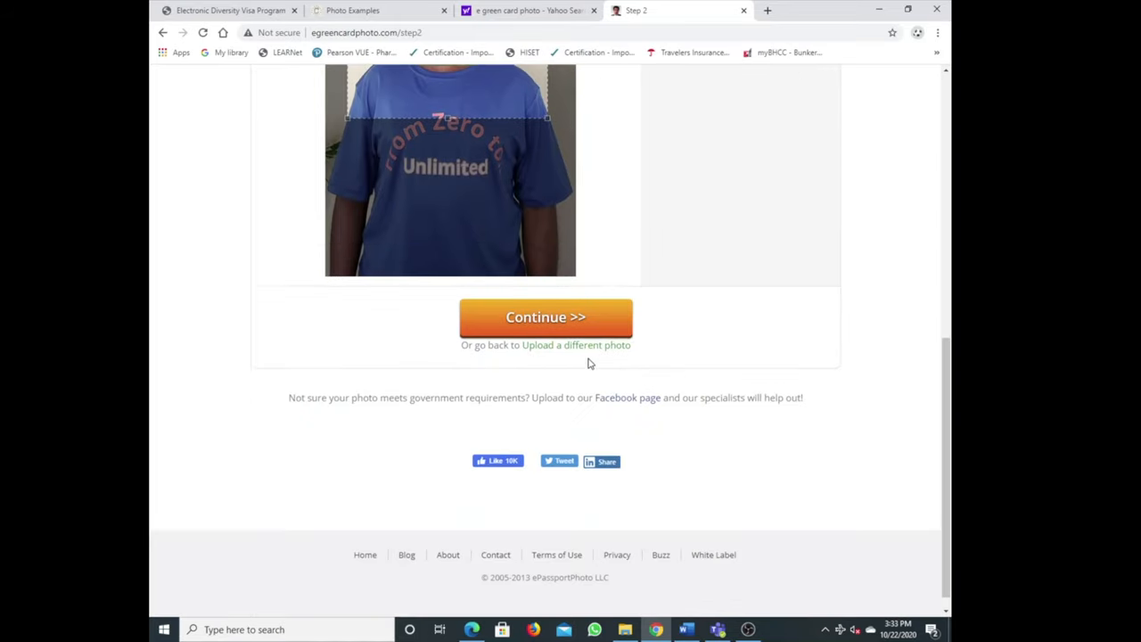
left_click(545, 317)
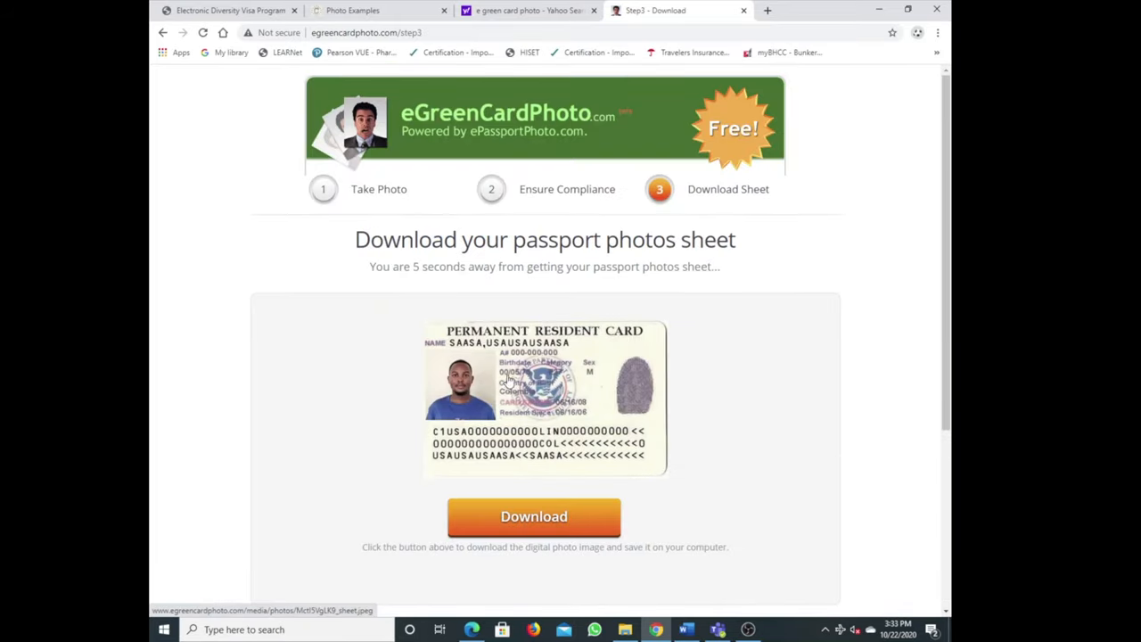
mouse_move(556, 424)
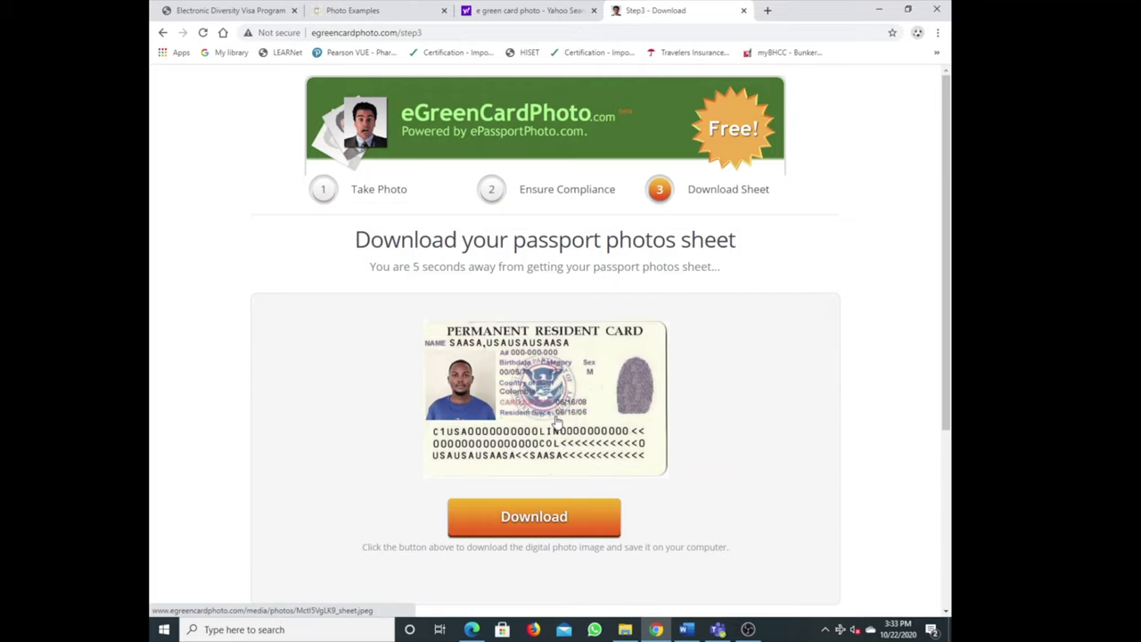
Download the generated green card photo sheet as a JPEG file
scroll("down", 3)
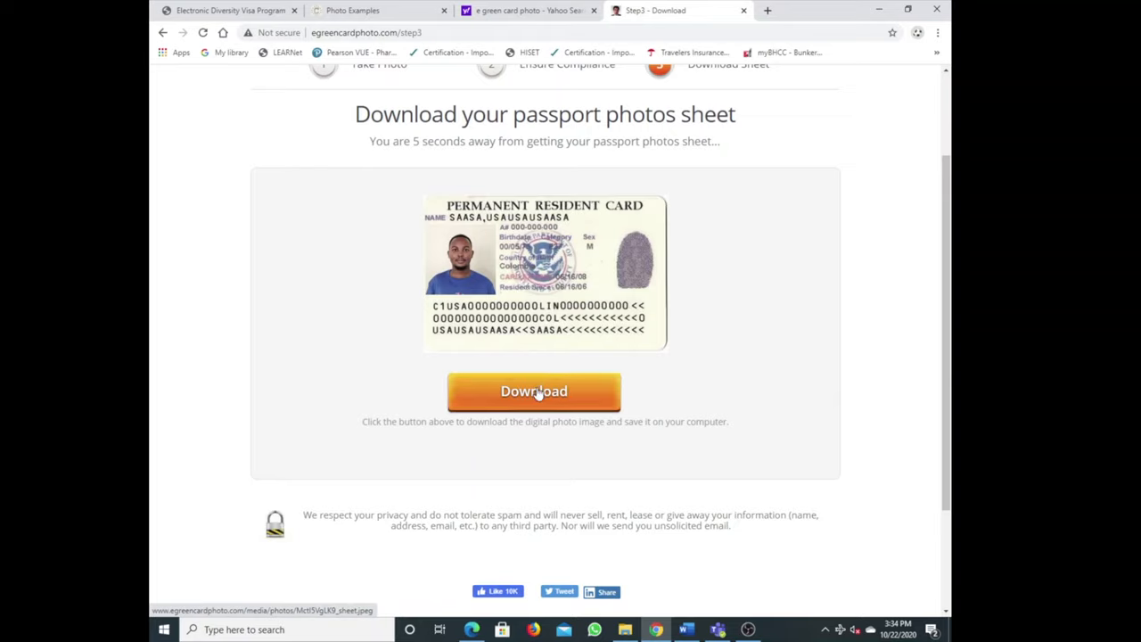
left_click(532, 392)
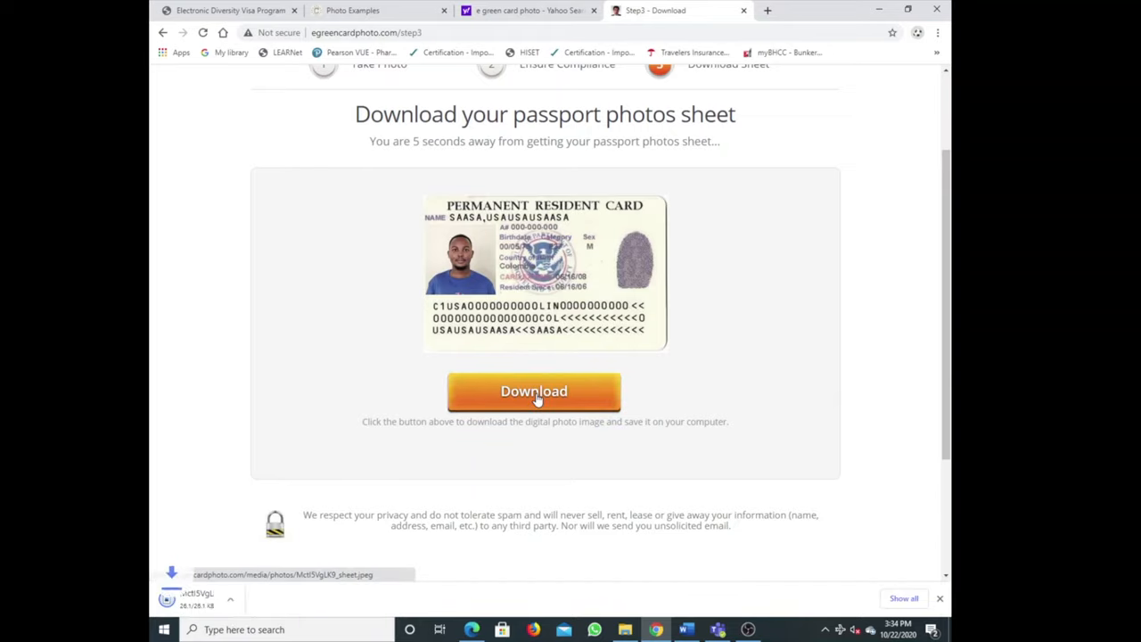
left_click(533, 392)
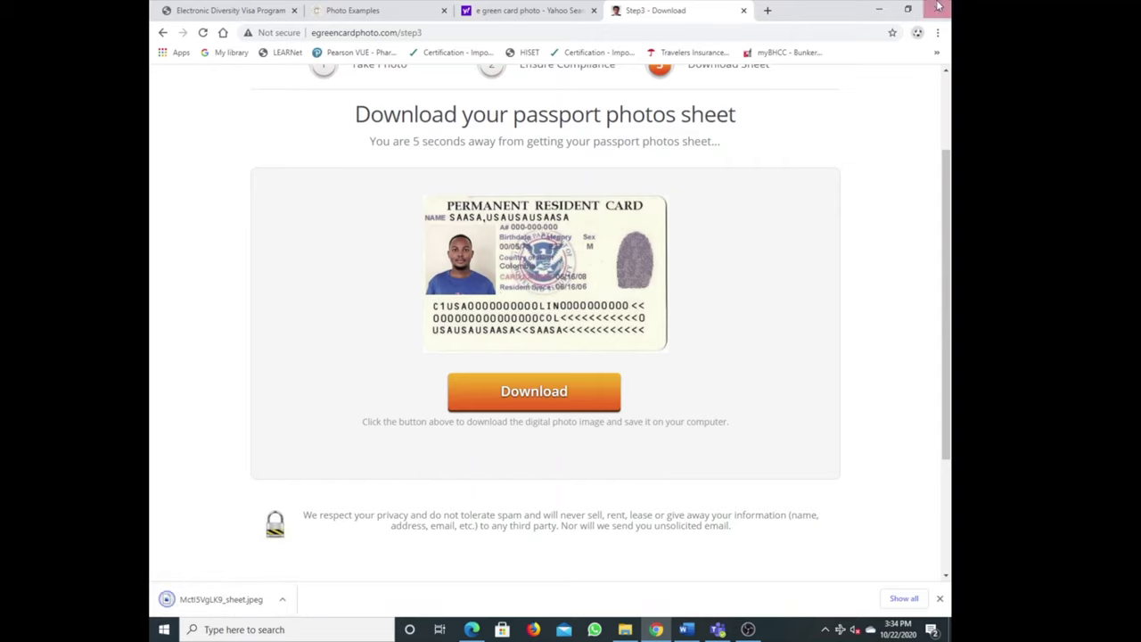
mouse_move(788, 22)
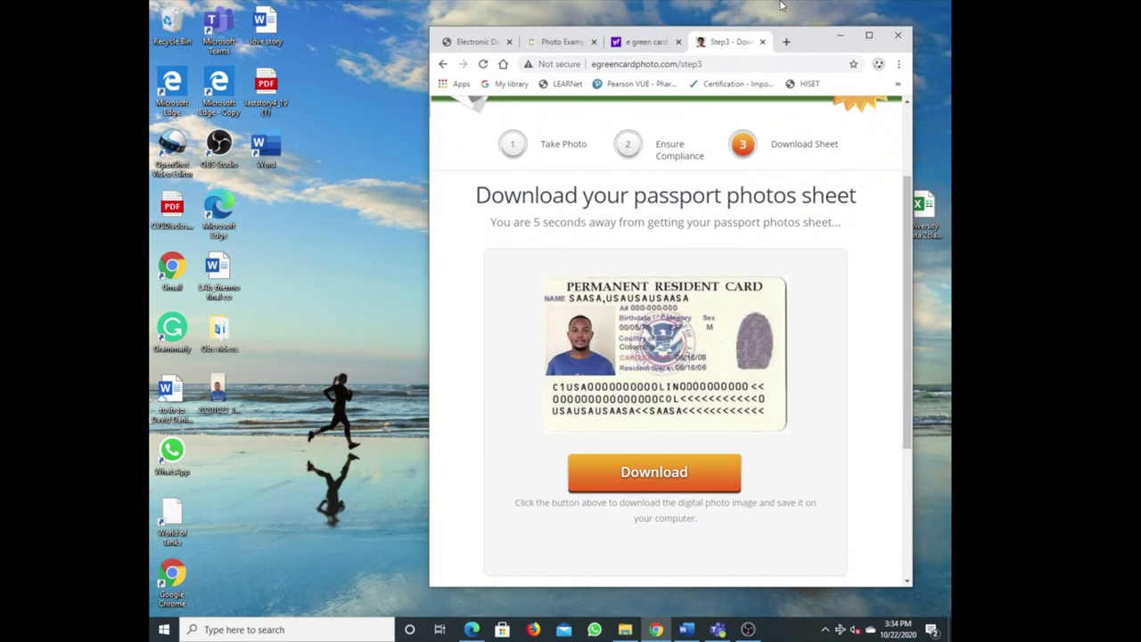
mouse_move(650, 61)
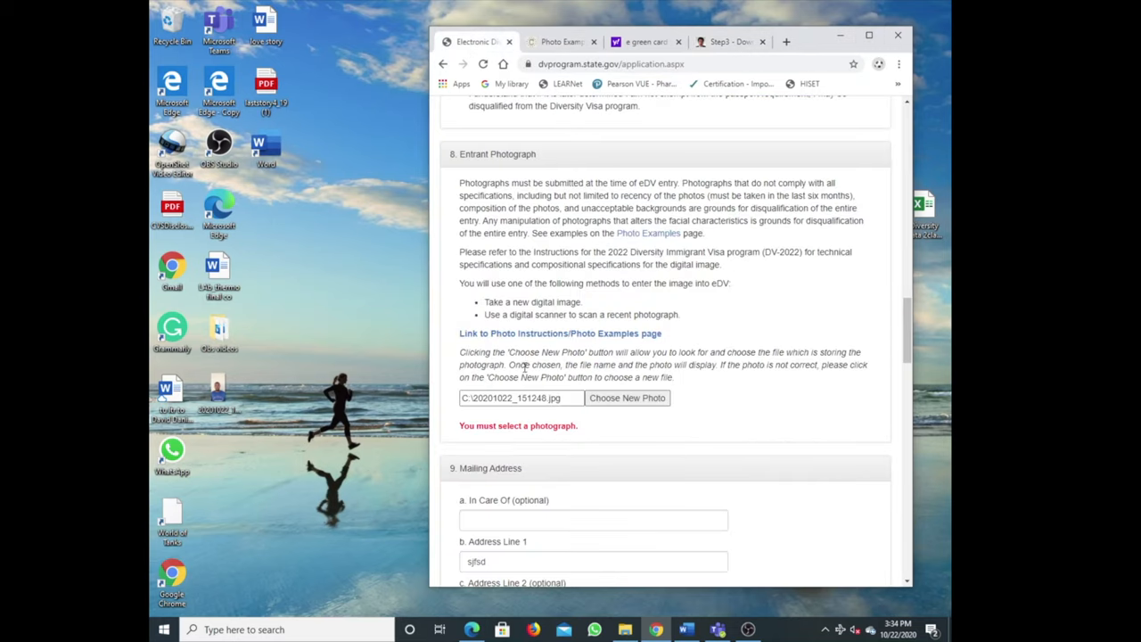
left_click(627, 397)
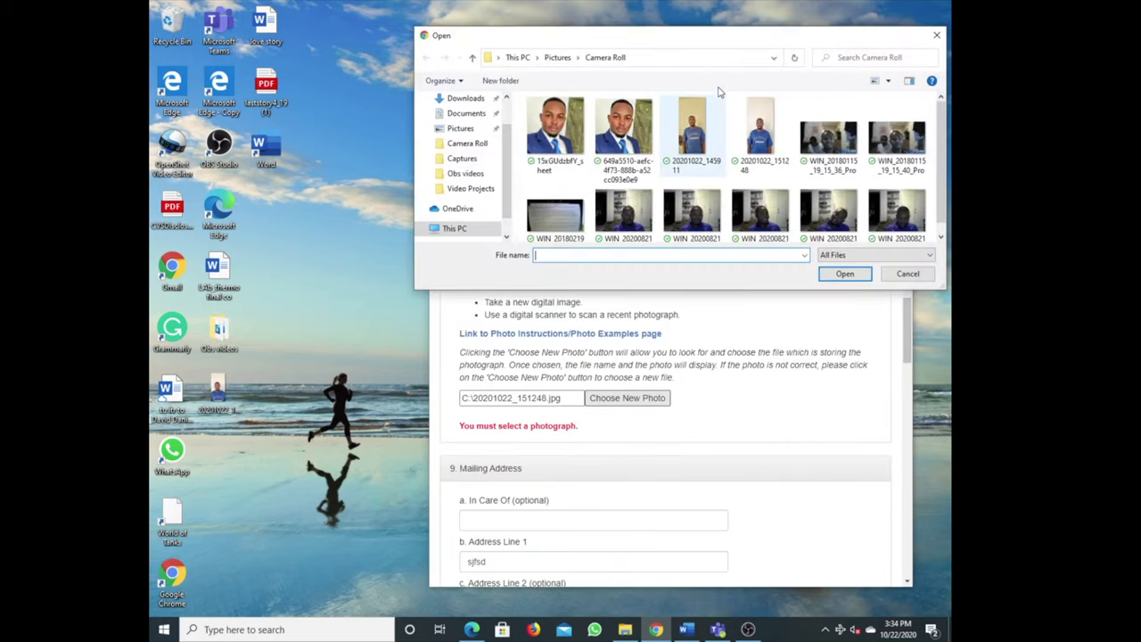
mouse_move(693, 134)
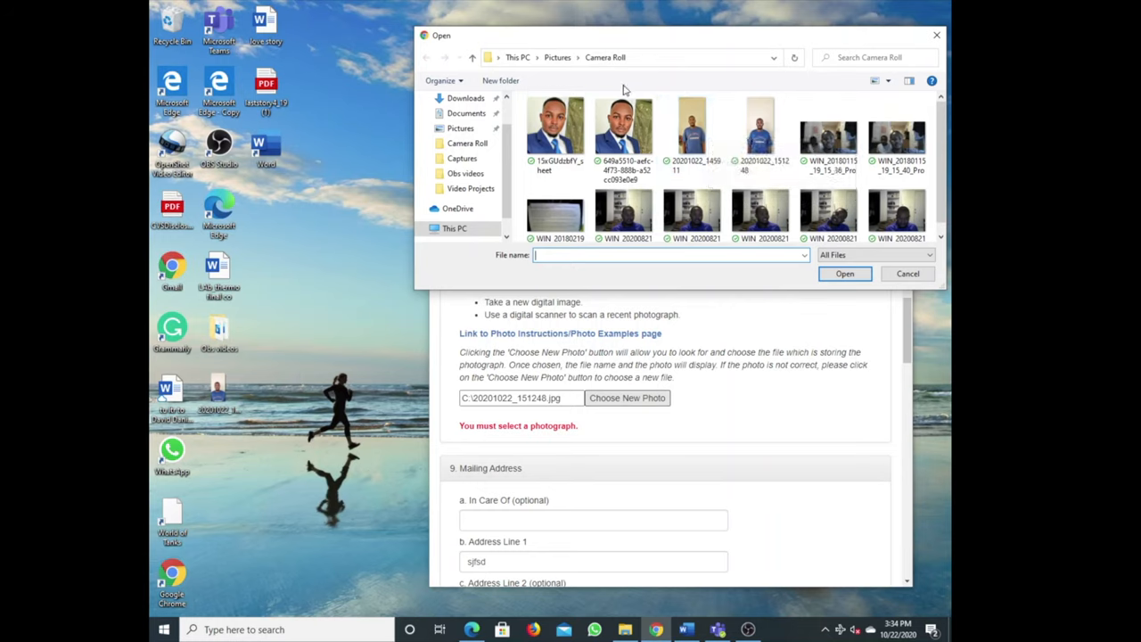
mouse_move(778, 335)
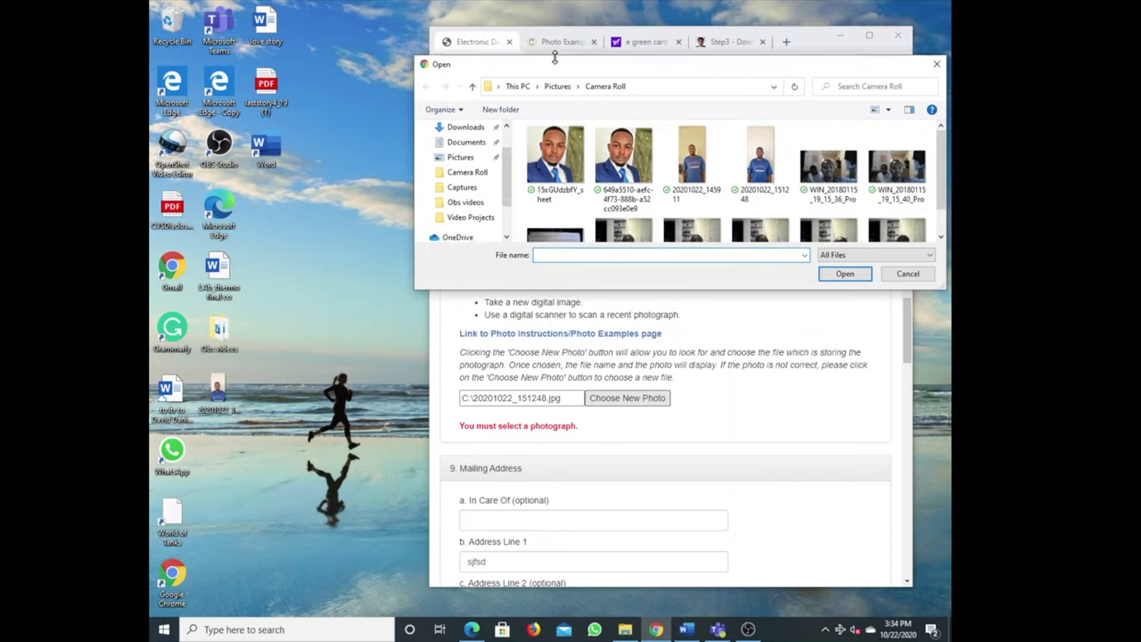
left_click(907, 274)
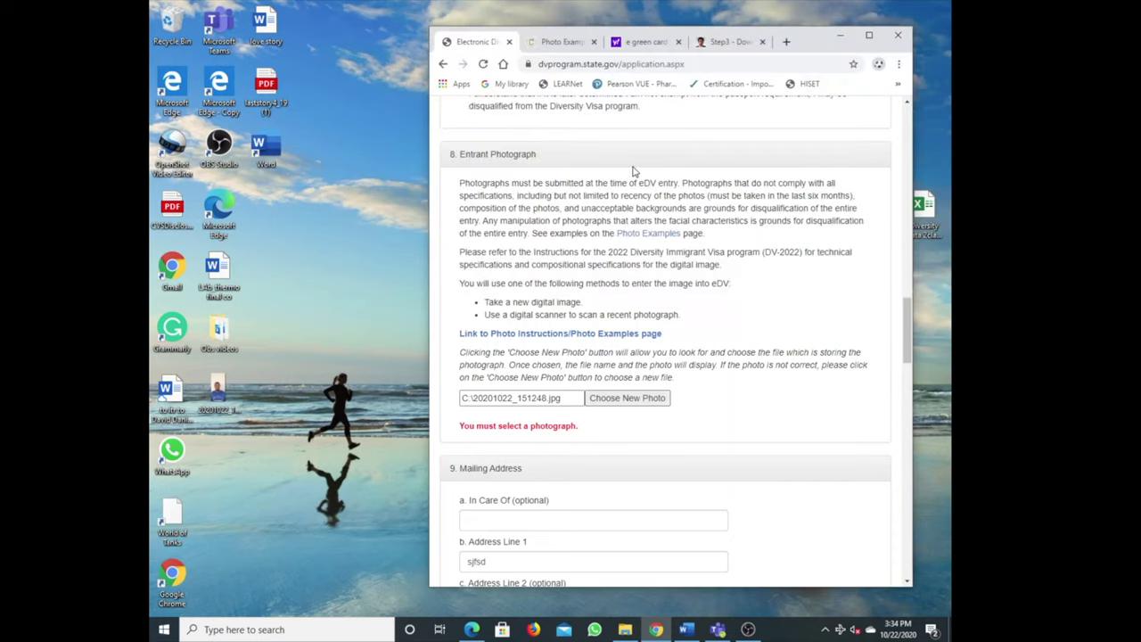
scroll("down", 3)
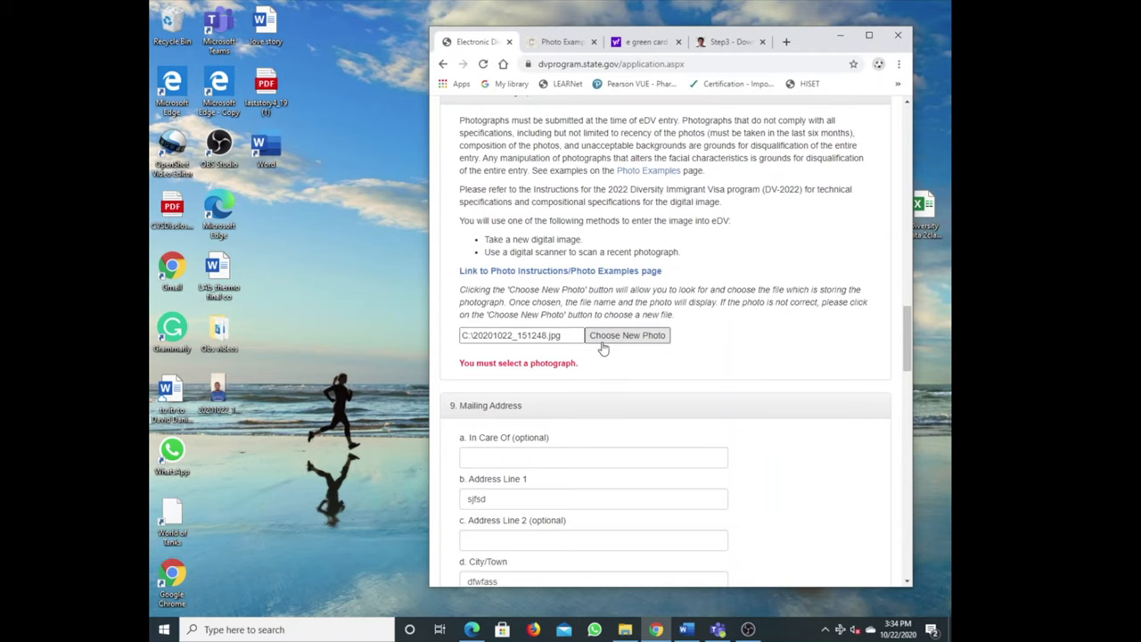
left_click(644, 43)
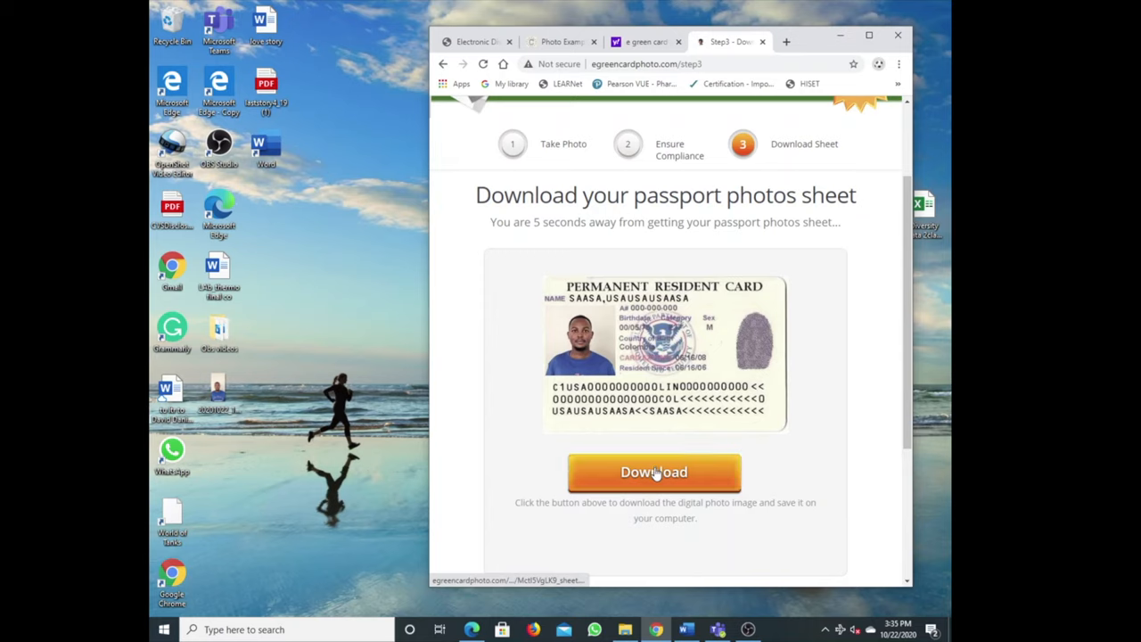
Download the photo sheet JPEG again and return to the Diversity Visa entry form tab
left_click(652, 471)
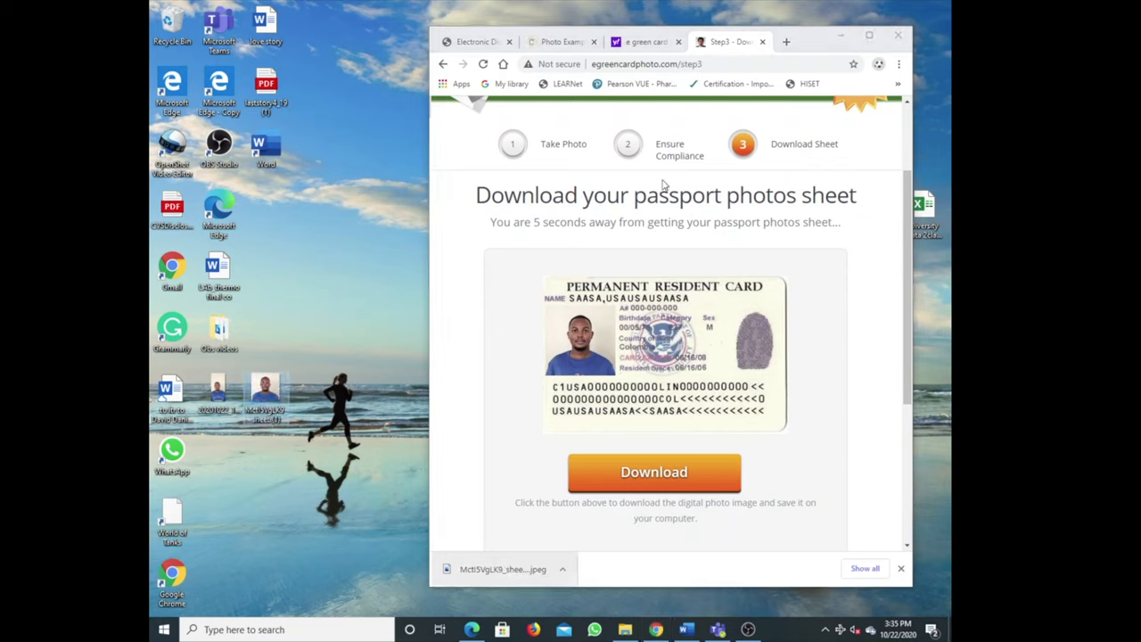
mouse_move(660, 281)
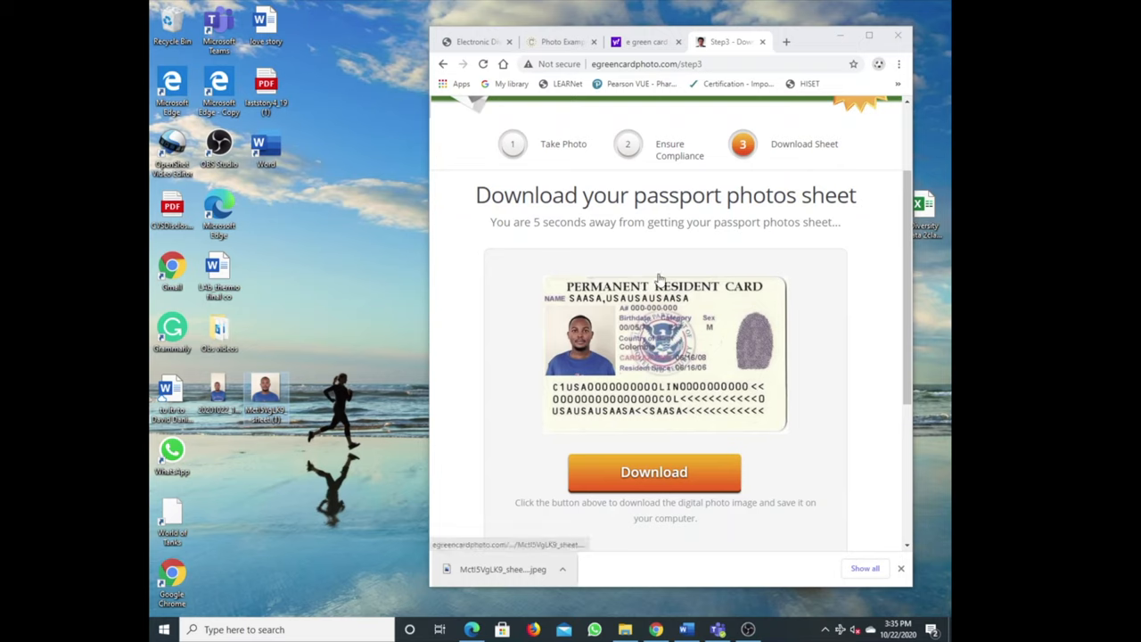
left_click(645, 41)
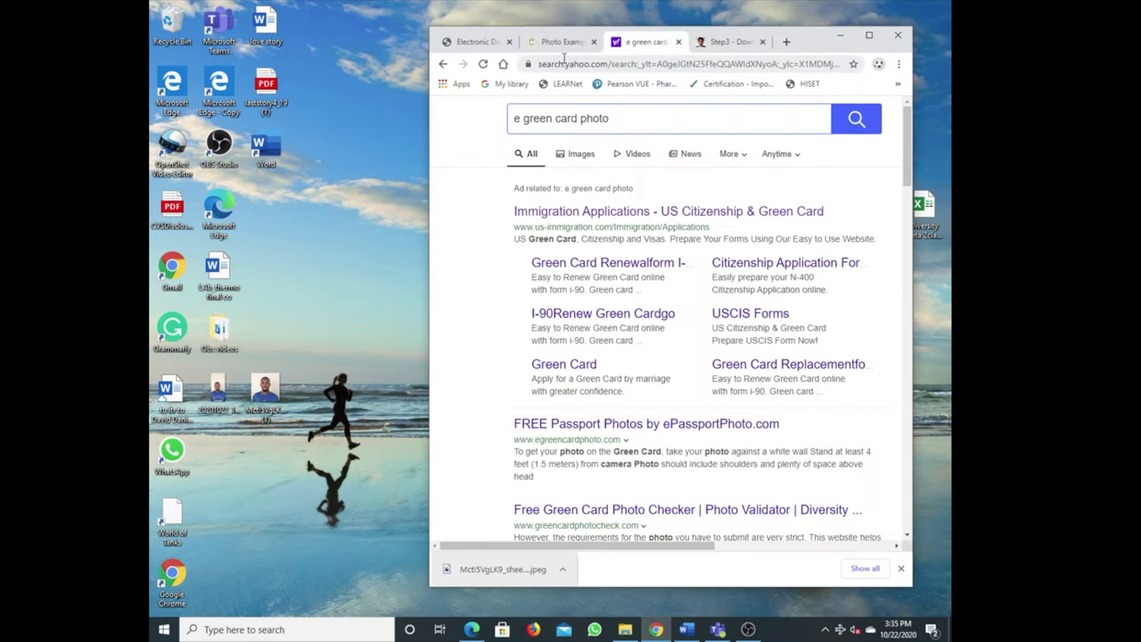
left_click(478, 43)
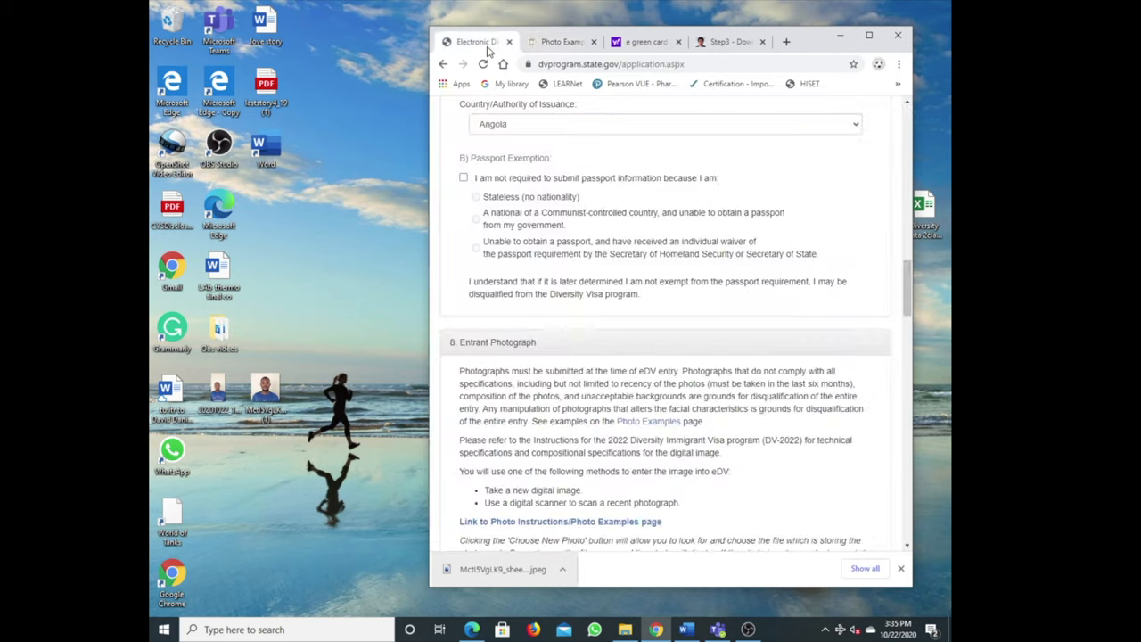
Attach the downloaded photo sheet JPEG as the entrant photograph on the DV form
scroll("down", 3)
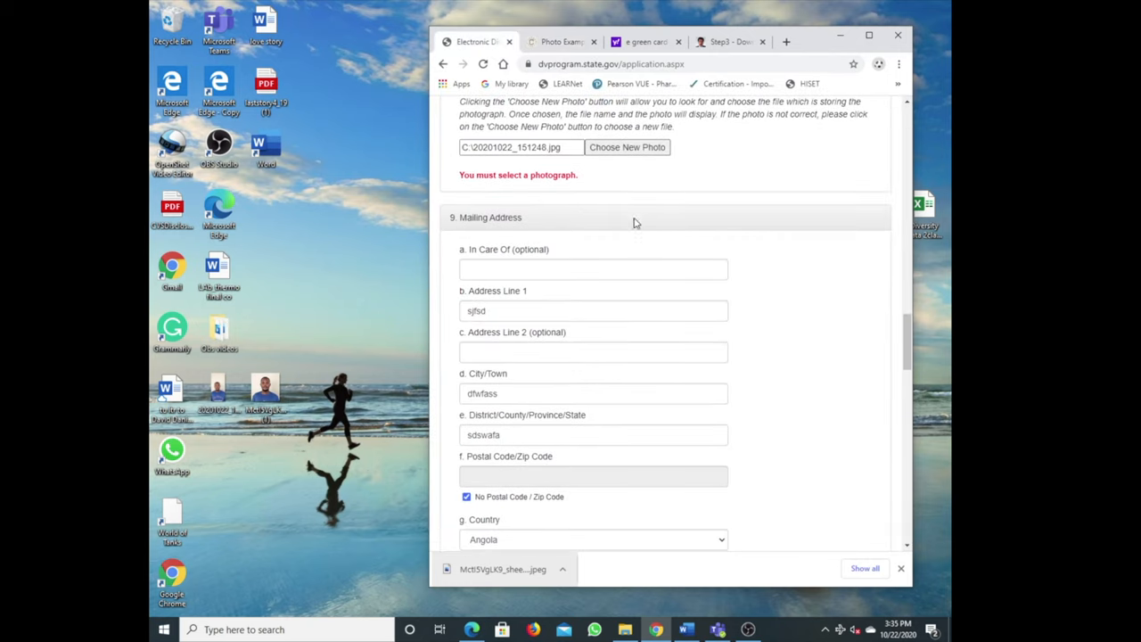
left_click(627, 146)
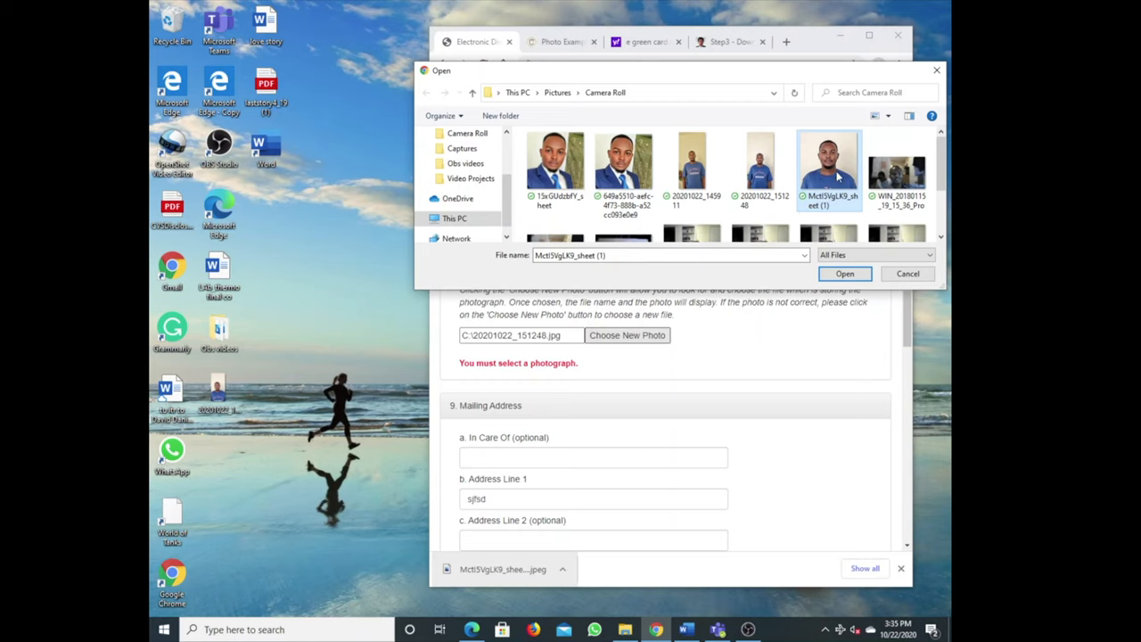
left_click(843, 274)
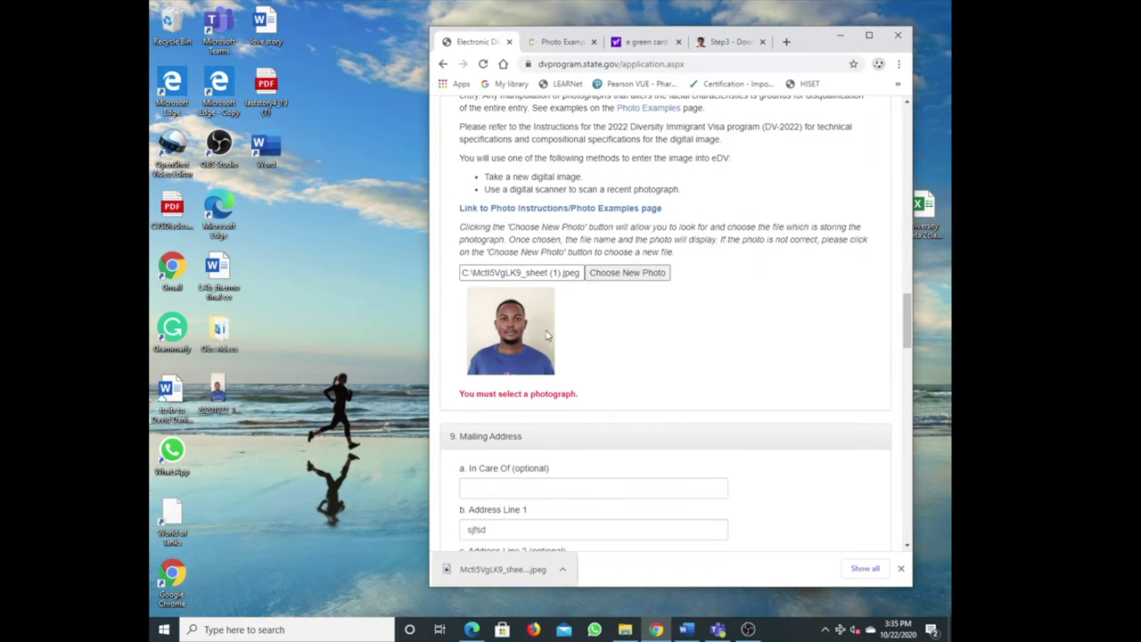
Scroll through the remaining form answers down to the Continue button
scroll("down", 3)
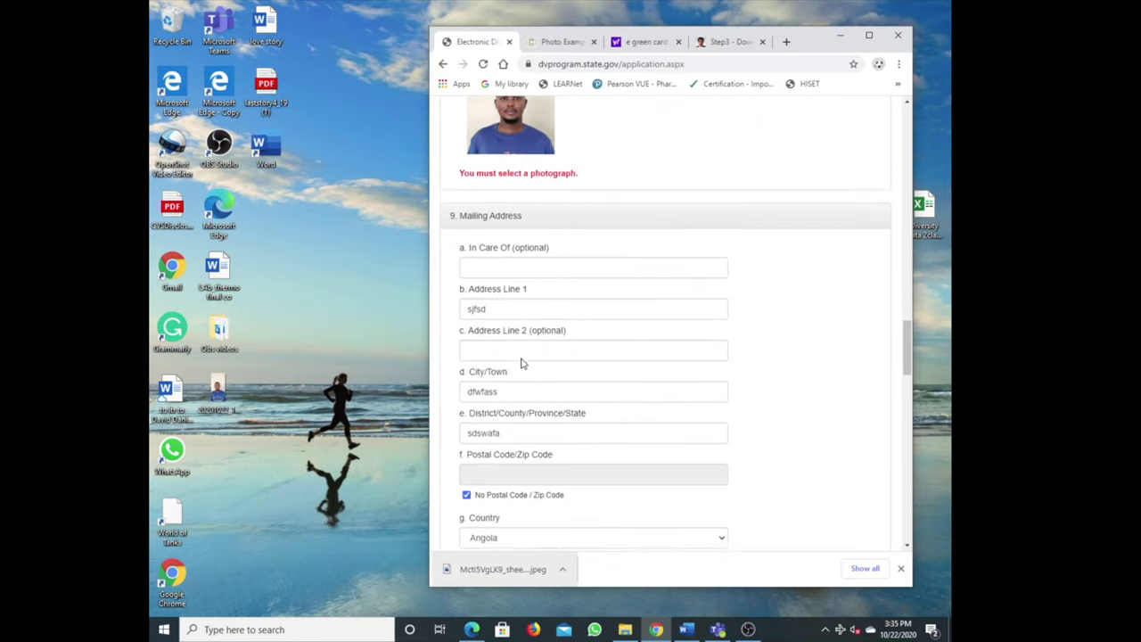
scroll("up", 3)
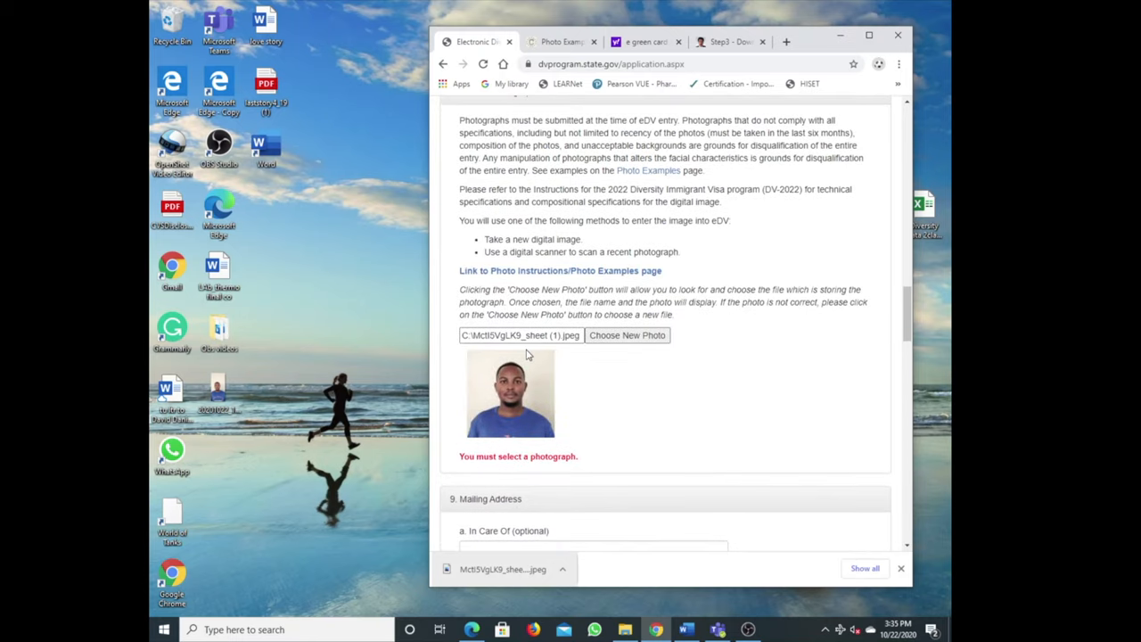
scroll("down", 3)
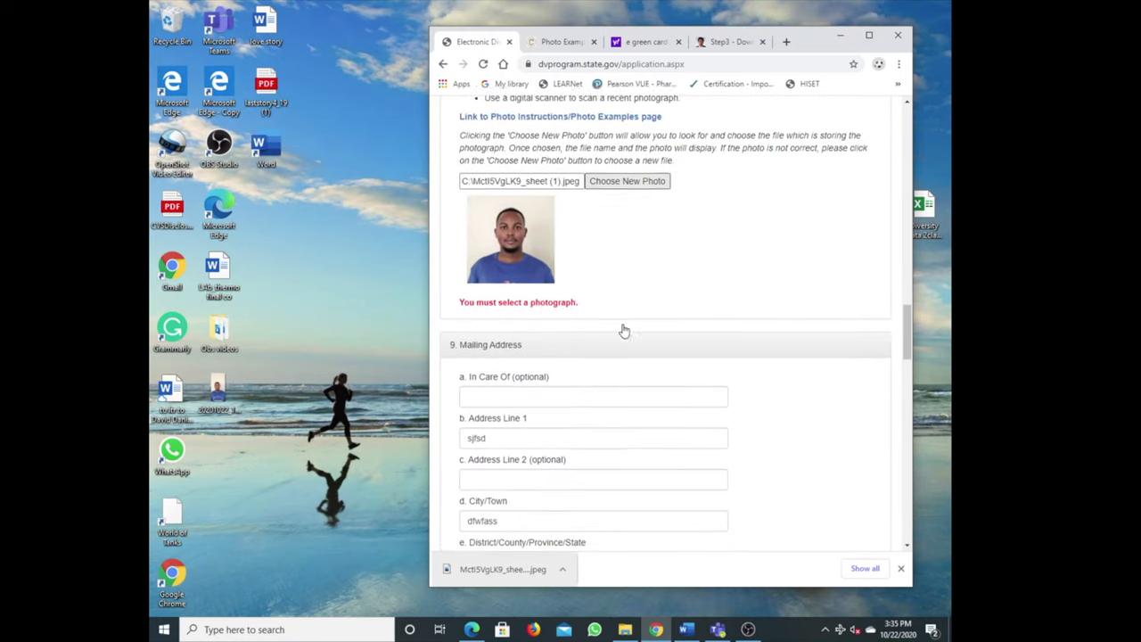
scroll("down", 3)
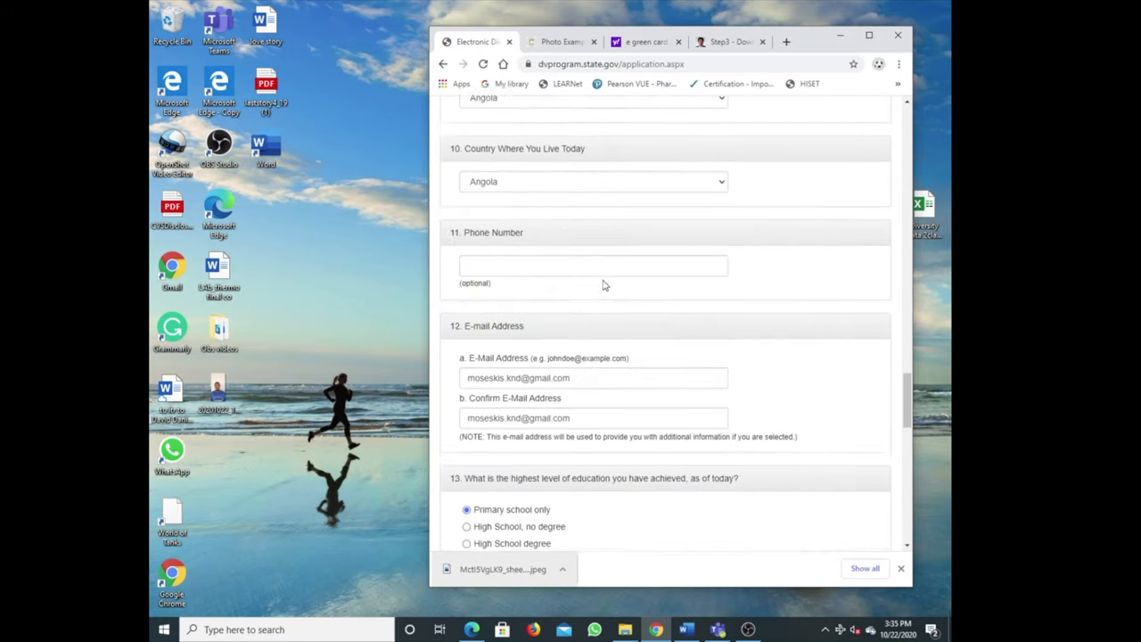
scroll("down", 3)
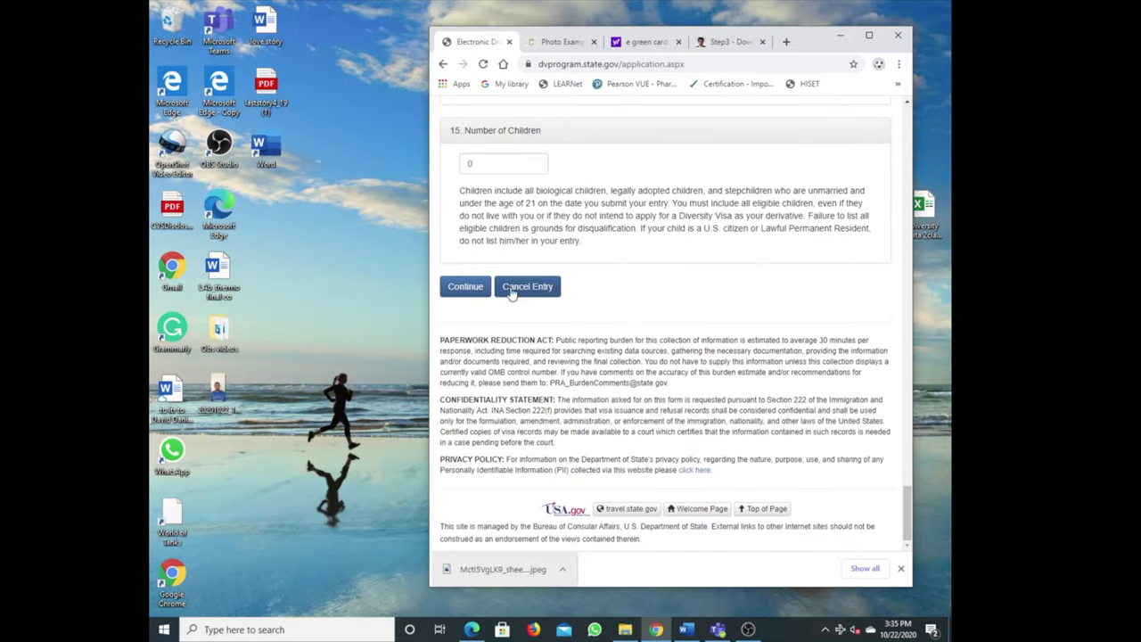
Continue the DV entry to its review page and maximize the Chrome window
left_click(464, 285)
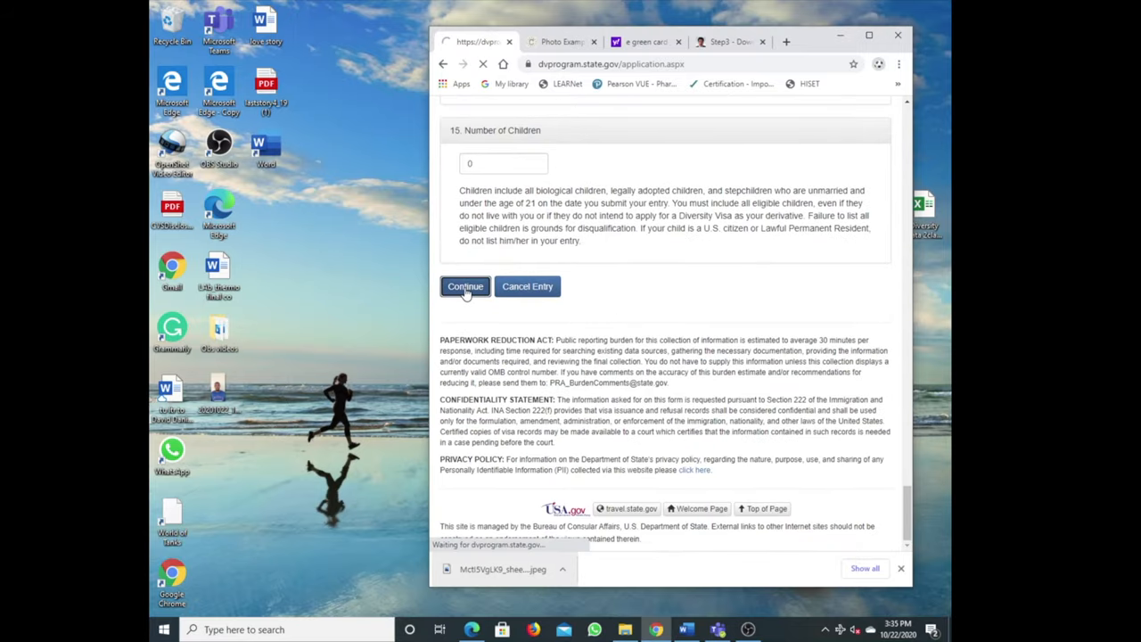
left_click(464, 286)
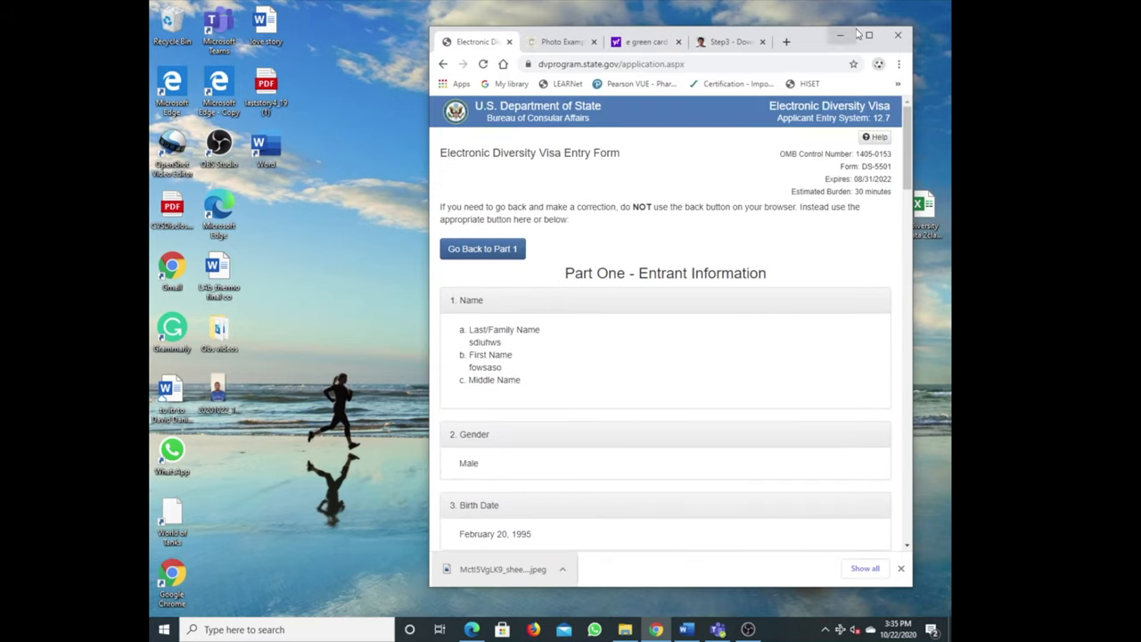
left_click(866, 35)
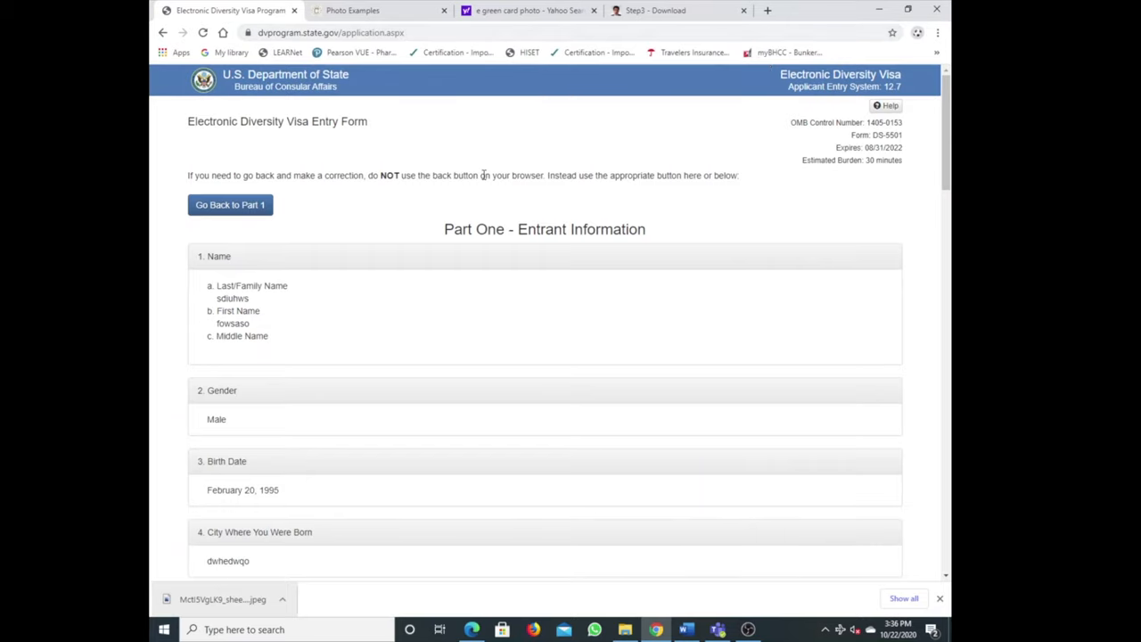
mouse_move(485, 178)
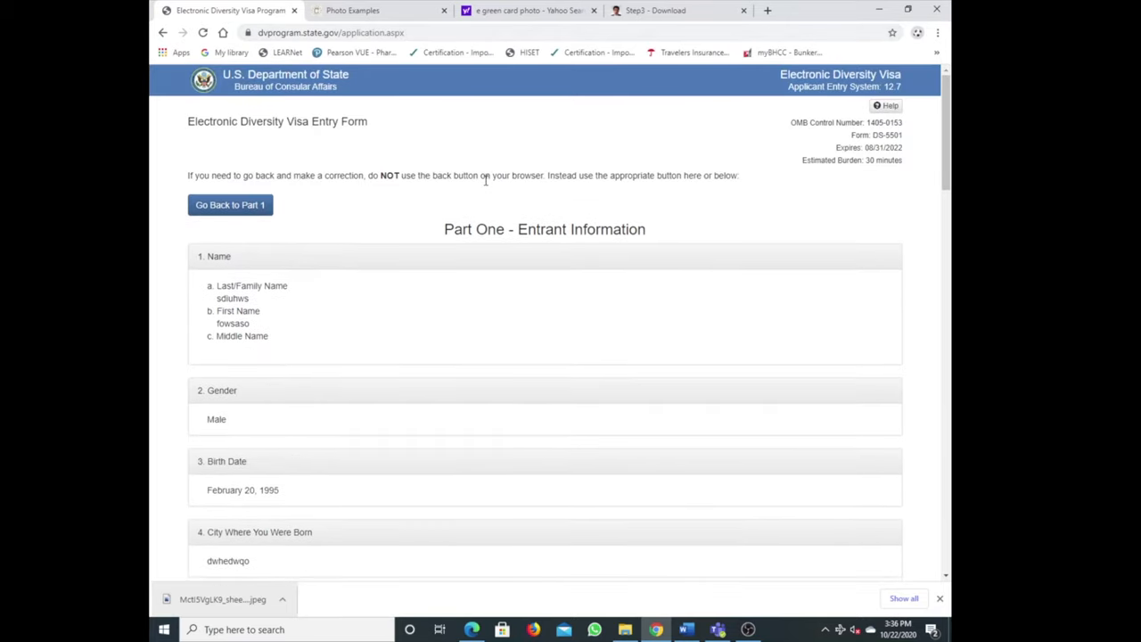
Scroll through the review page's entered answers down to the Submit button
scroll("down", 3)
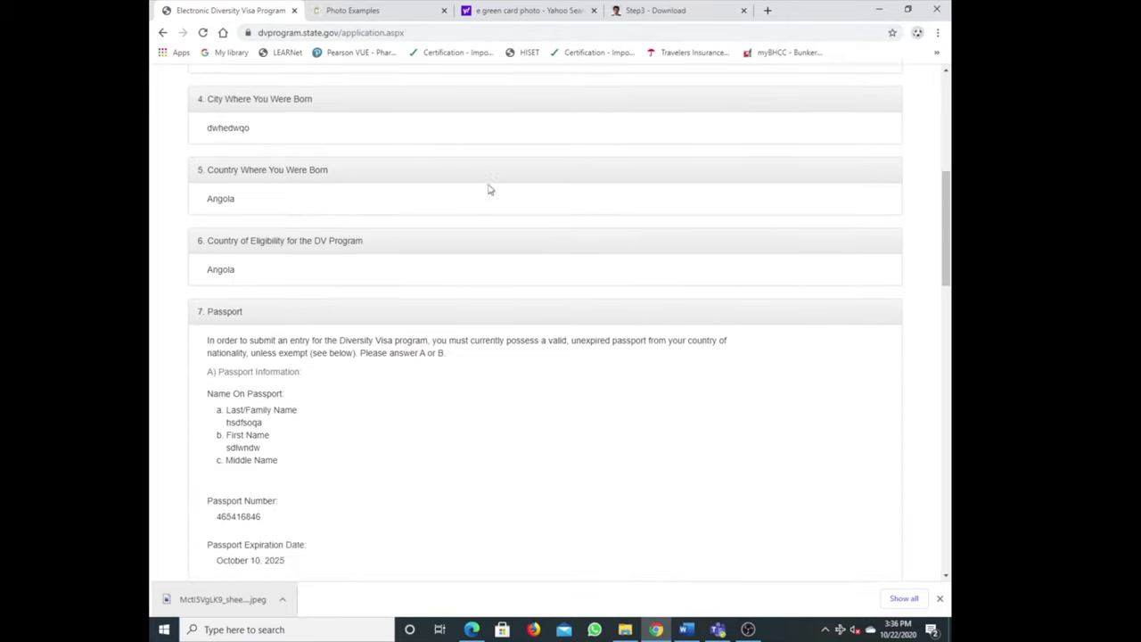
scroll("down", 3)
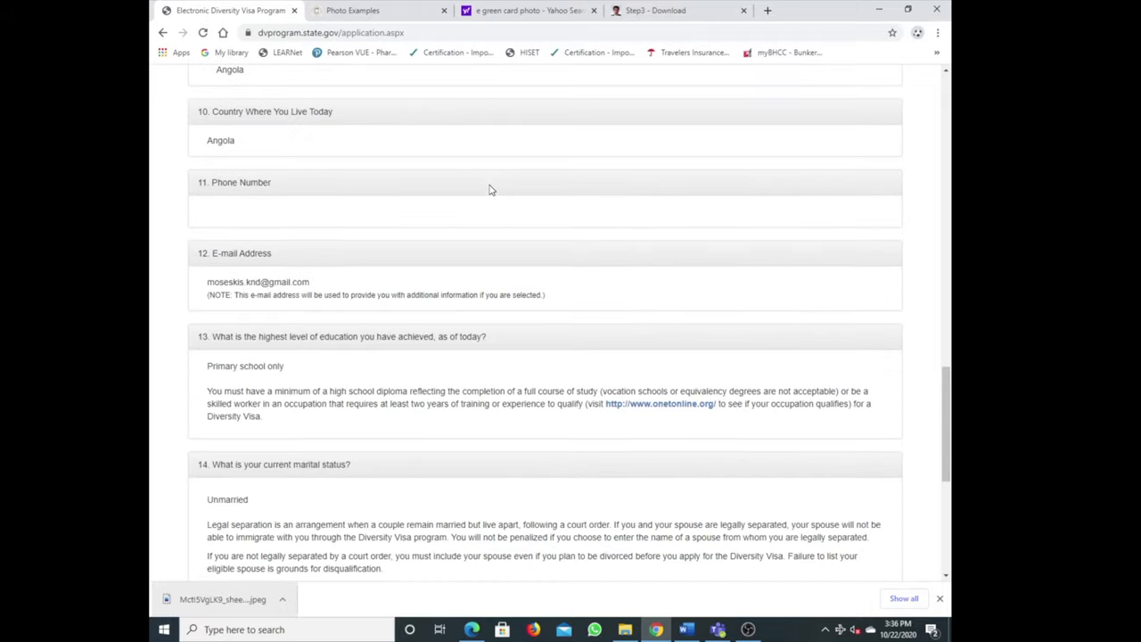
scroll("down", 3)
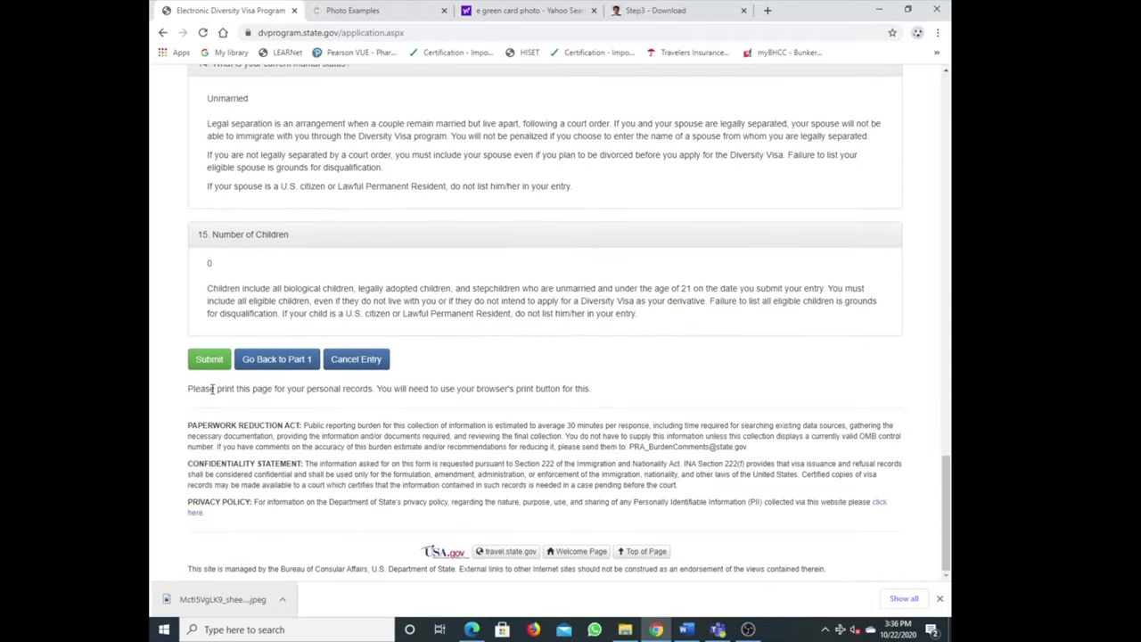
mouse_move(289, 378)
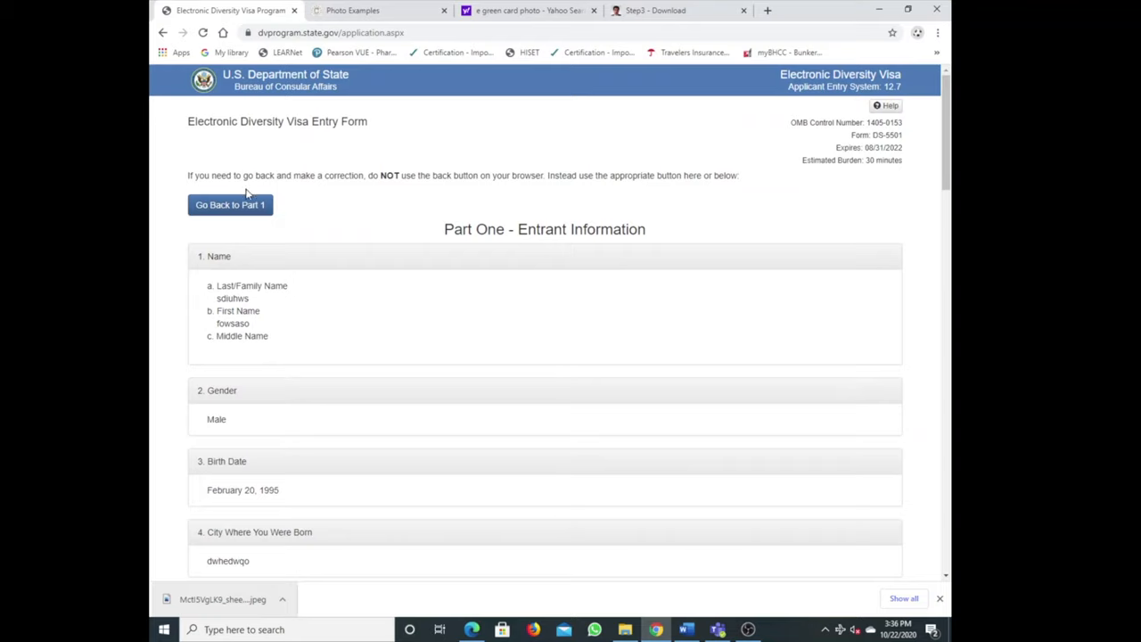
Go back to the editable Part 1 form and reach the Entrant Photograph section
left_click(230, 203)
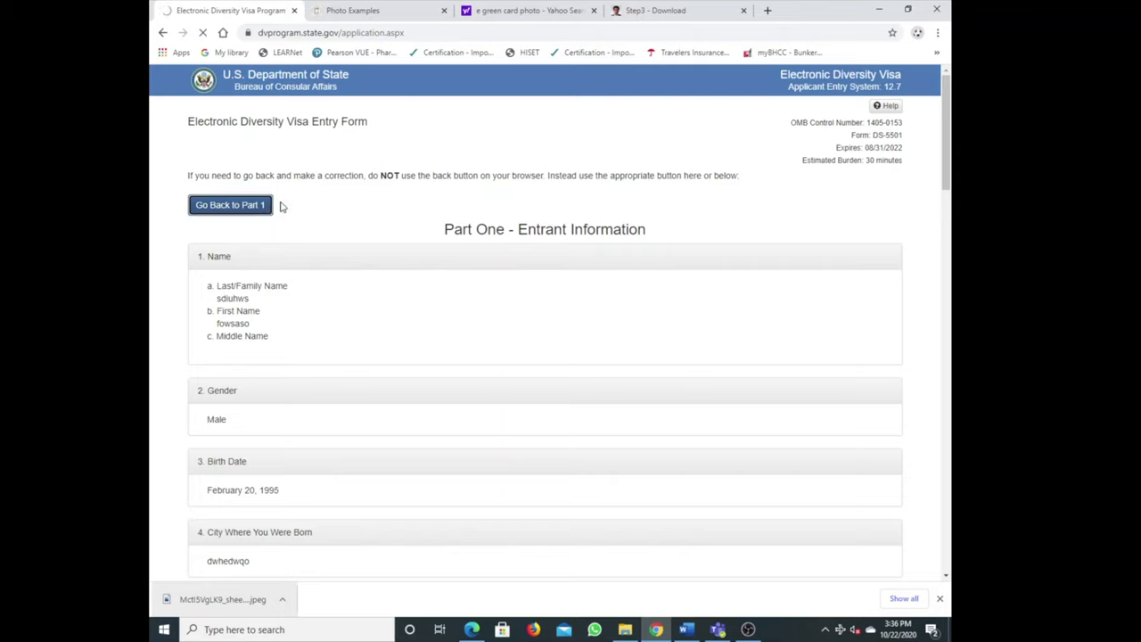
left_click(228, 203)
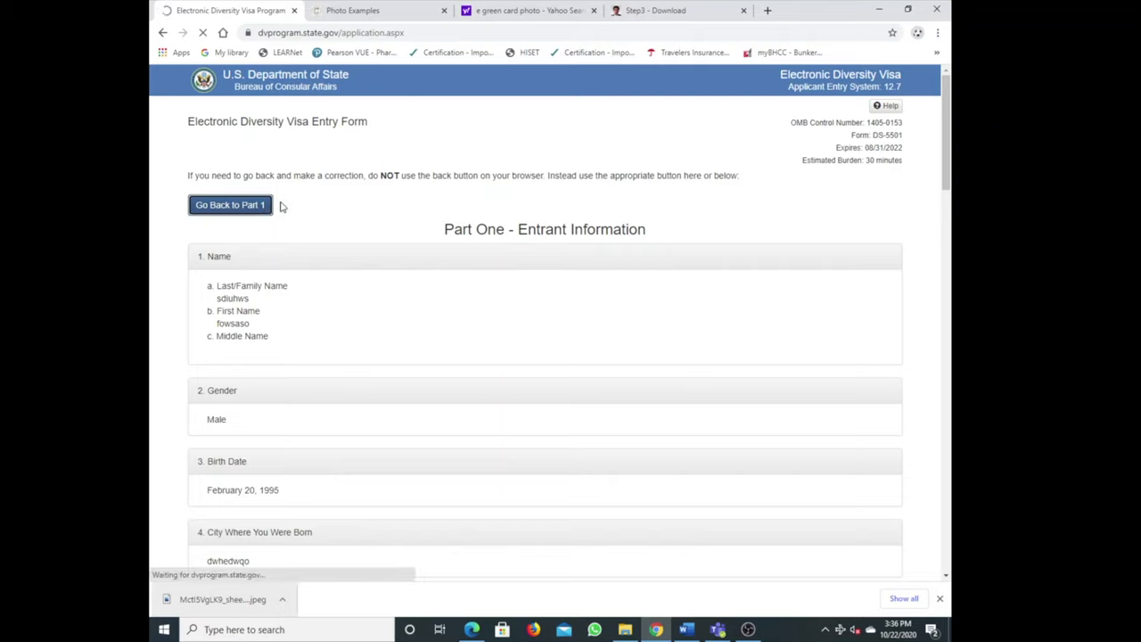
scroll("down", 3)
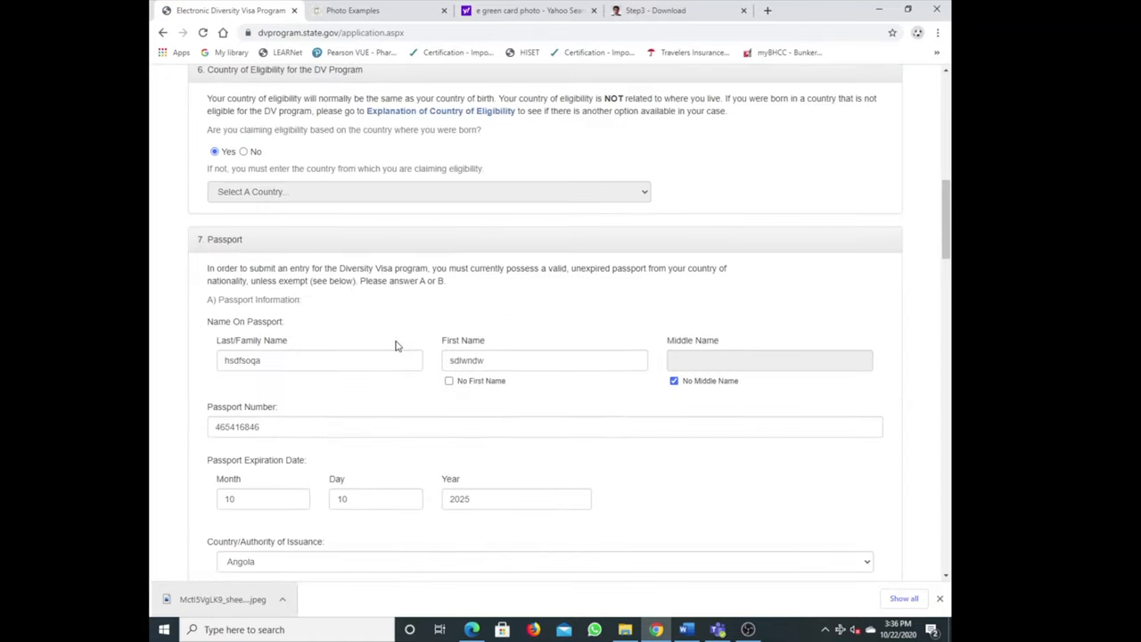
scroll("down", 3)
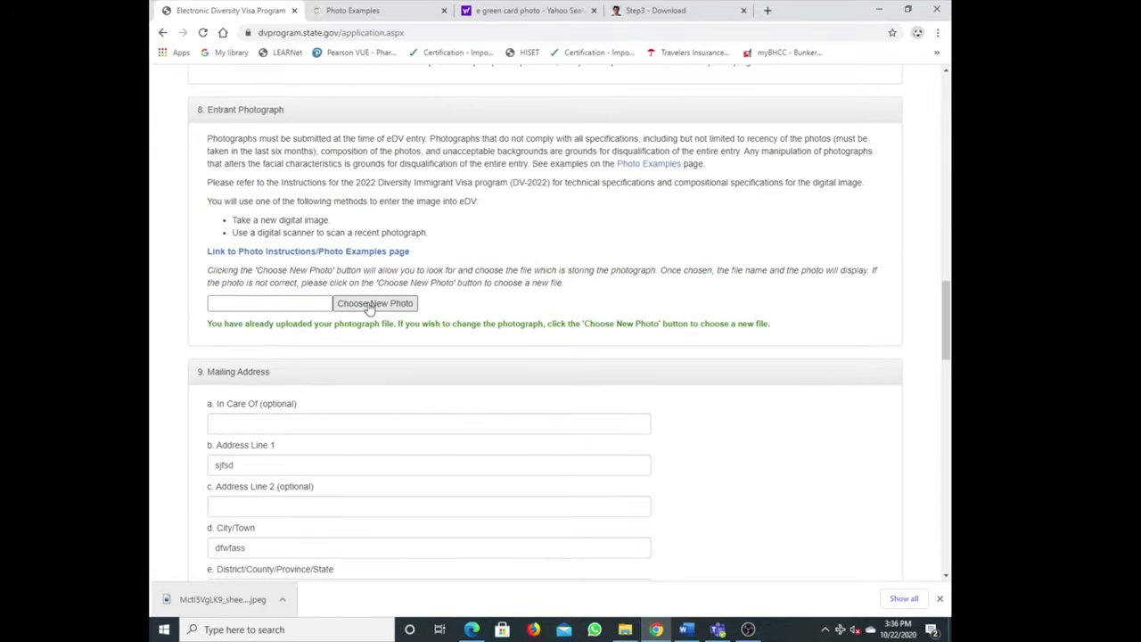
Replace the entrant photograph with the 20201022_151248 image from Camera Roll
left_click(374, 303)
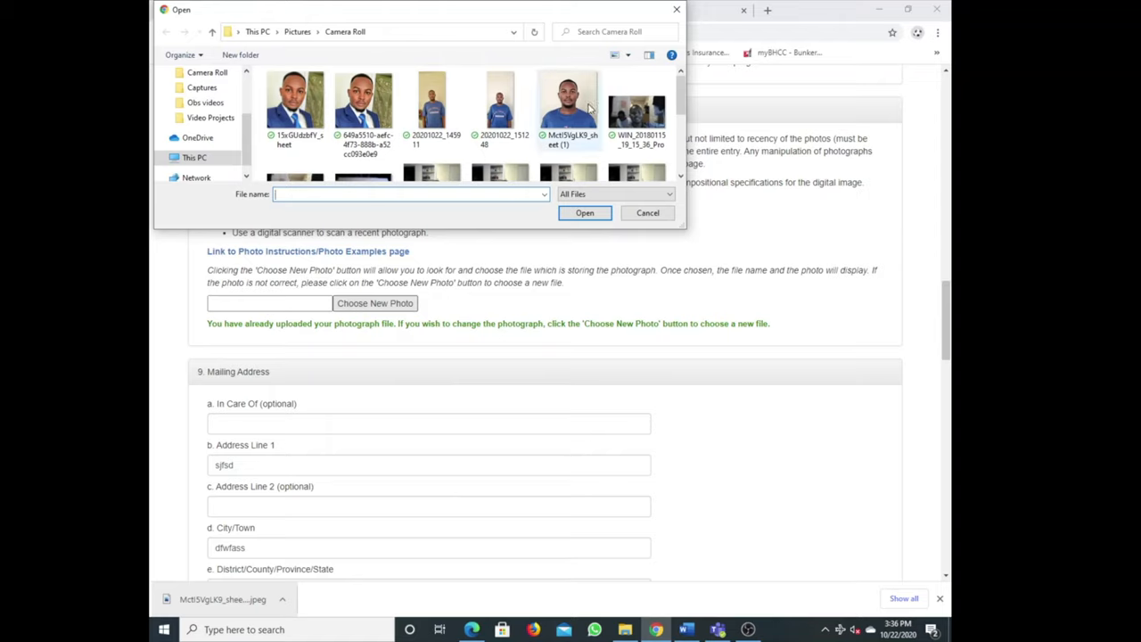
mouse_move(585, 109)
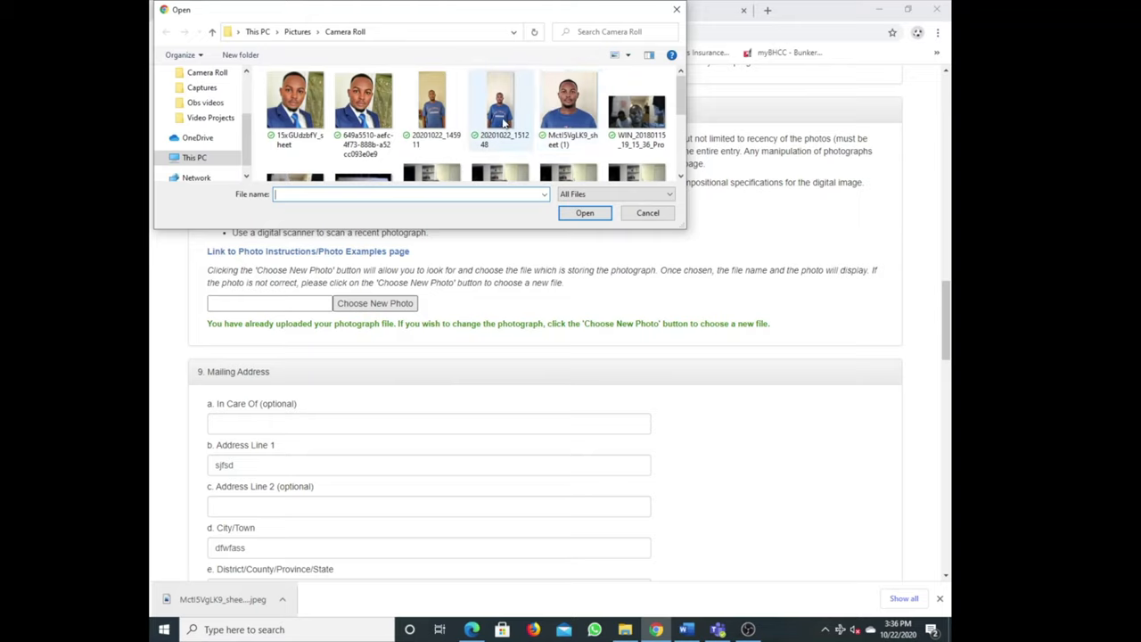
mouse_move(499, 107)
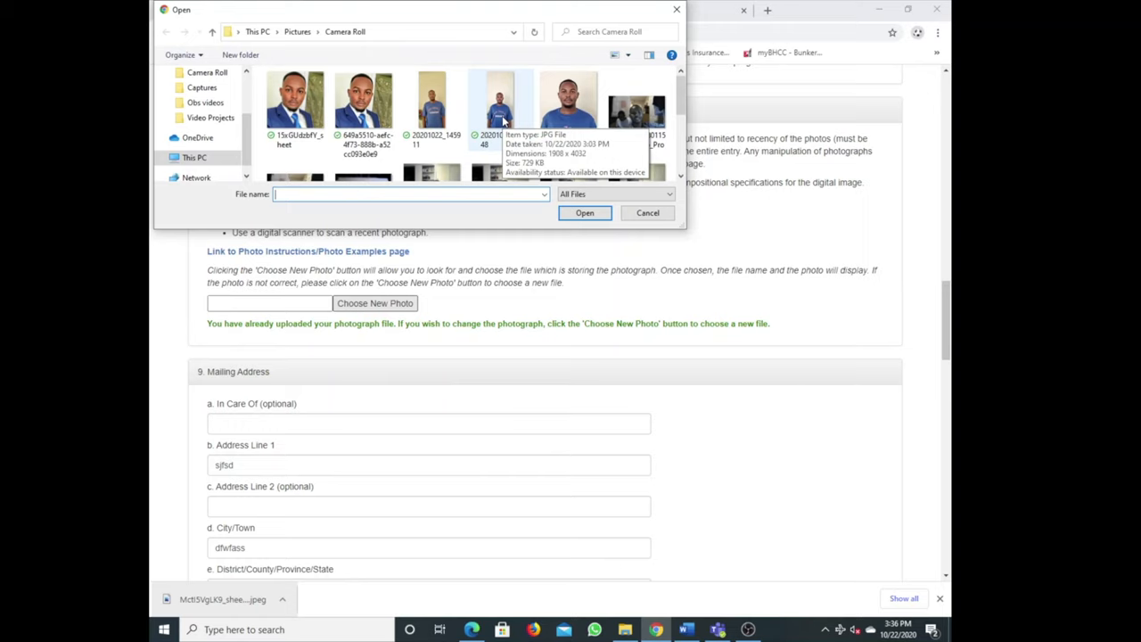
left_click(499, 100)
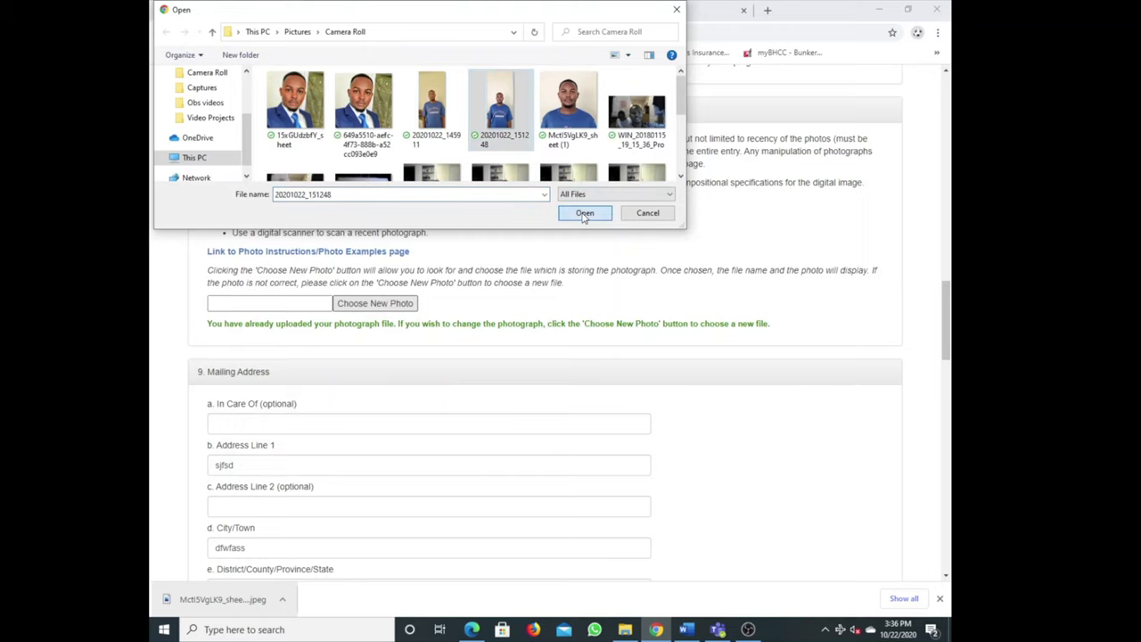
left_click(585, 212)
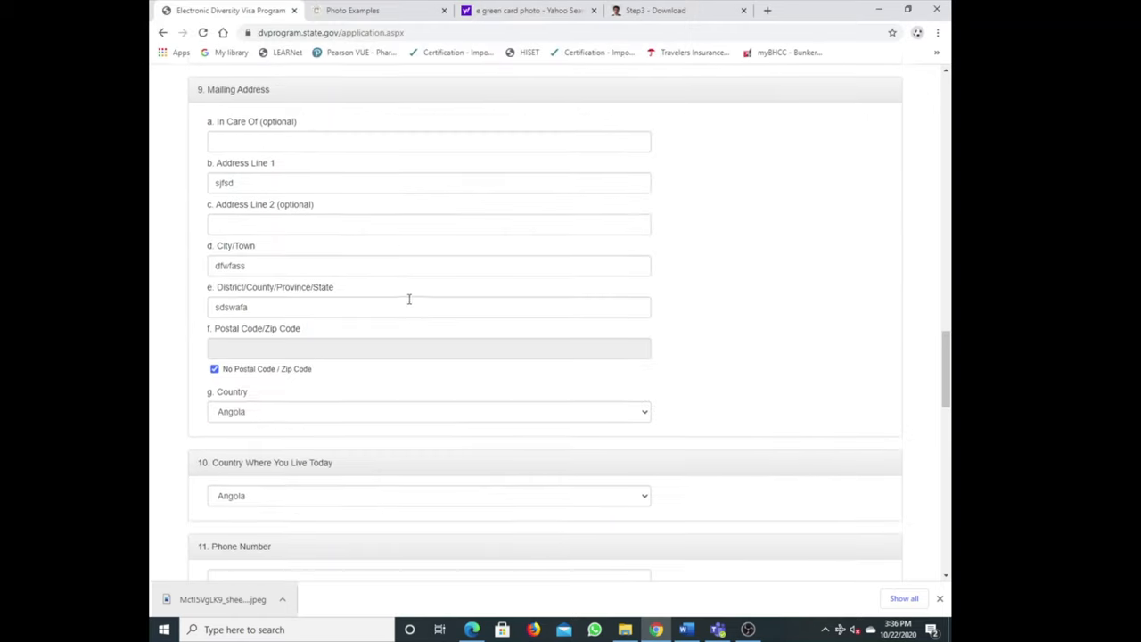
scroll("down", 3)
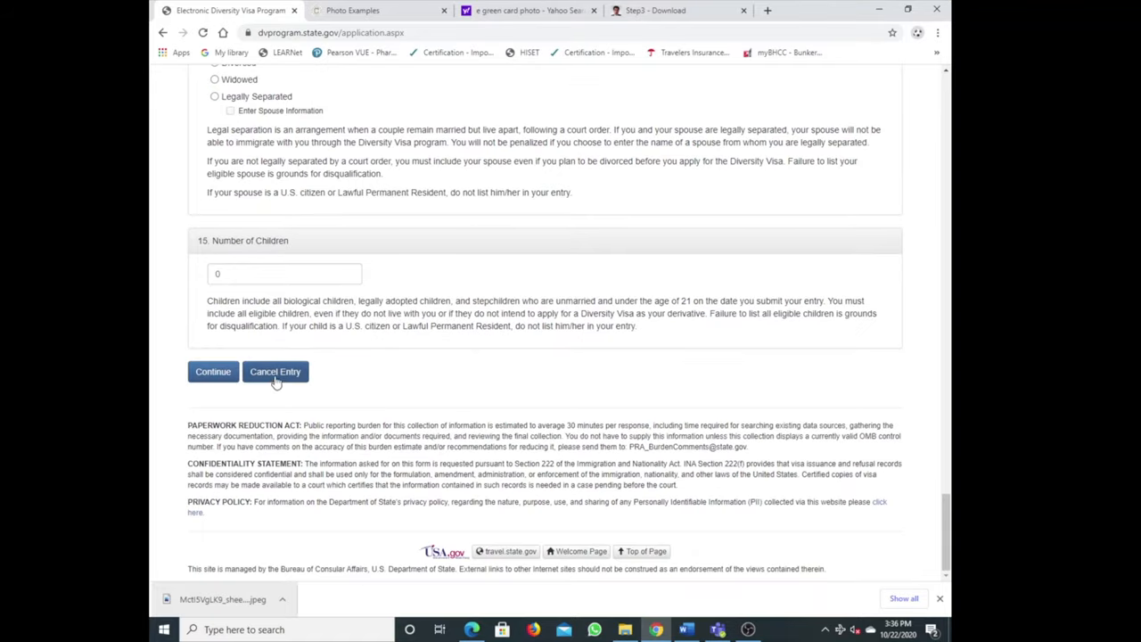
left_click(214, 373)
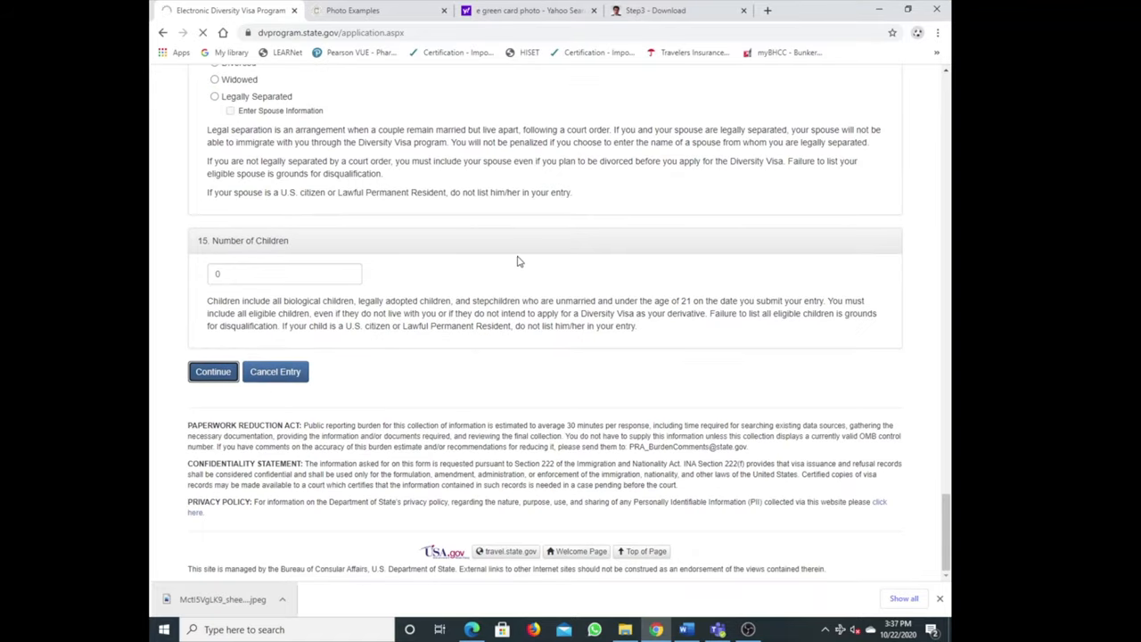
scroll("up", 3)
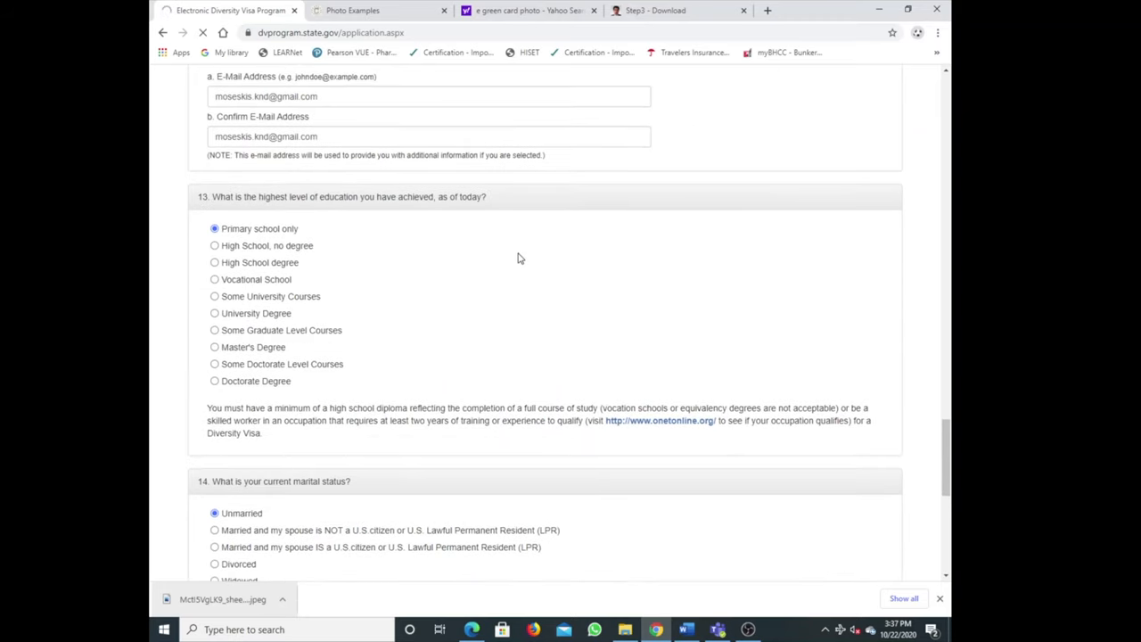
scroll("up", 3)
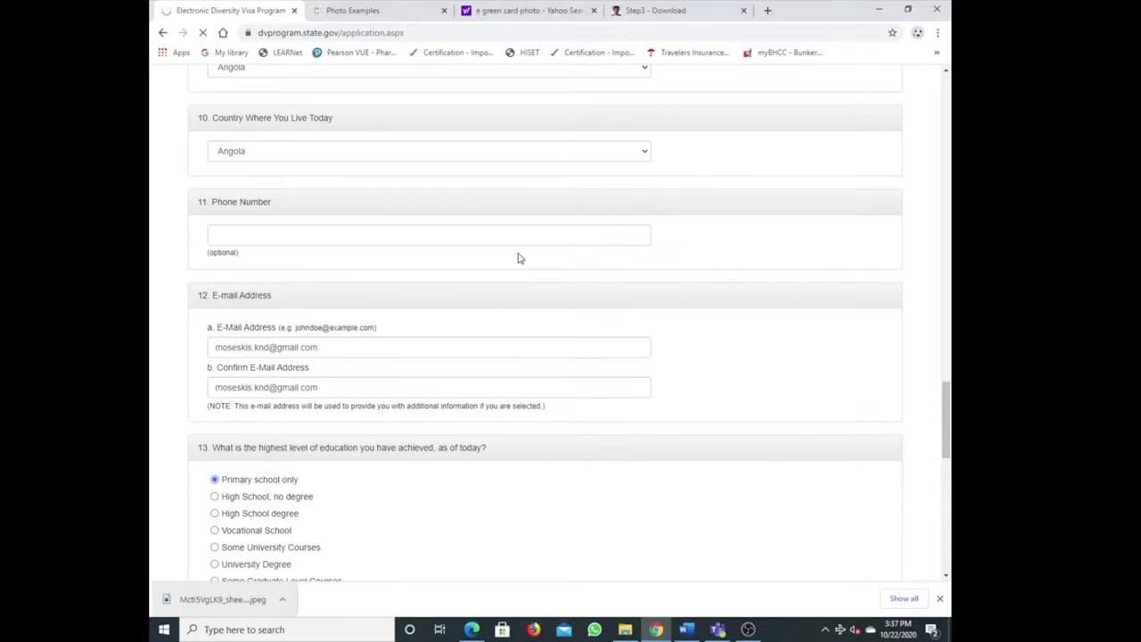
scroll("up", 3)
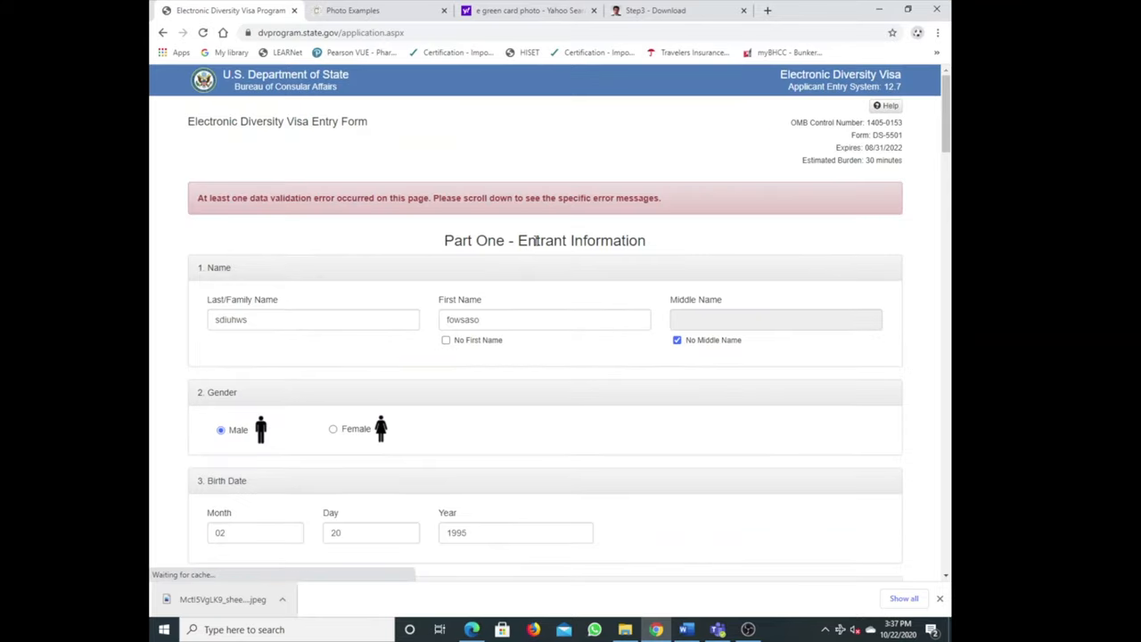
scroll("down", 3)
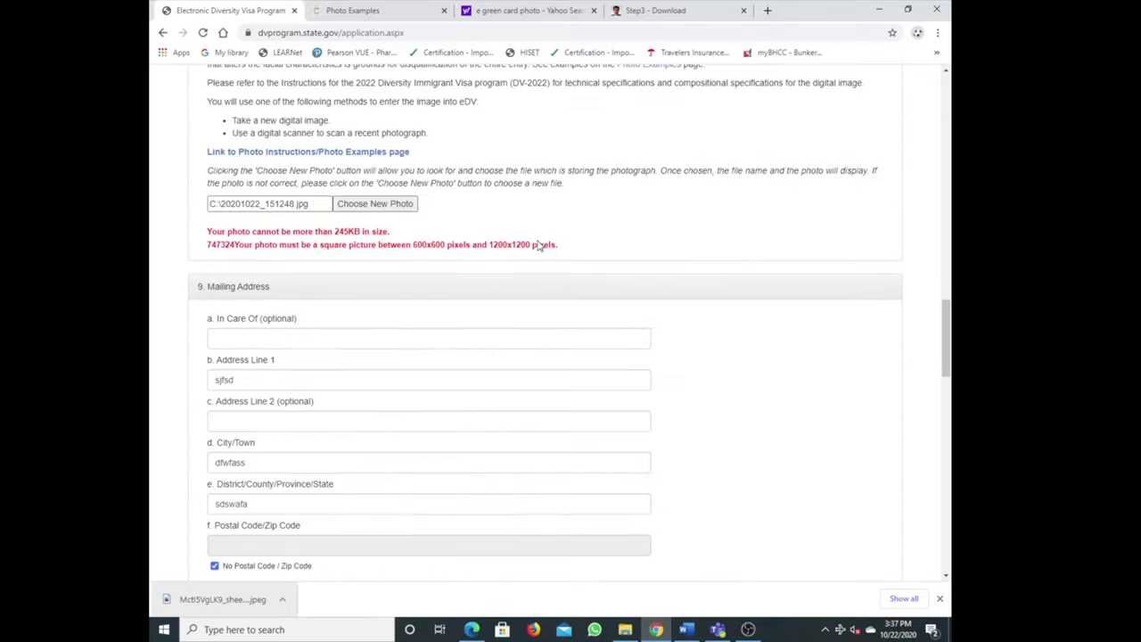
scroll("down", 3)
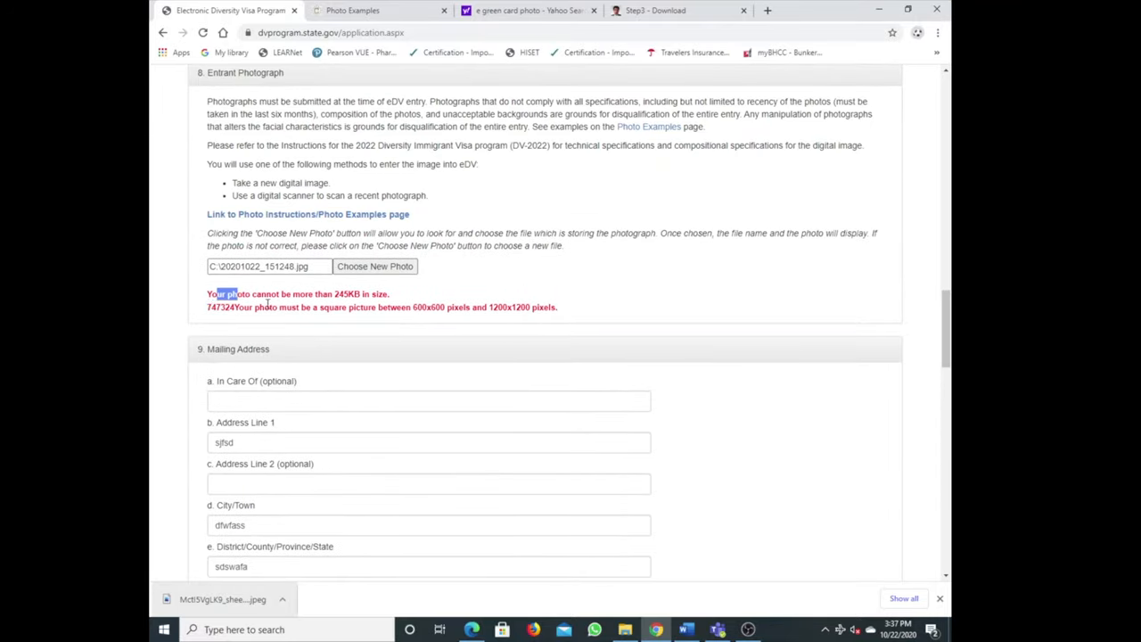
left_click_drag(230, 295, 556, 307)
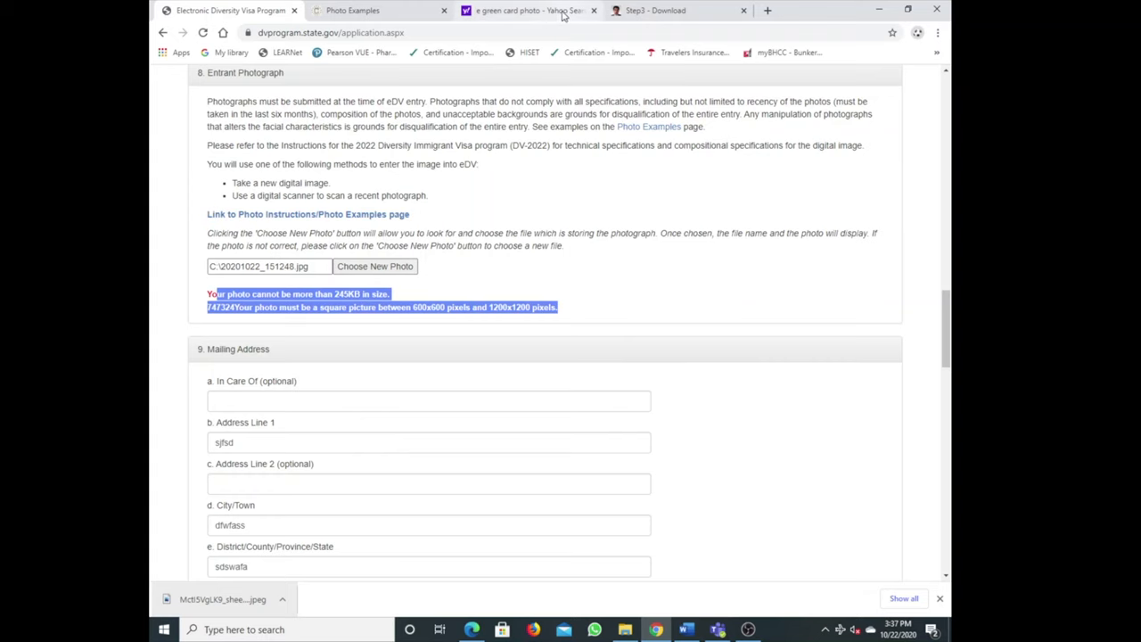
From the green card photo search results, reach the free eGreenCardPhoto maker's upload section
left_click(526, 11)
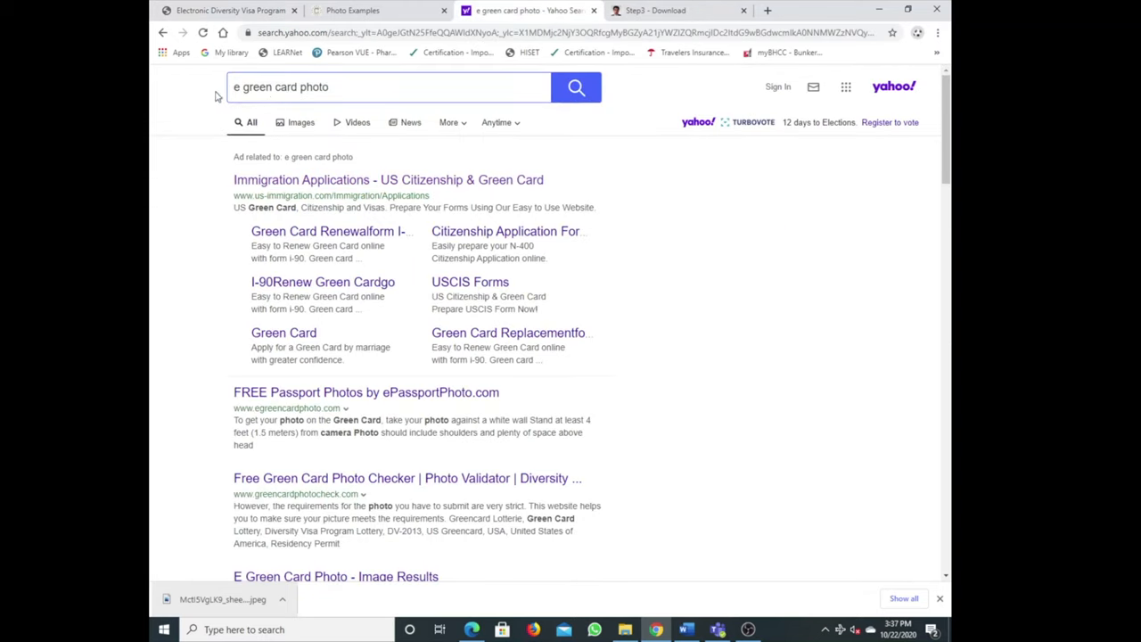
left_click(288, 86)
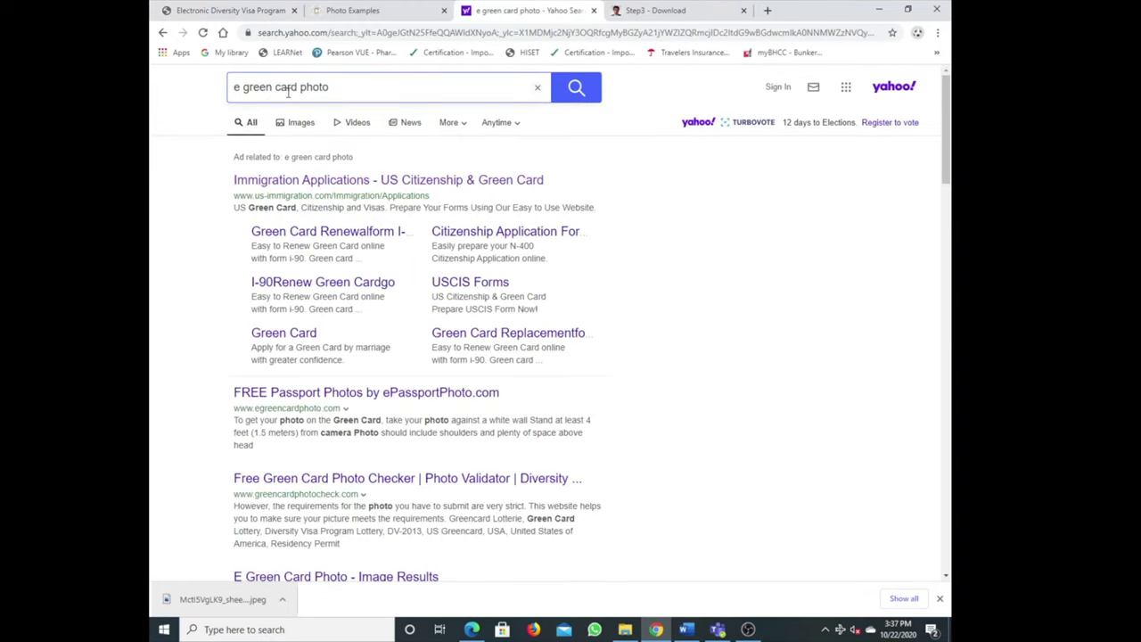
scroll("down", 3)
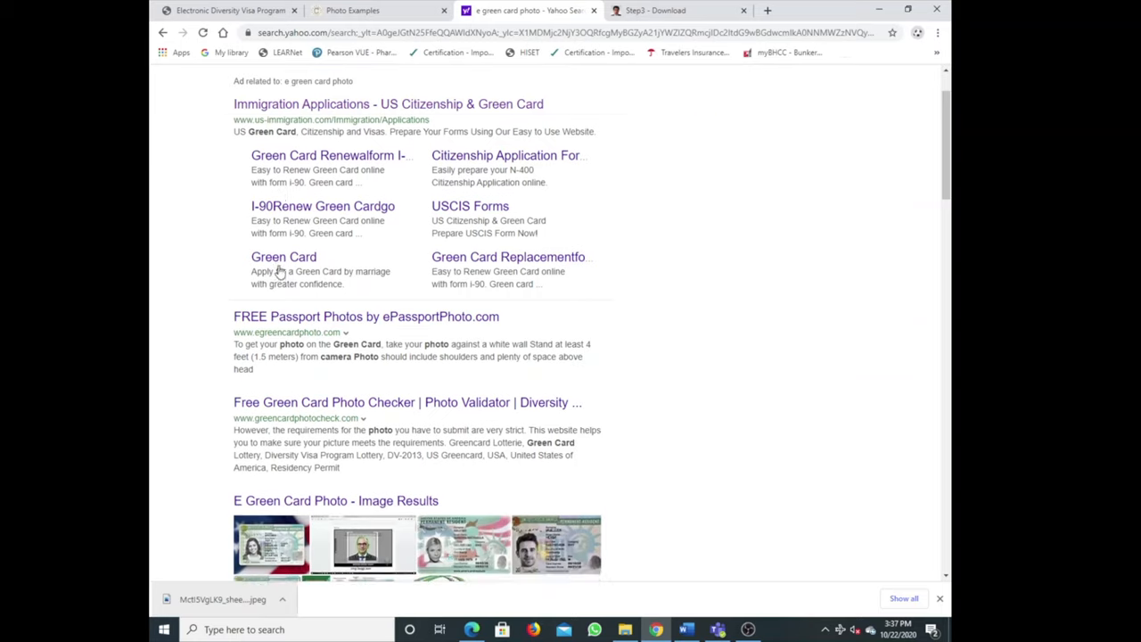
scroll("down", 3)
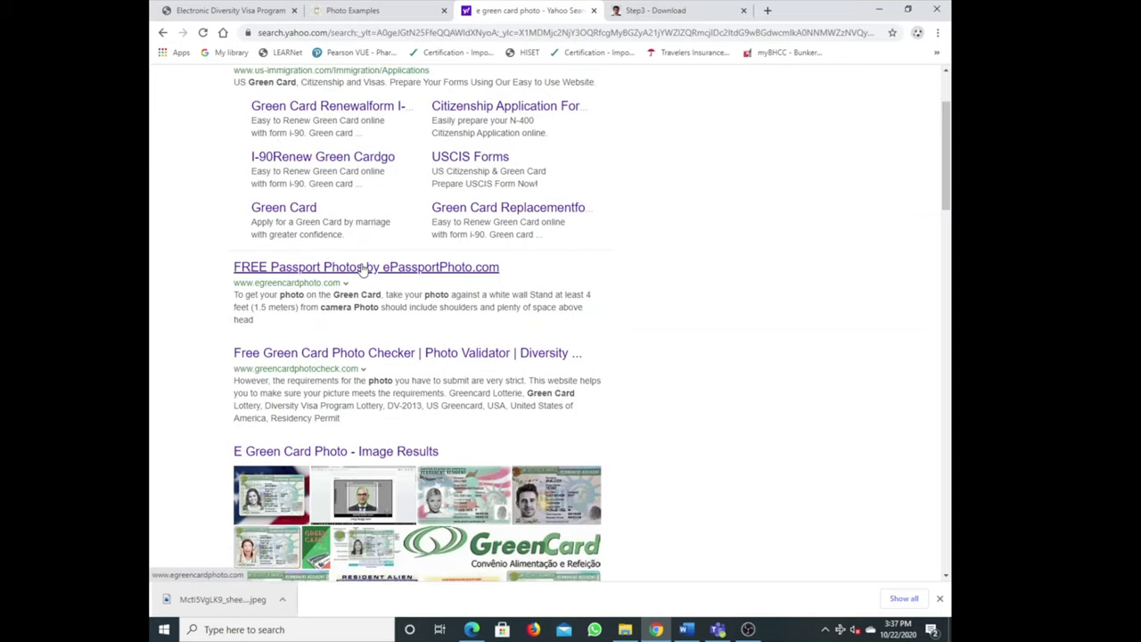
left_click(366, 267)
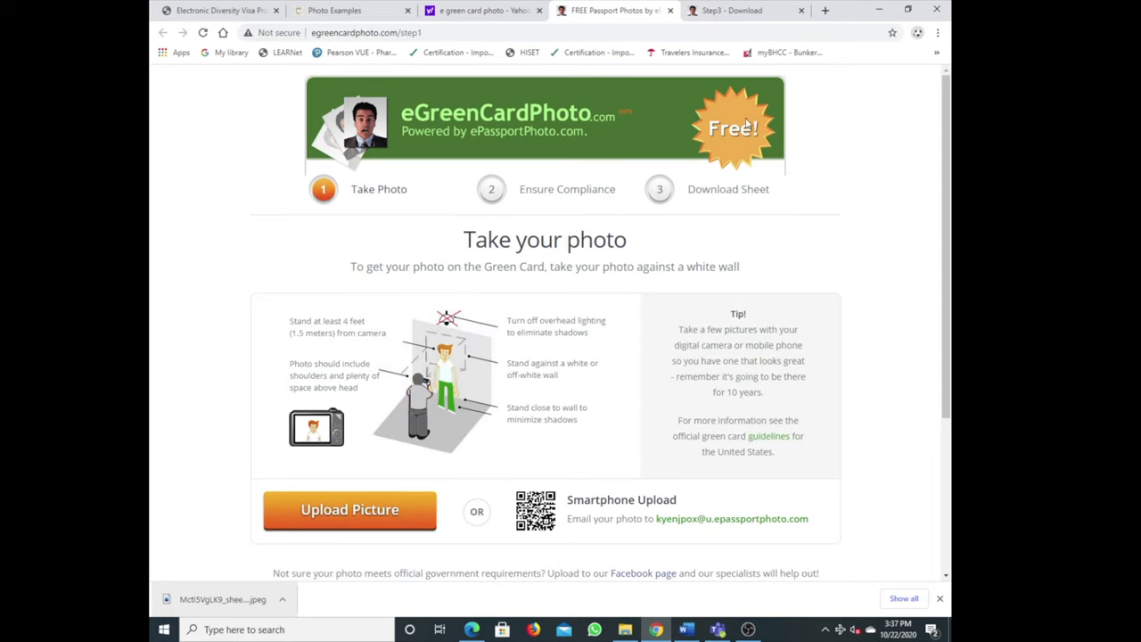
scroll("down", 3)
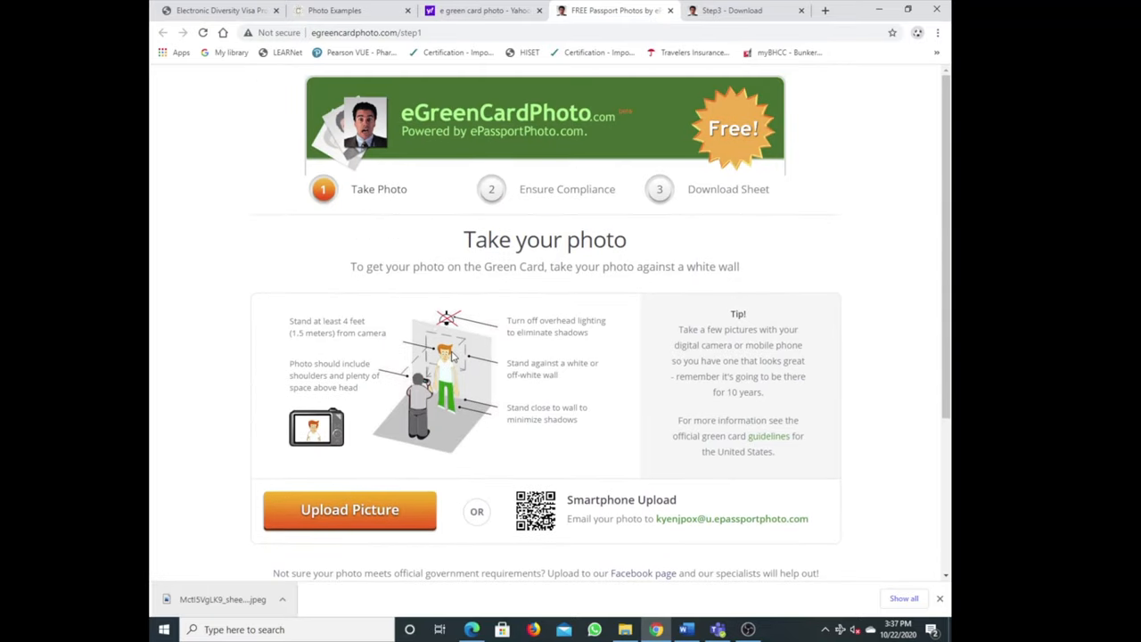
mouse_move(702, 114)
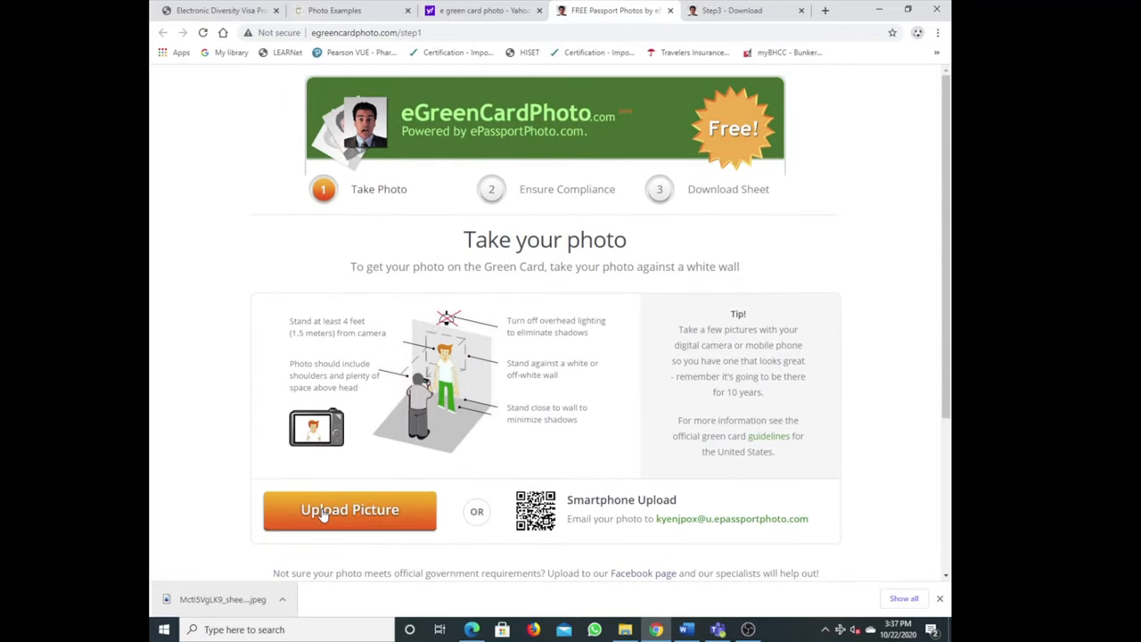
Upload the portrait photo file to the green card photo maker
left_click(350, 510)
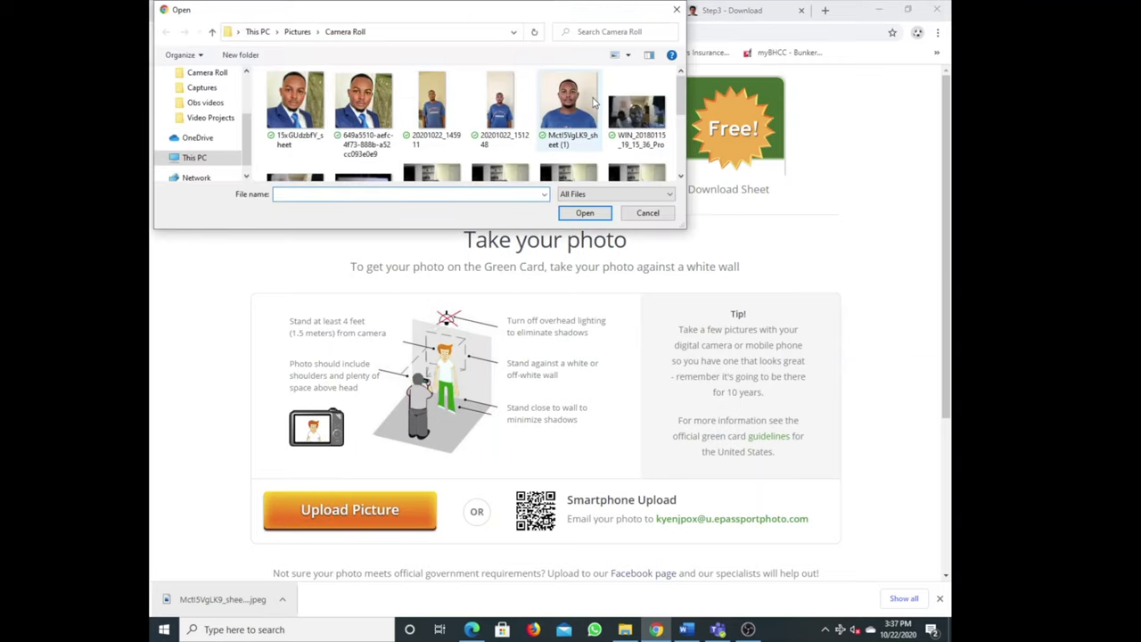
left_click(431, 101)
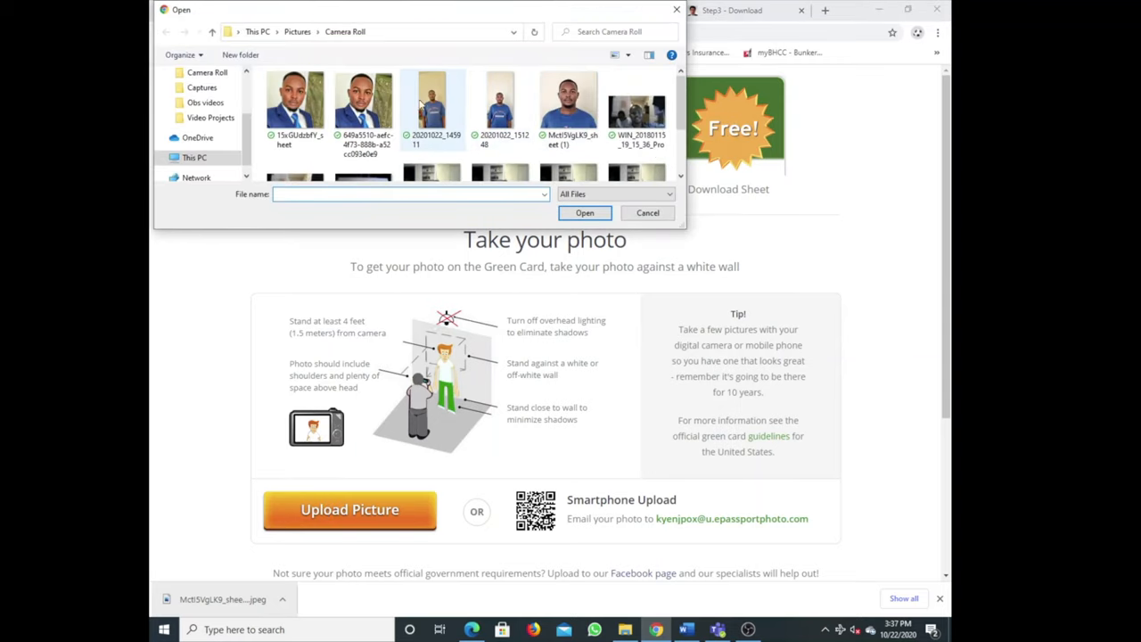
left_click(584, 212)
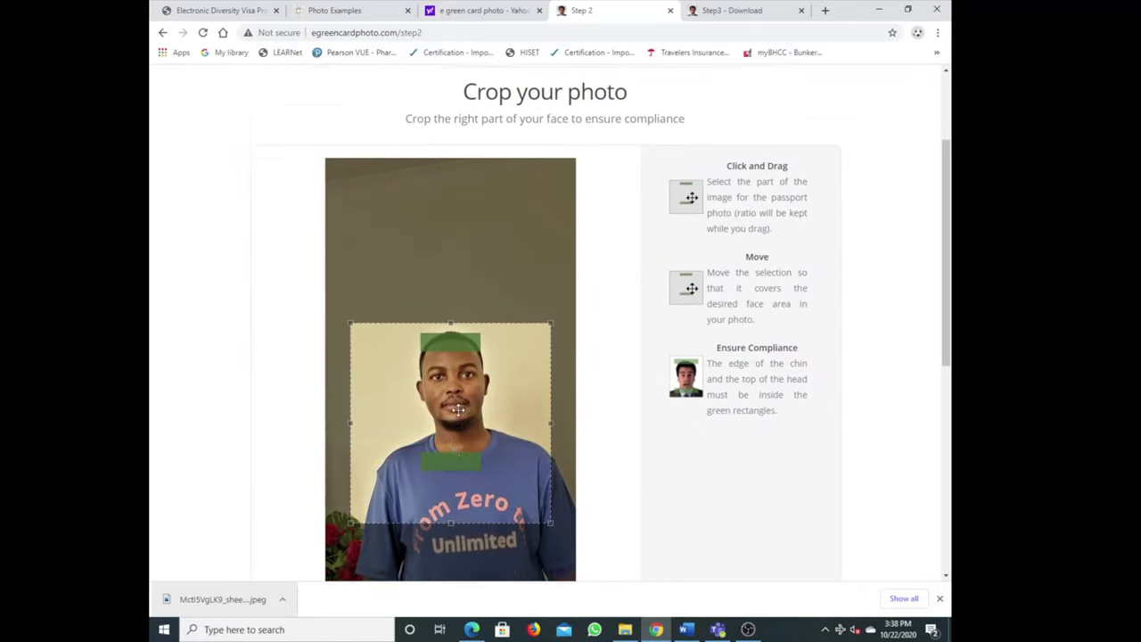
Fit the face inside the crop compliance guides, then return to the Diversity Visa form tab
scroll("down", 3)
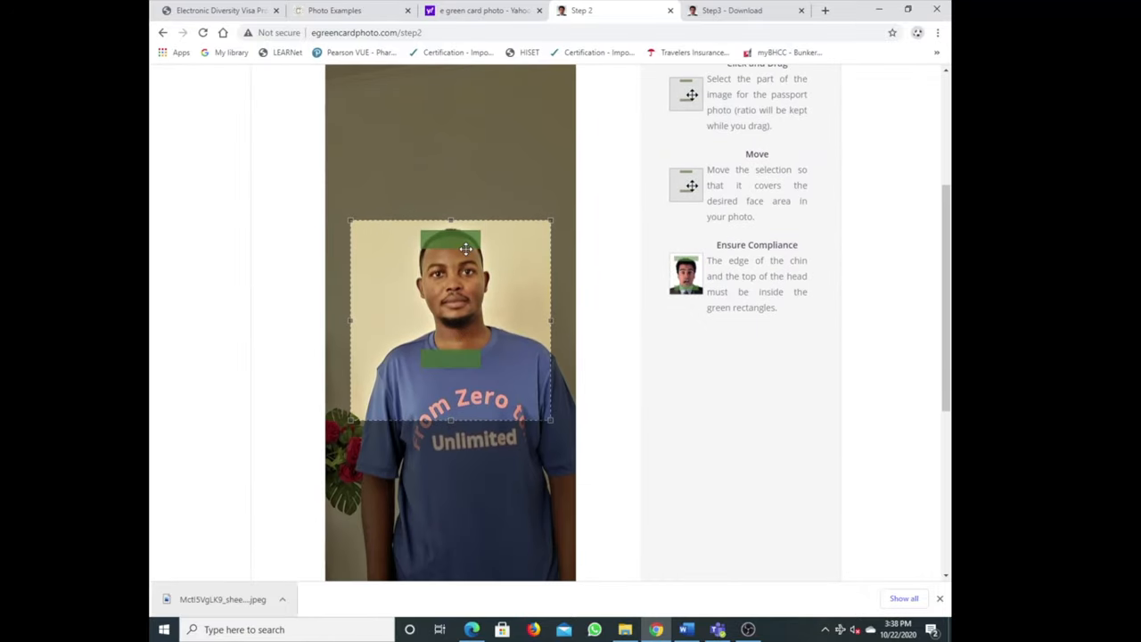
left_click_drag(463, 320, 450, 300)
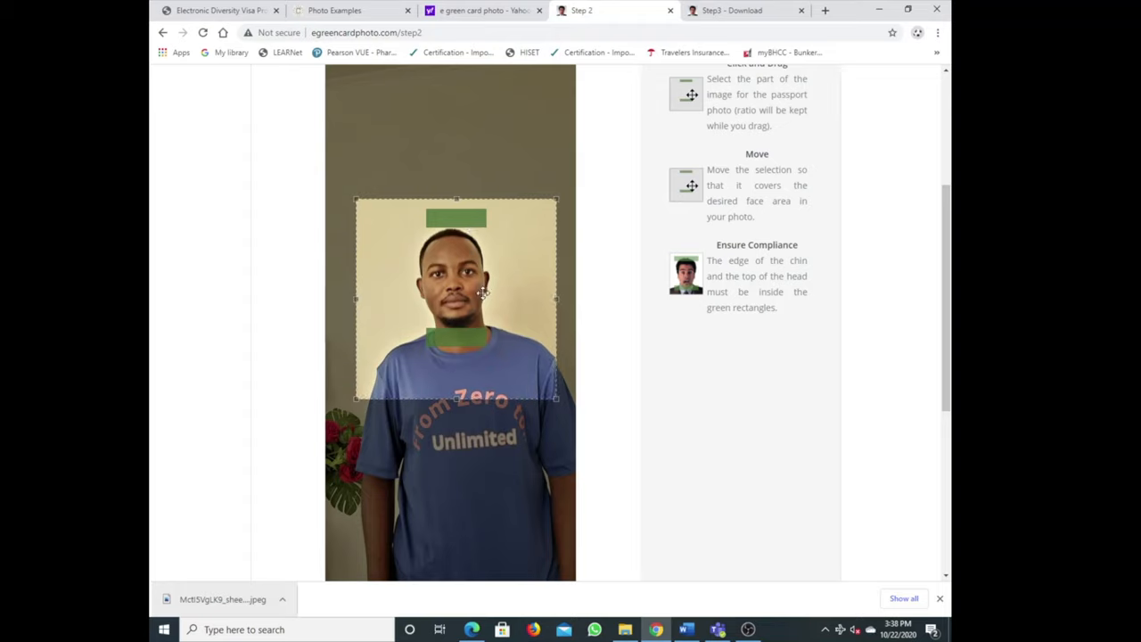
mouse_move(452, 257)
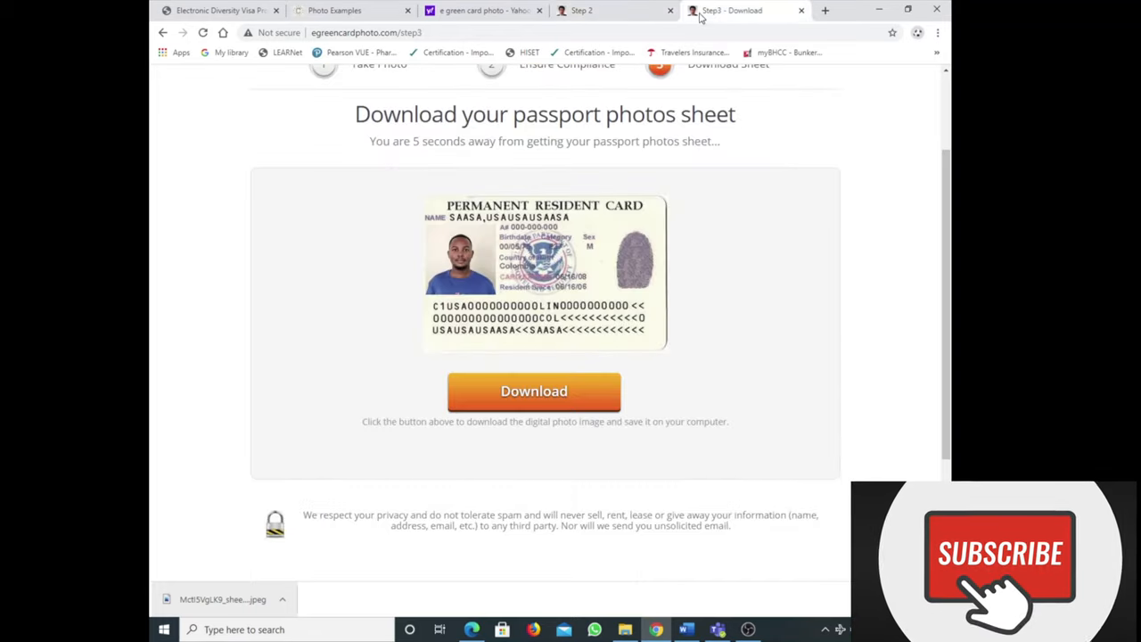
left_click(581, 11)
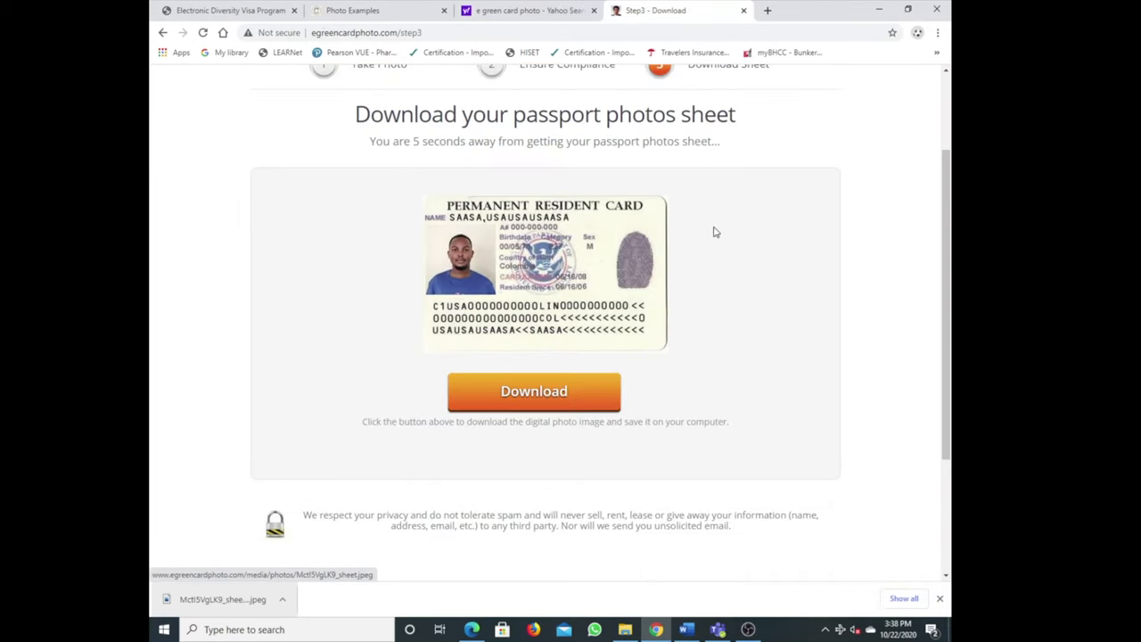
left_click(228, 11)
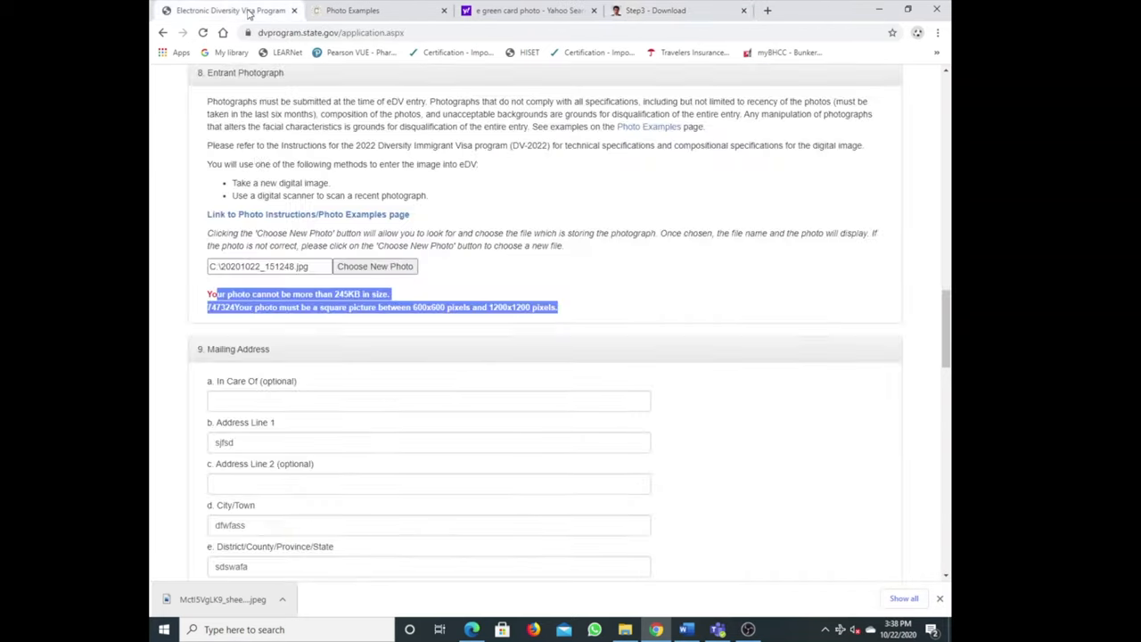
Attach the cropped photo sheet jpeg as the new entry photo and submit the form with Continue
left_click(374, 265)
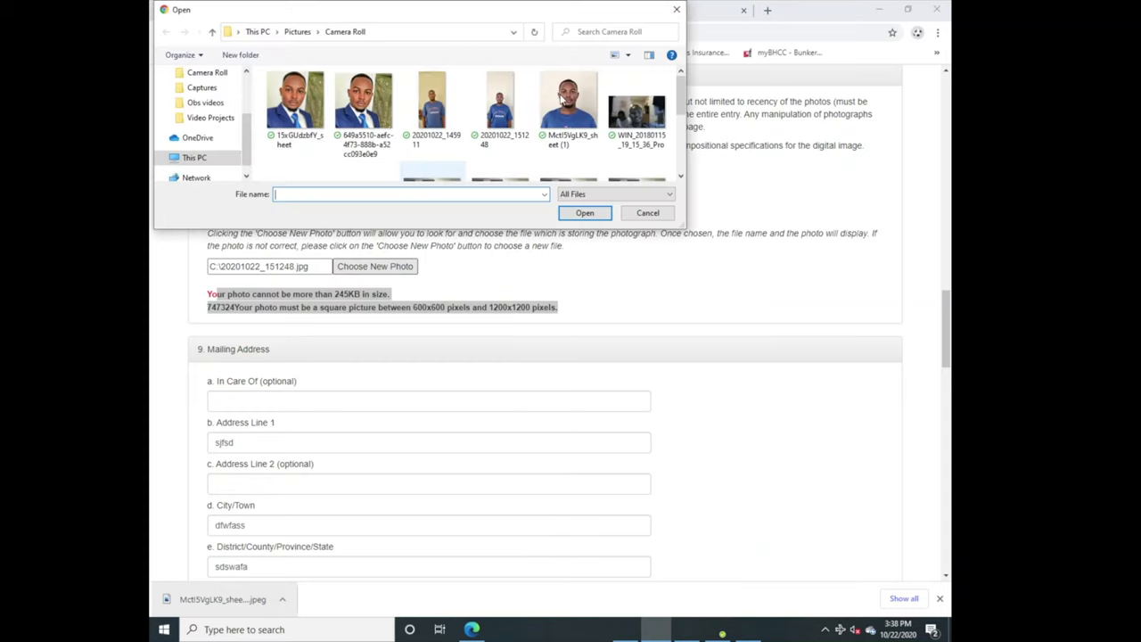
left_click(584, 212)
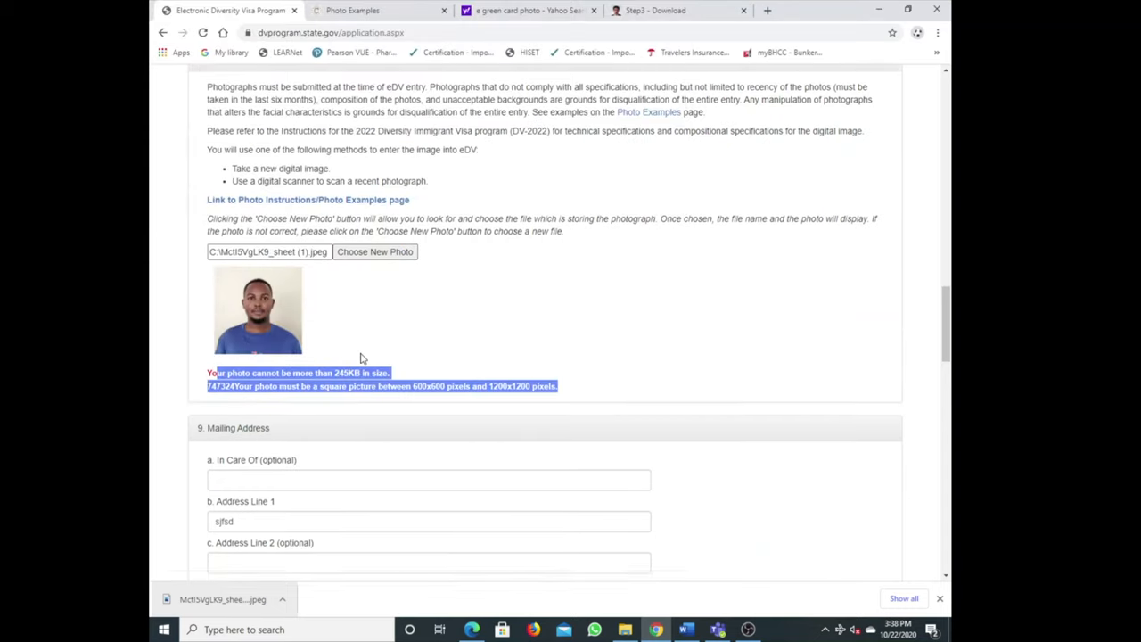
scroll("down", 3)
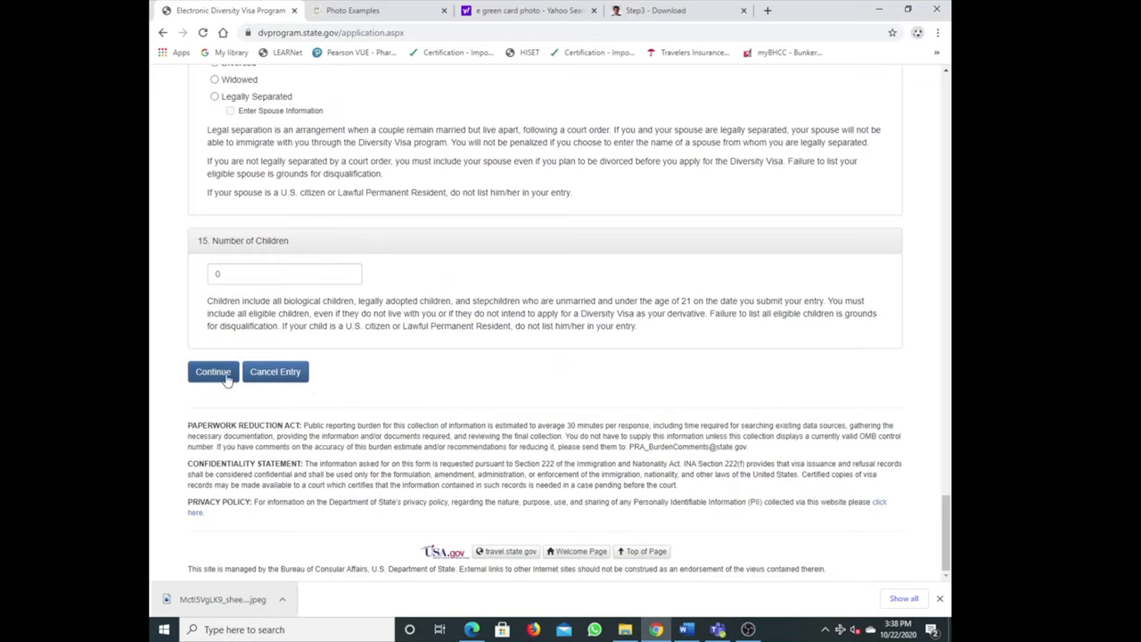
left_click(212, 373)
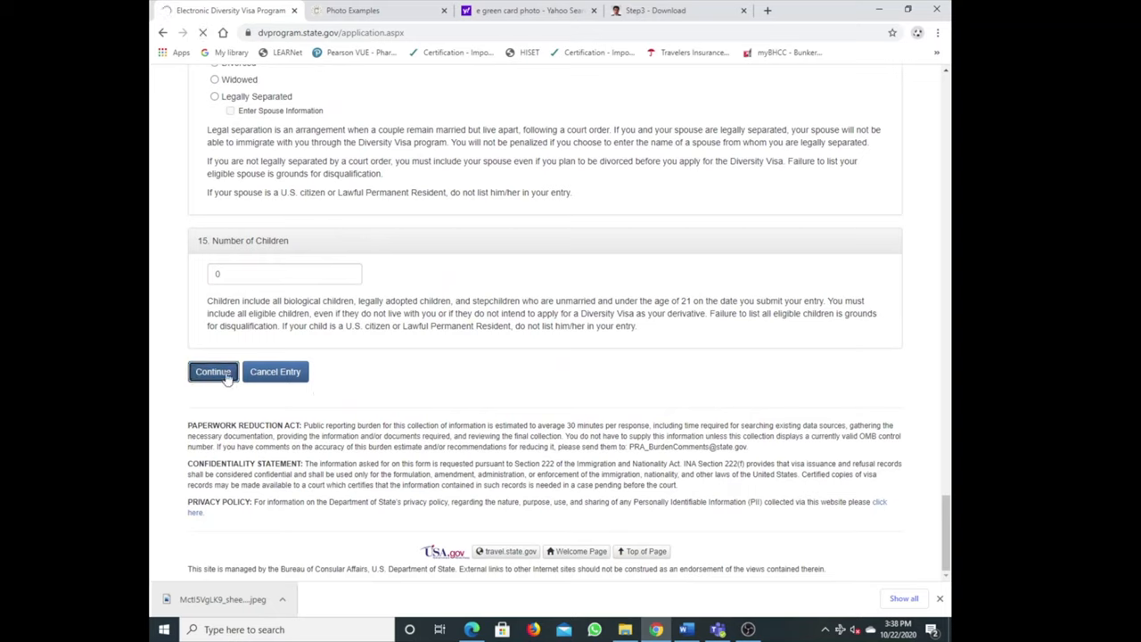
left_click(213, 373)
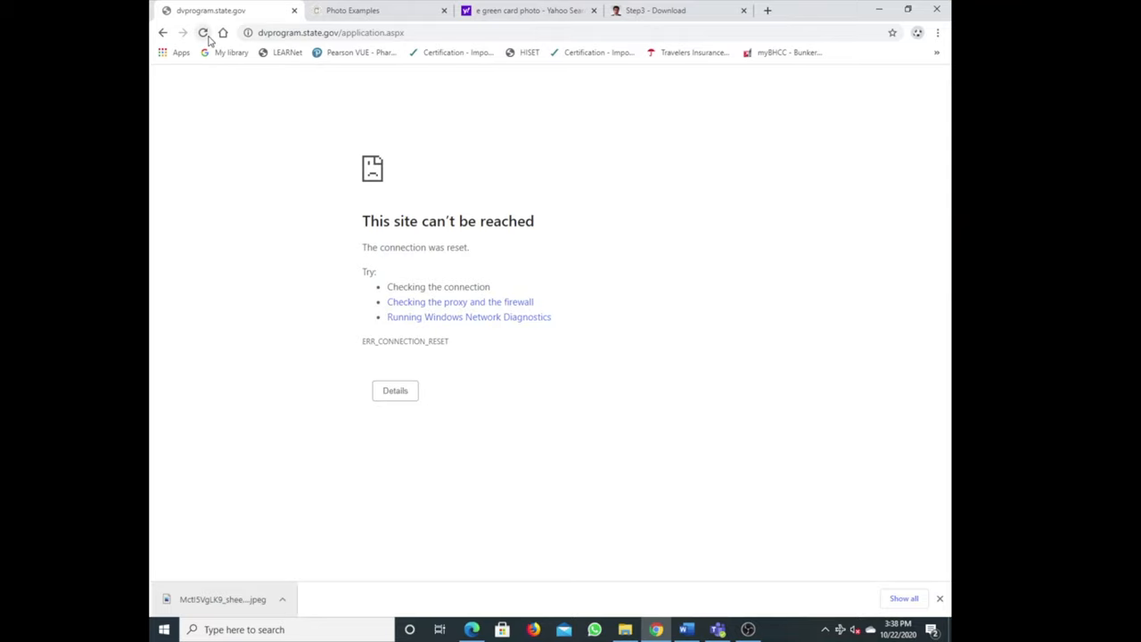
Reload the failed page repeatedly, confirming resending the entered form data each time
left_click(203, 32)
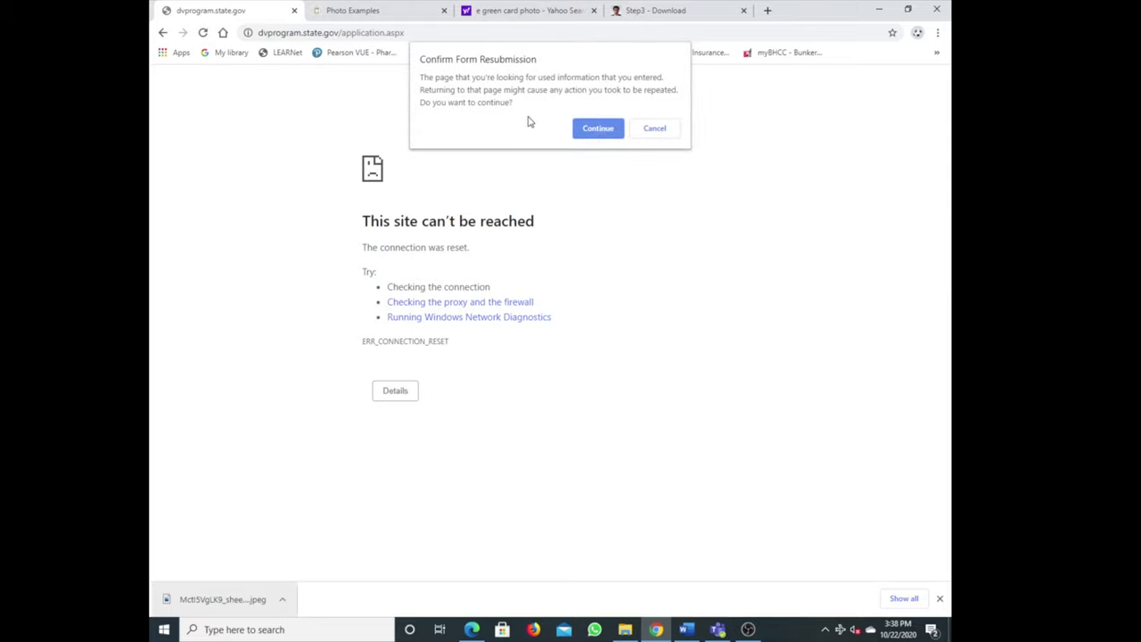
left_click(597, 128)
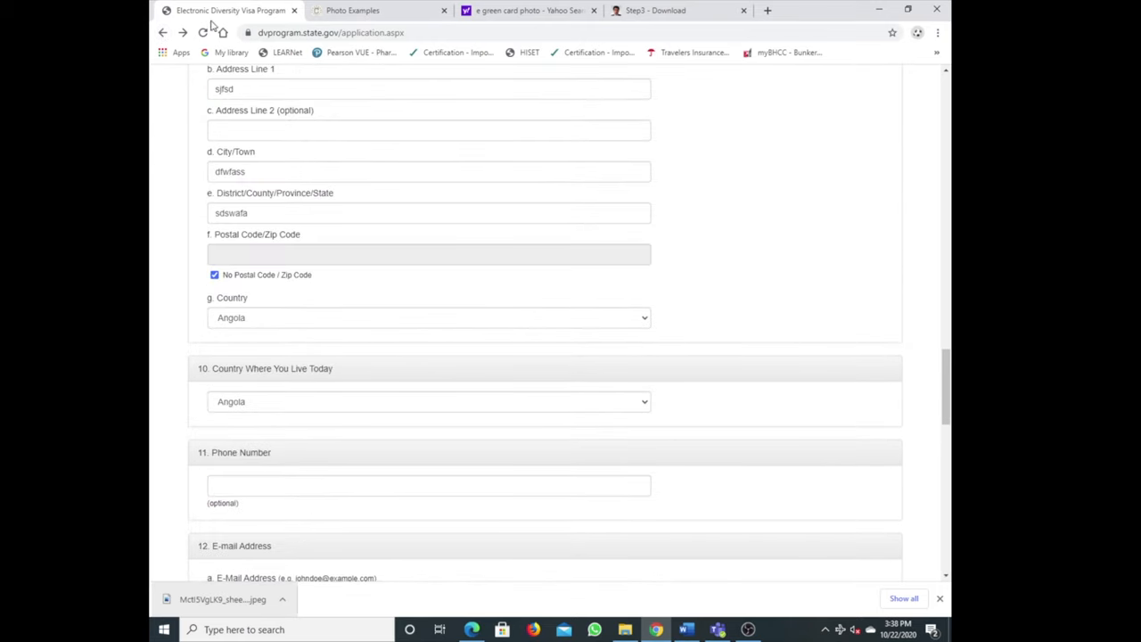
left_click(203, 32)
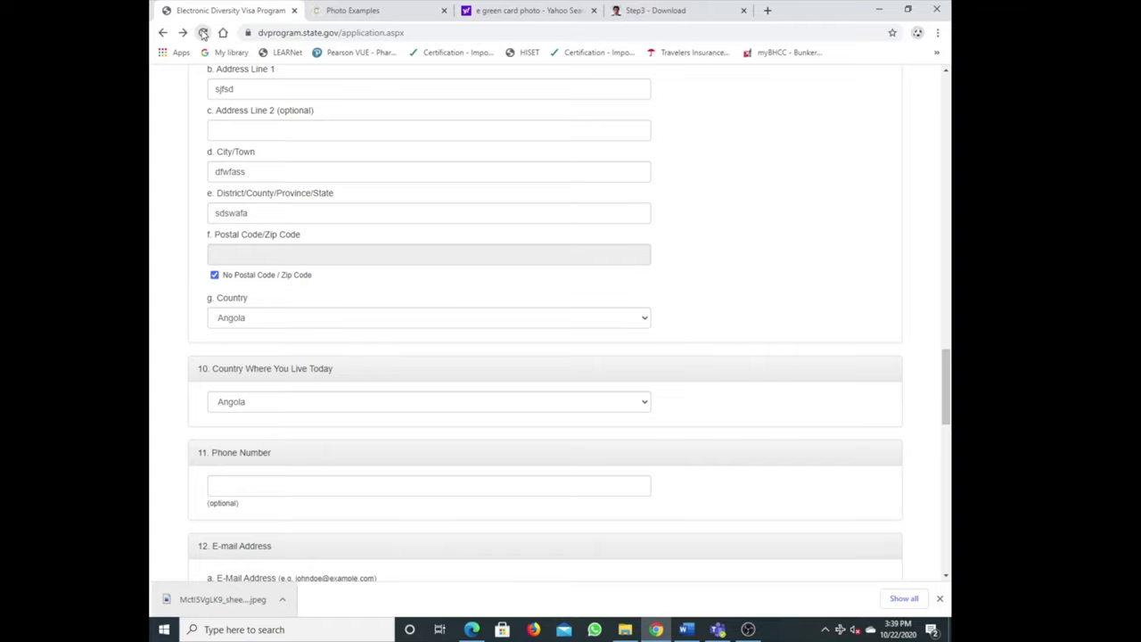
left_click(203, 33)
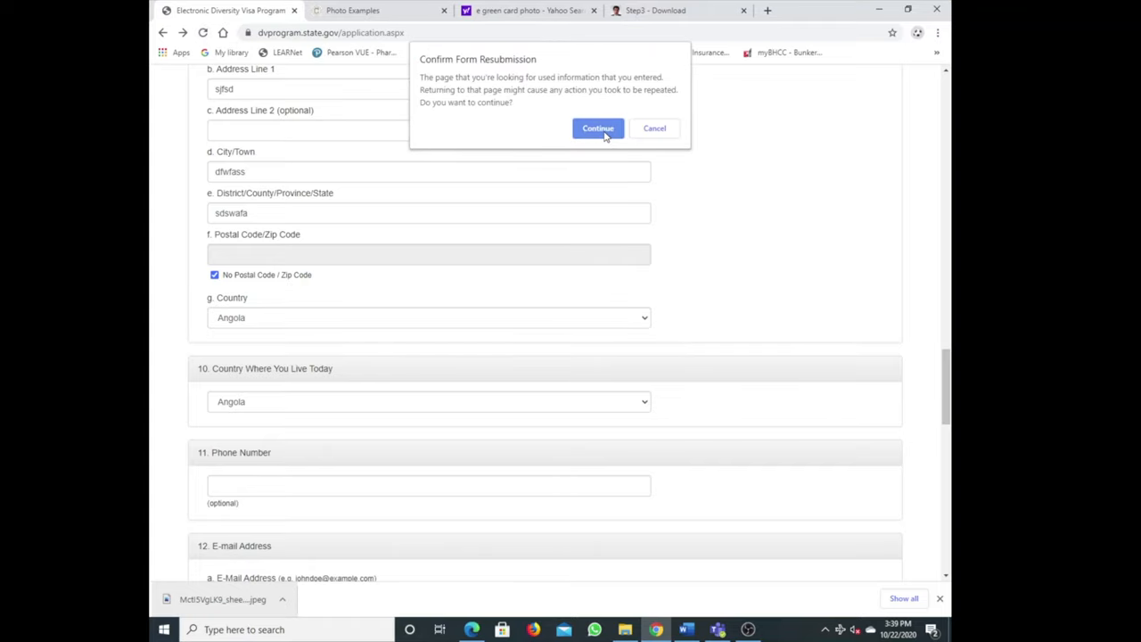
left_click(597, 128)
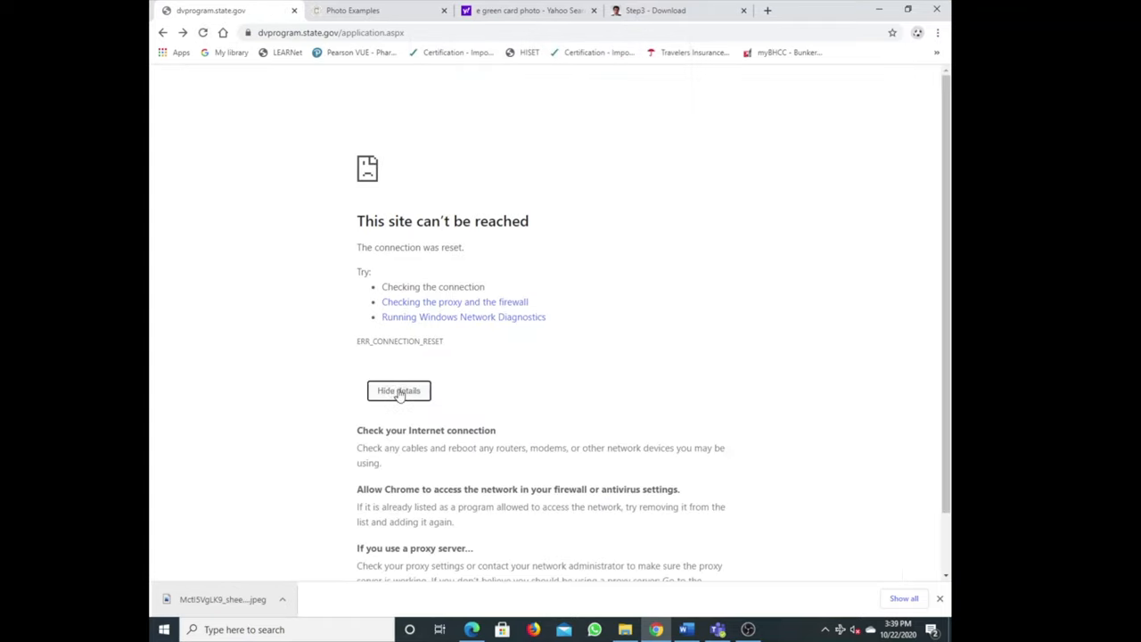
Go back from the 'site can't be reached' page to the editable DS-5501 Part One form
left_click(164, 32)
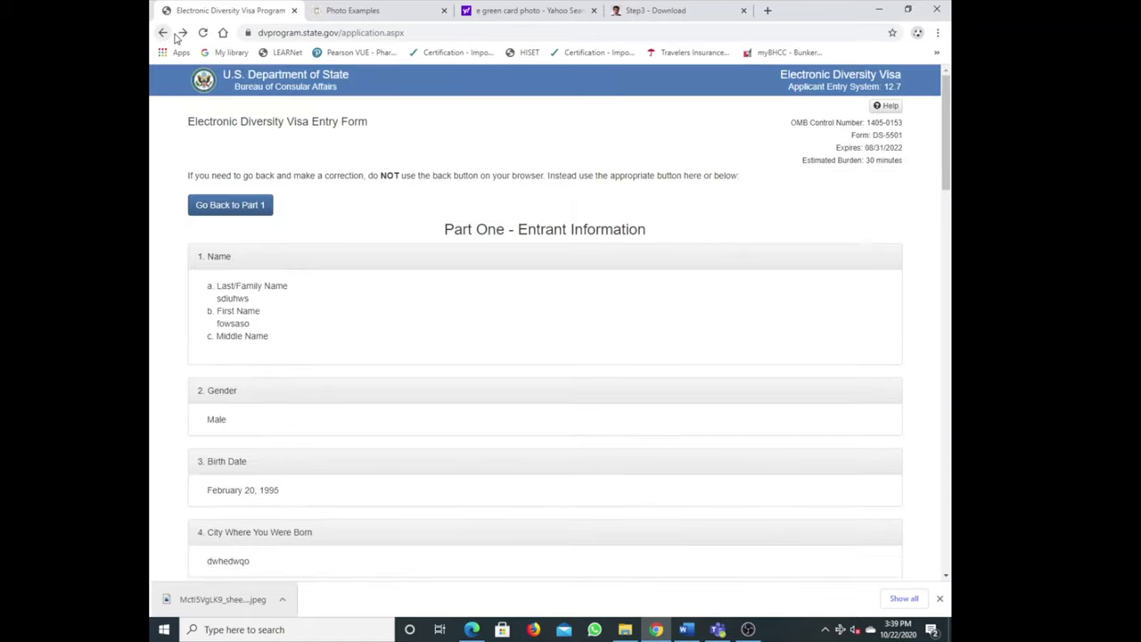
scroll("down", 3)
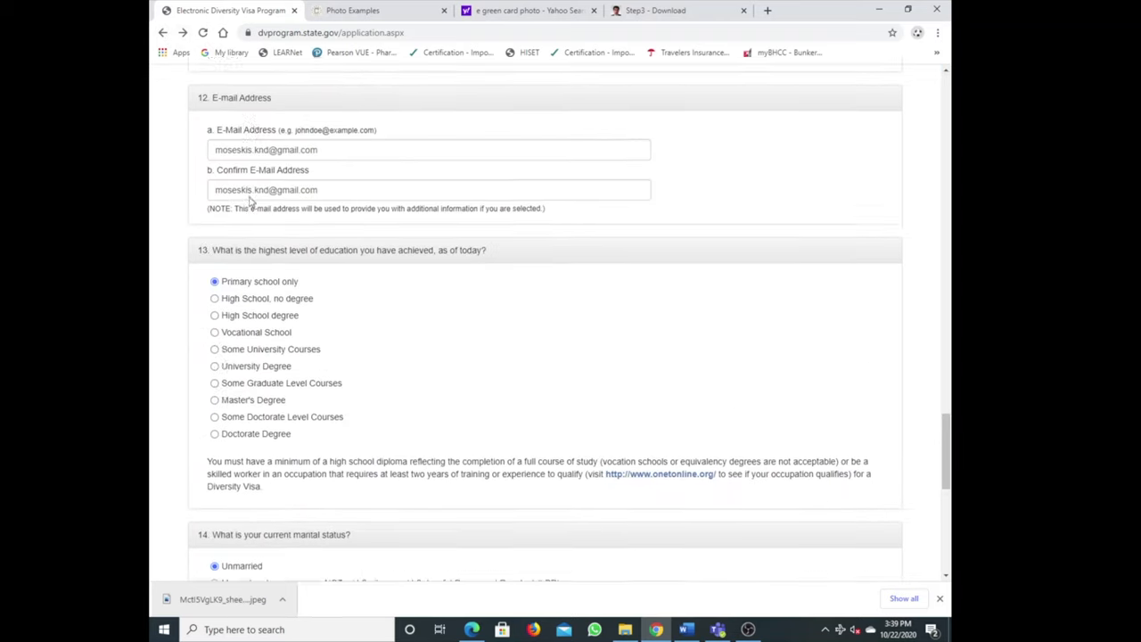
scroll("down", 3)
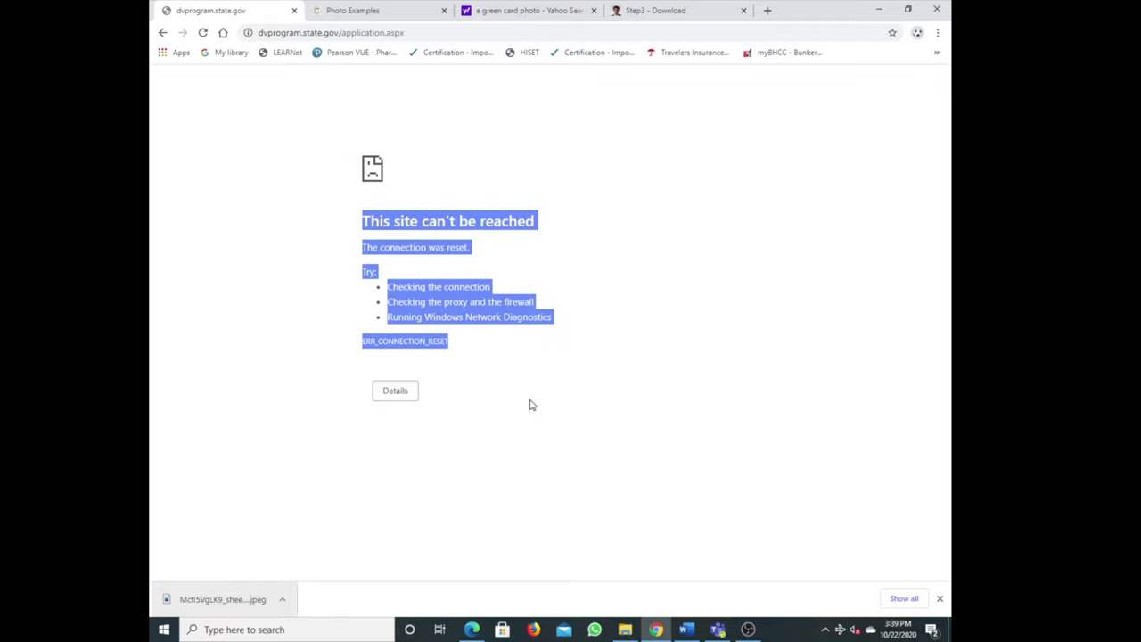
mouse_move(588, 369)
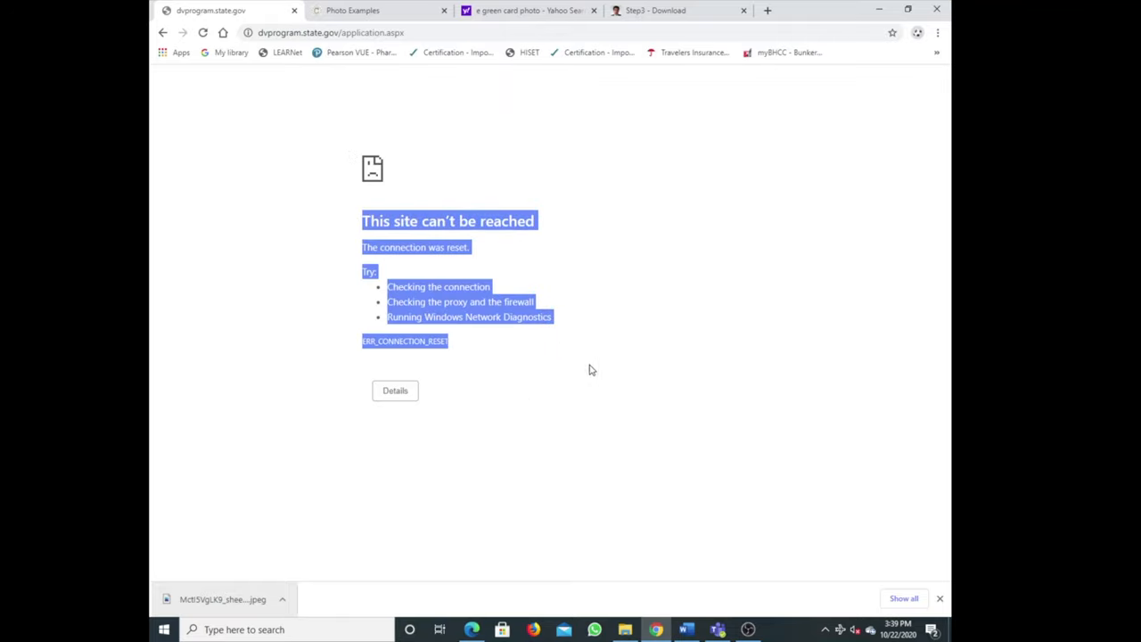
left_click(435, 178)
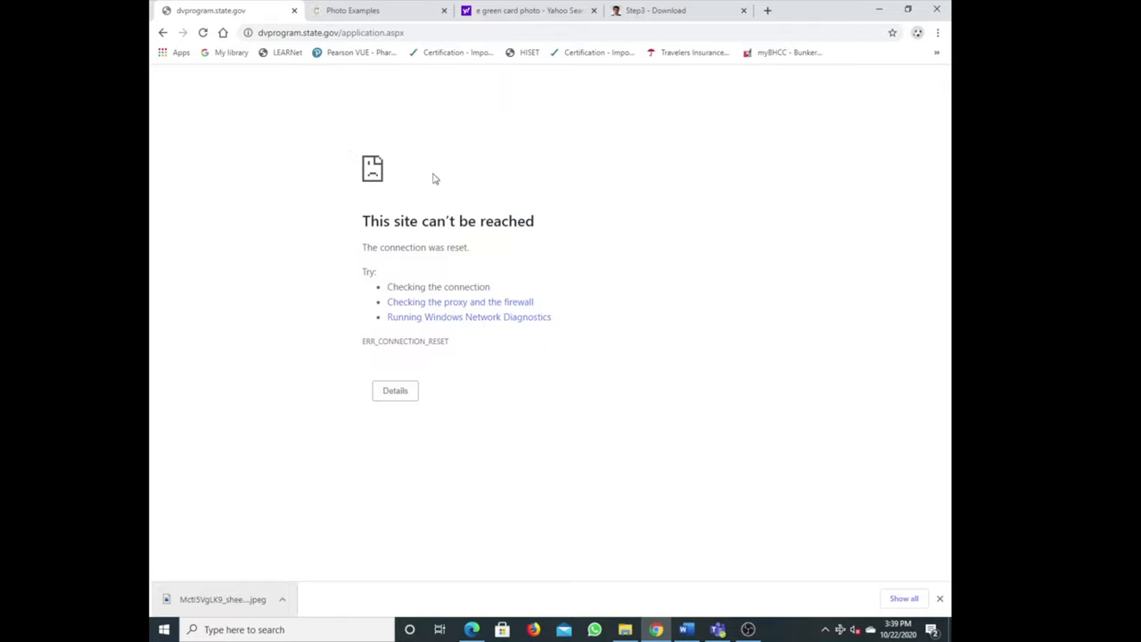
mouse_move(533, 433)
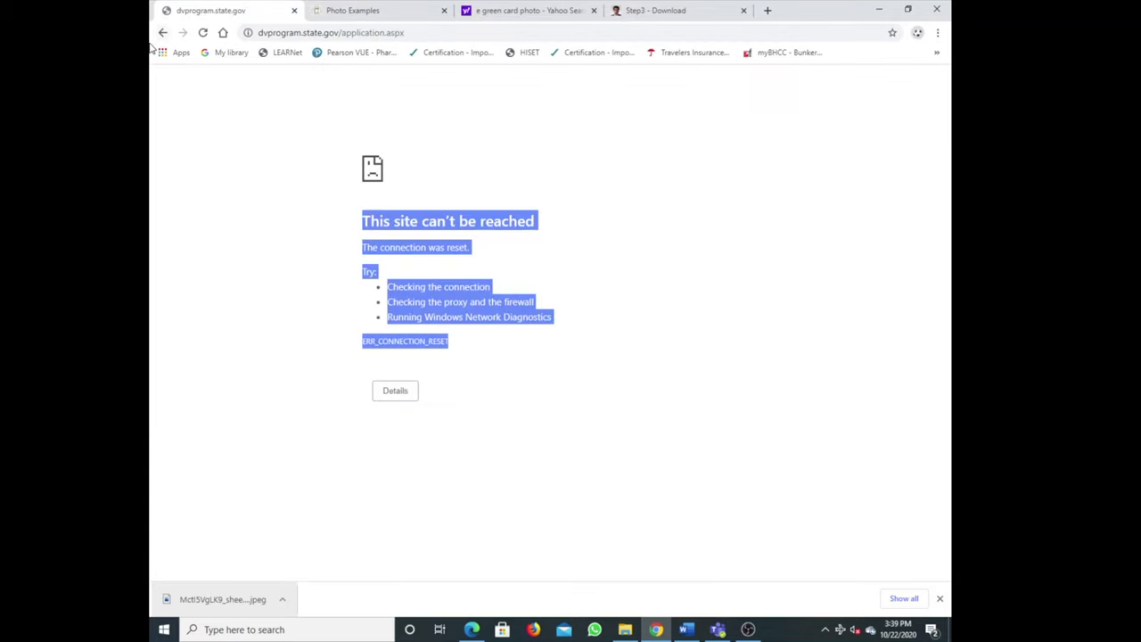
left_click(162, 32)
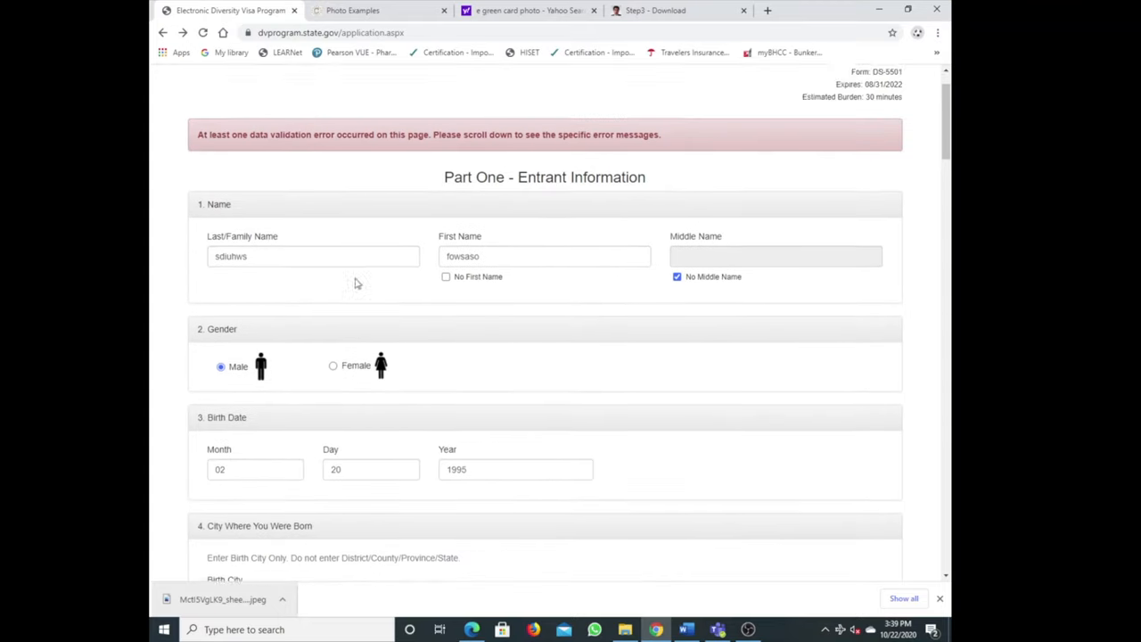
Submit the entrant information with Continue, going back to the form after each connection reset
scroll("down", 3)
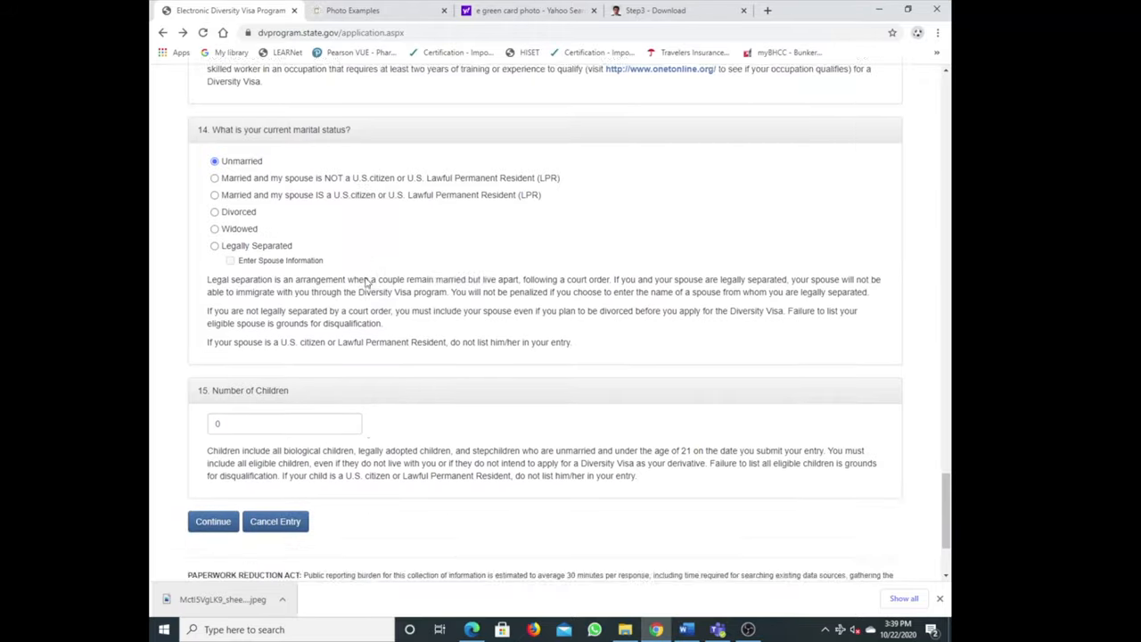
left_click(214, 520)
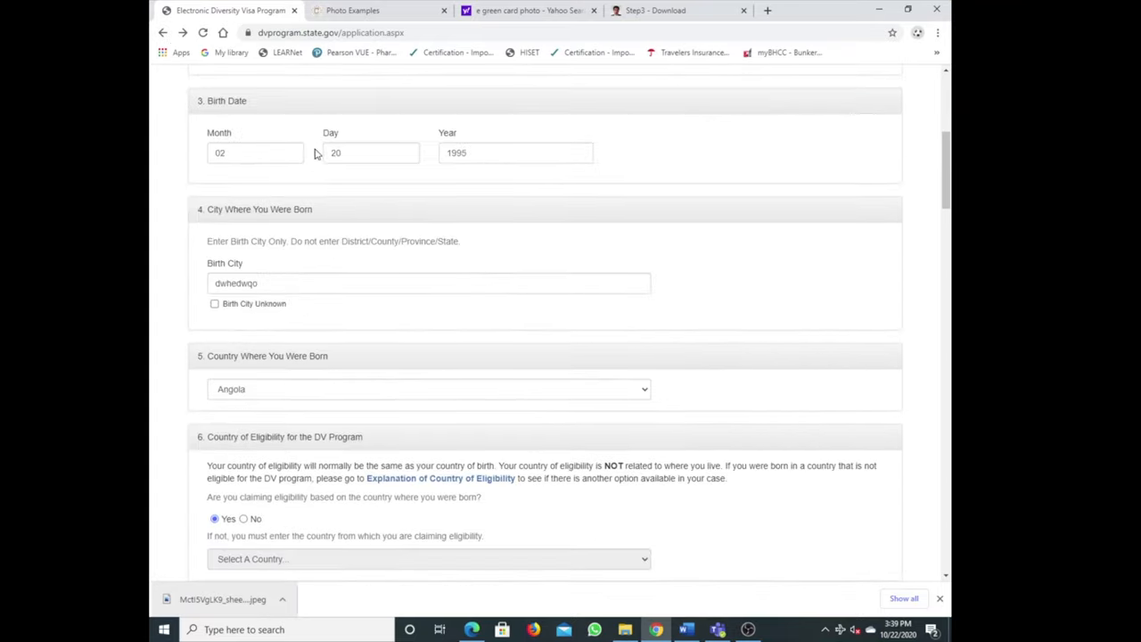
scroll("down", 3)
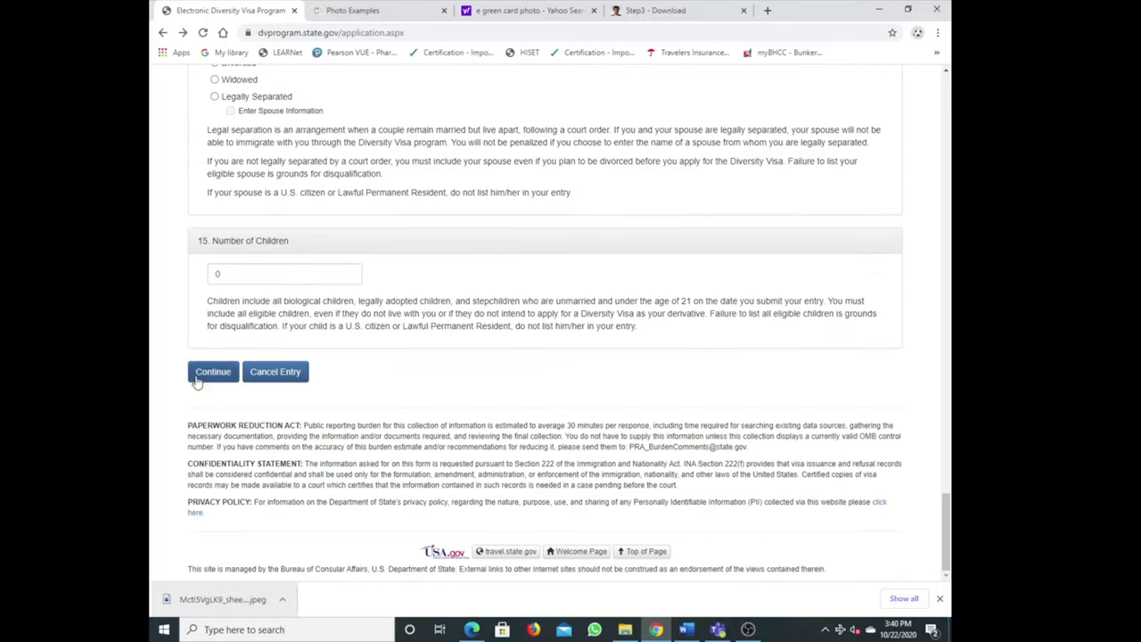
left_click(214, 372)
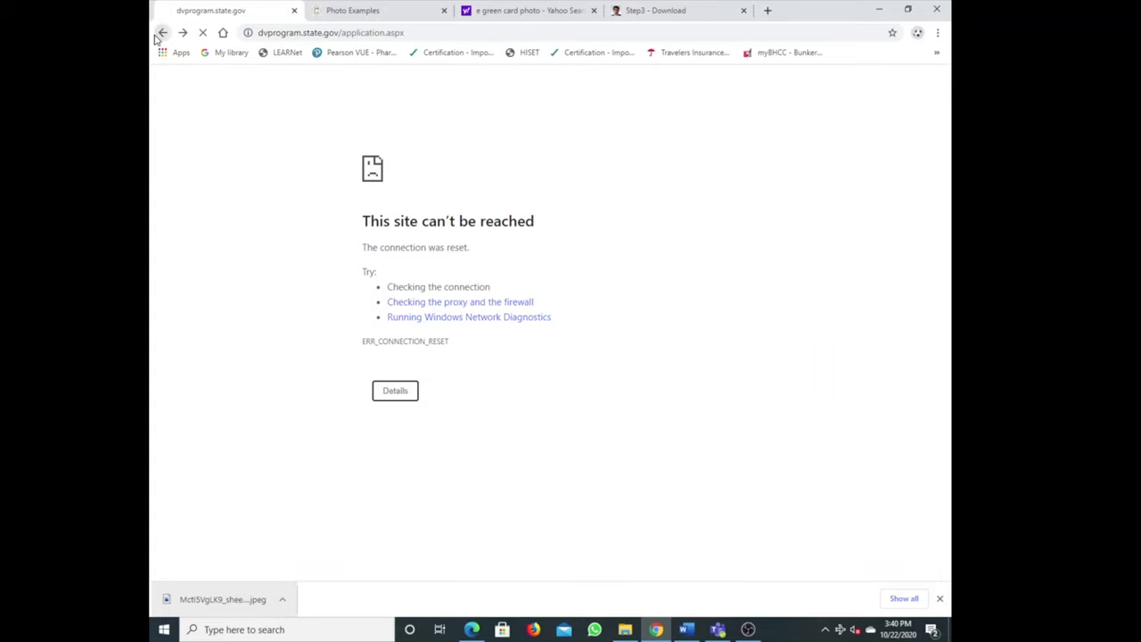
left_click(181, 32)
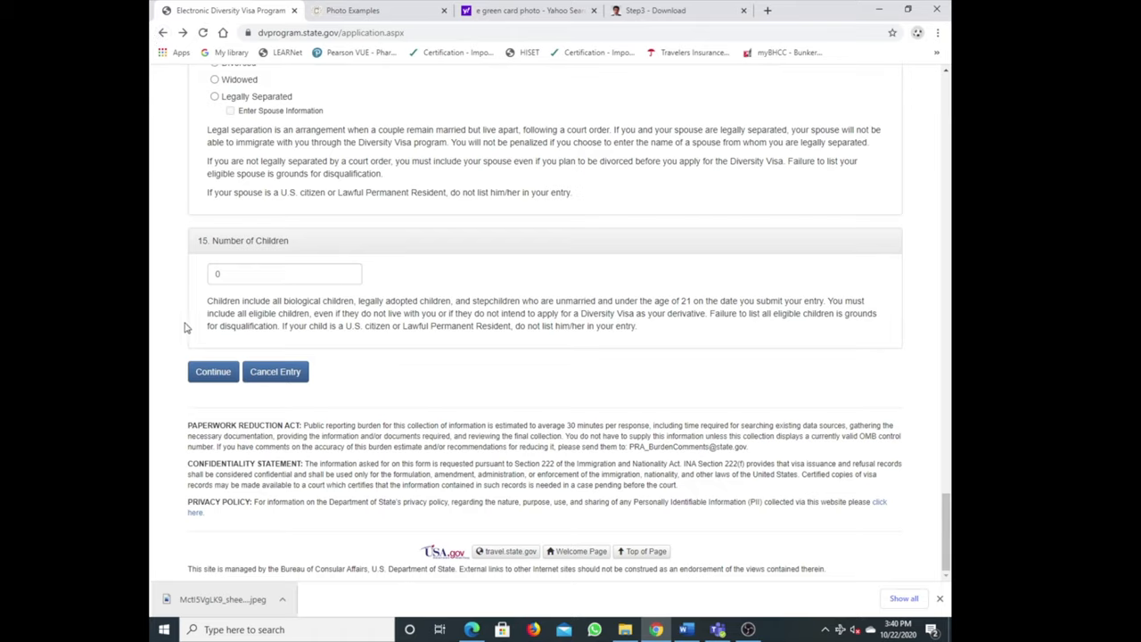
left_click(214, 373)
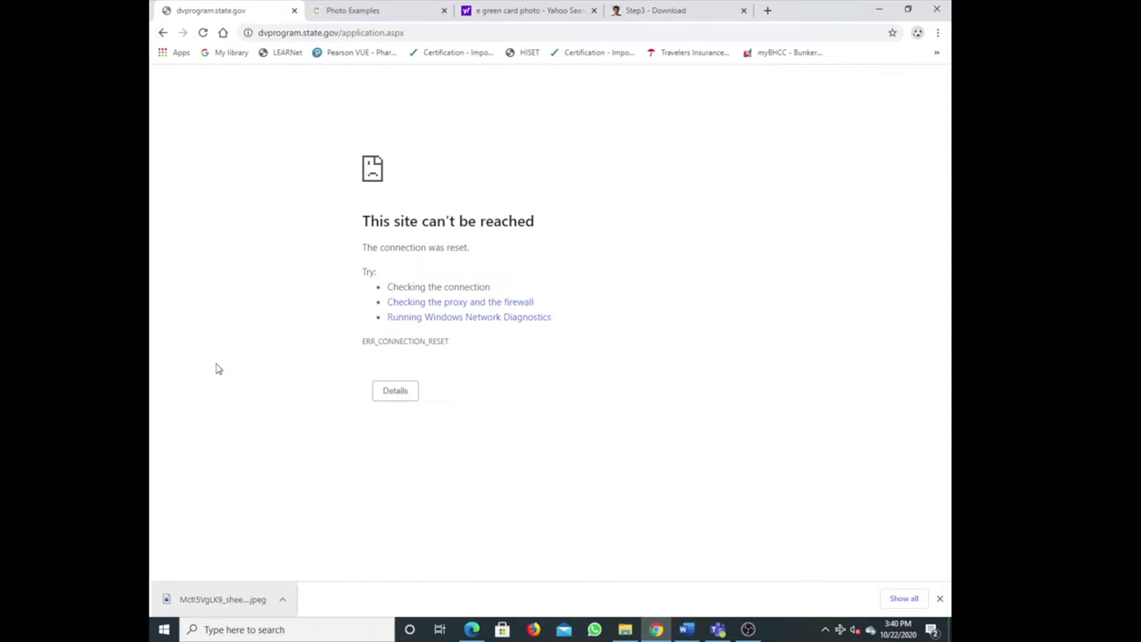
left_click(164, 33)
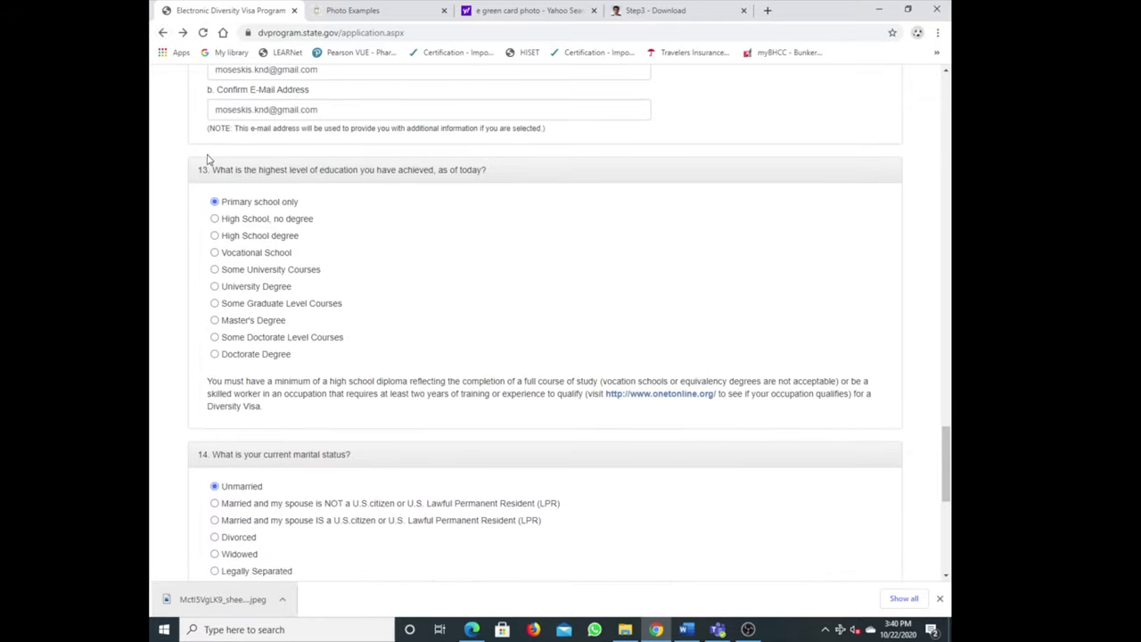
Retry Continue and Back until the Authentication Code page finally loads
scroll("down", 3)
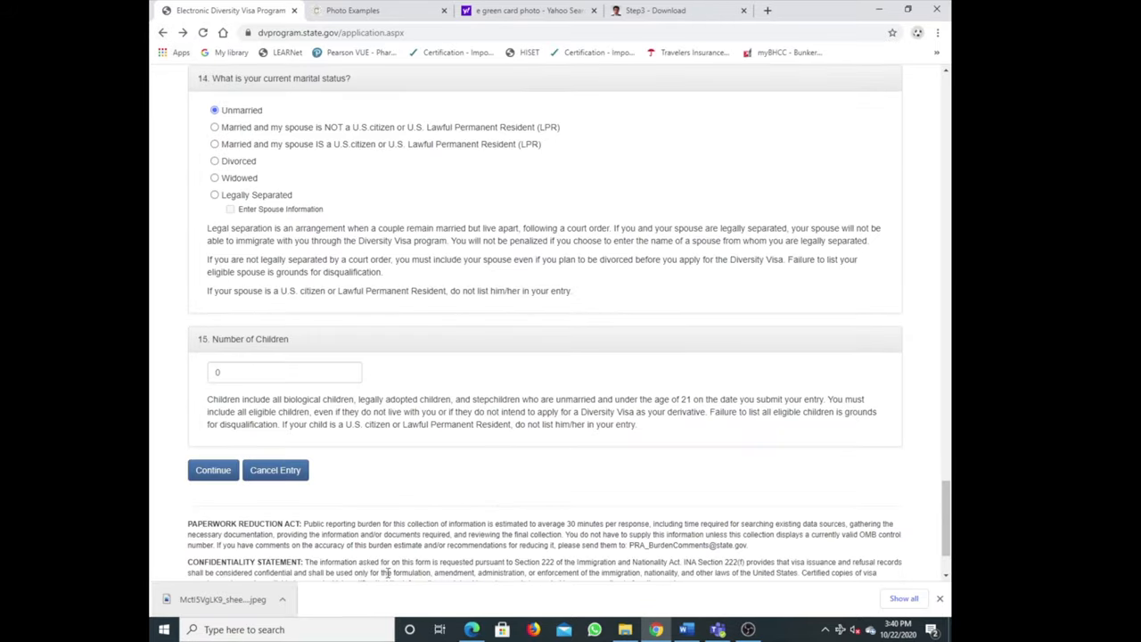
left_click(212, 471)
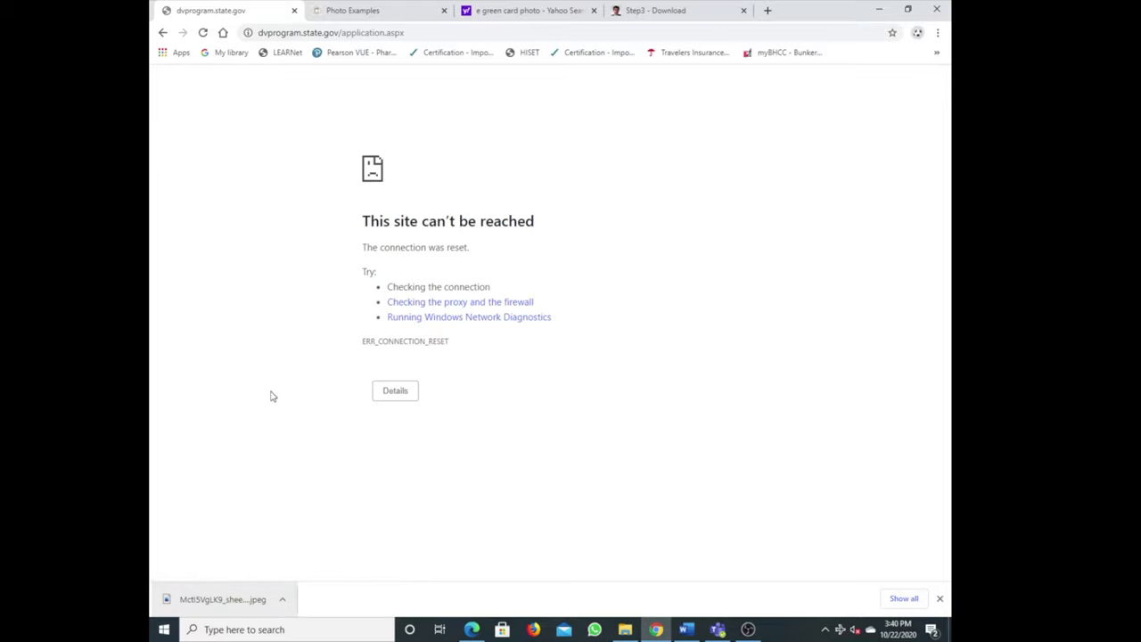
left_click(164, 32)
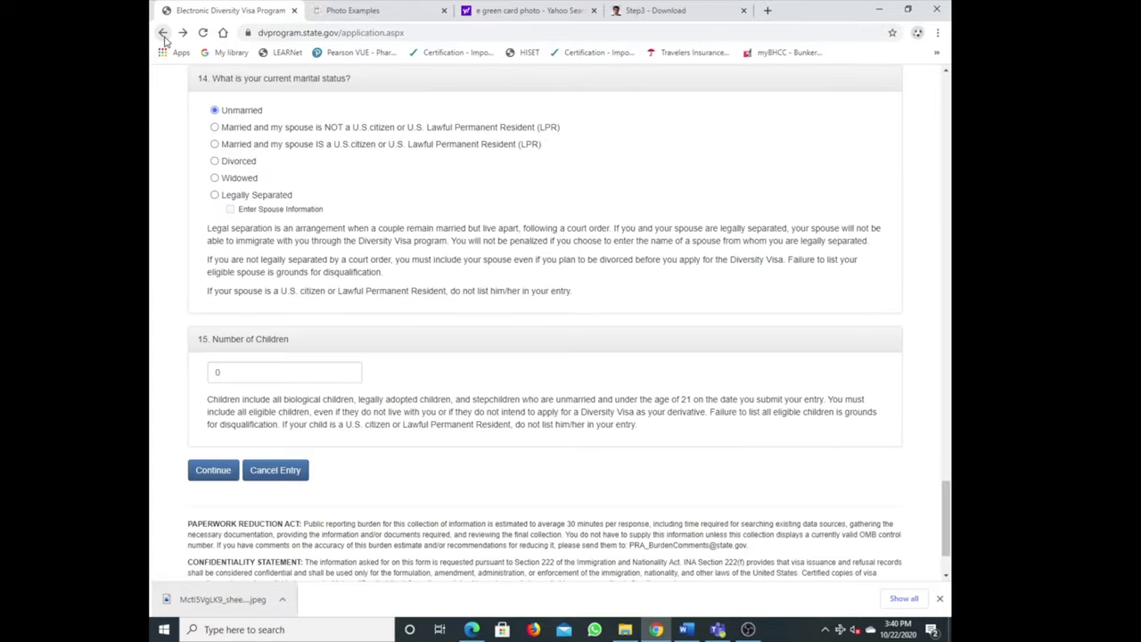
scroll("up", 3)
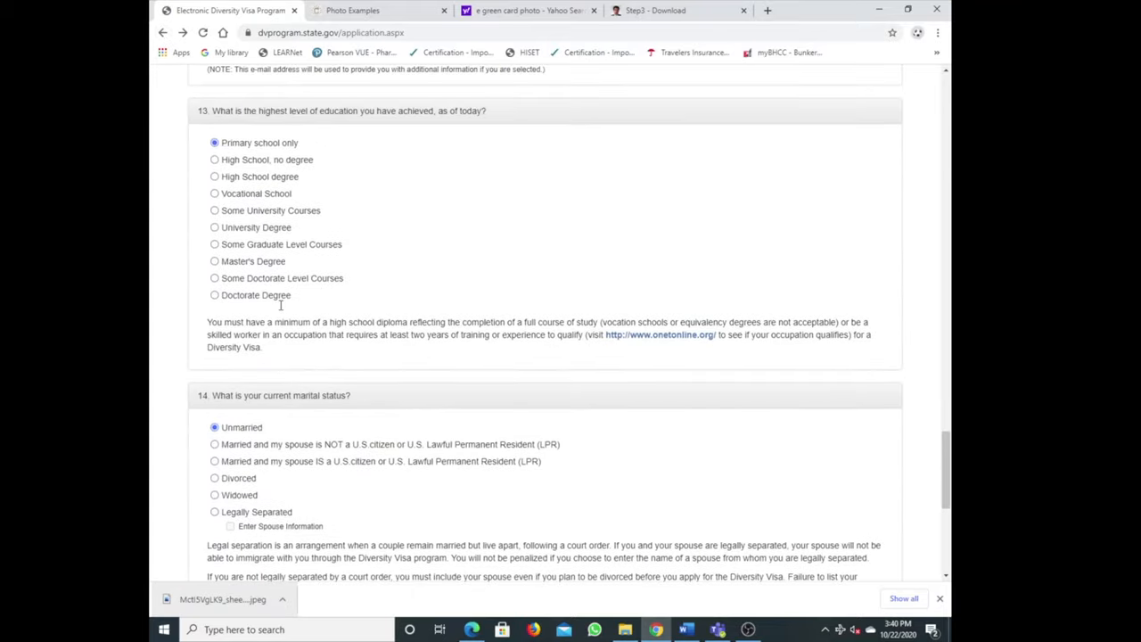
left_click(164, 32)
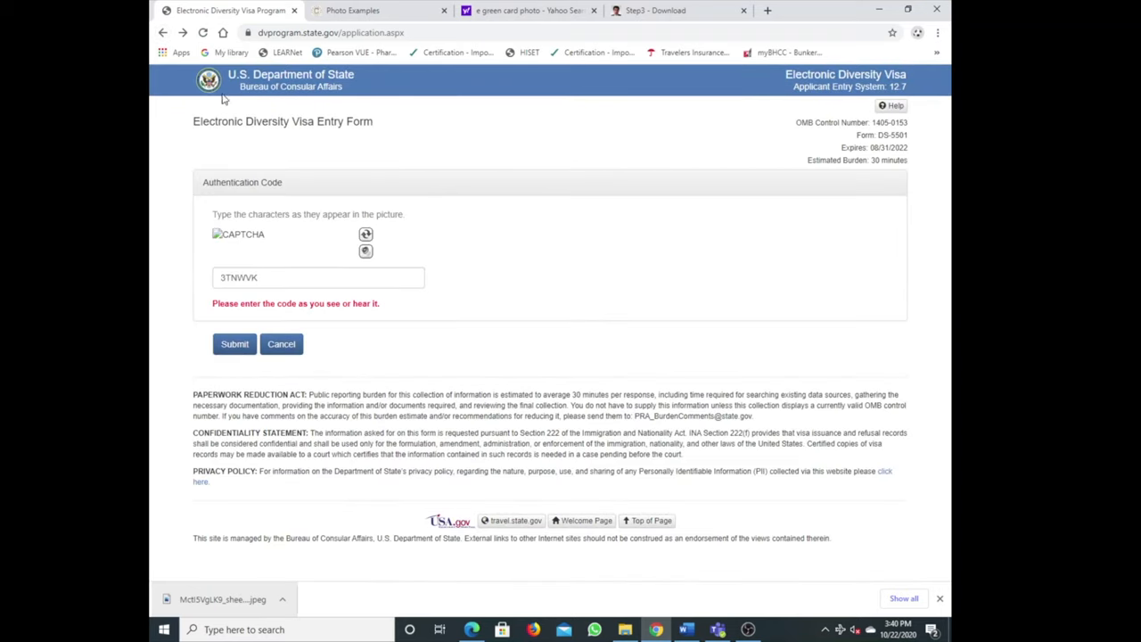
Load a fresh authentication code picture, then switch to the travel.state.gov Photo Examples tab
left_click(366, 234)
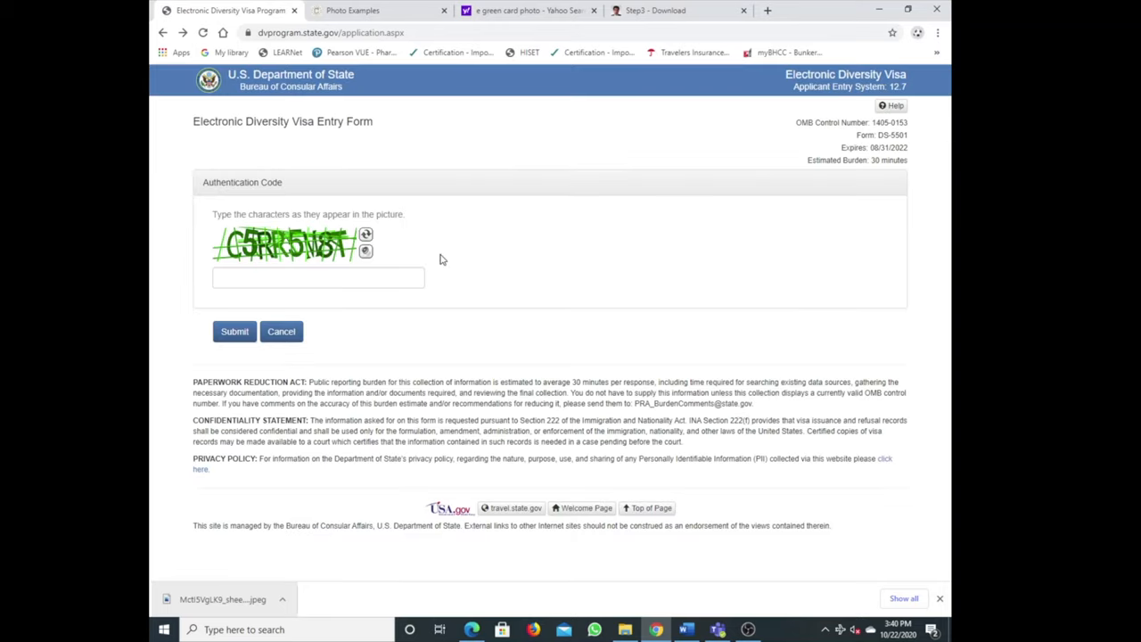
mouse_move(333, 303)
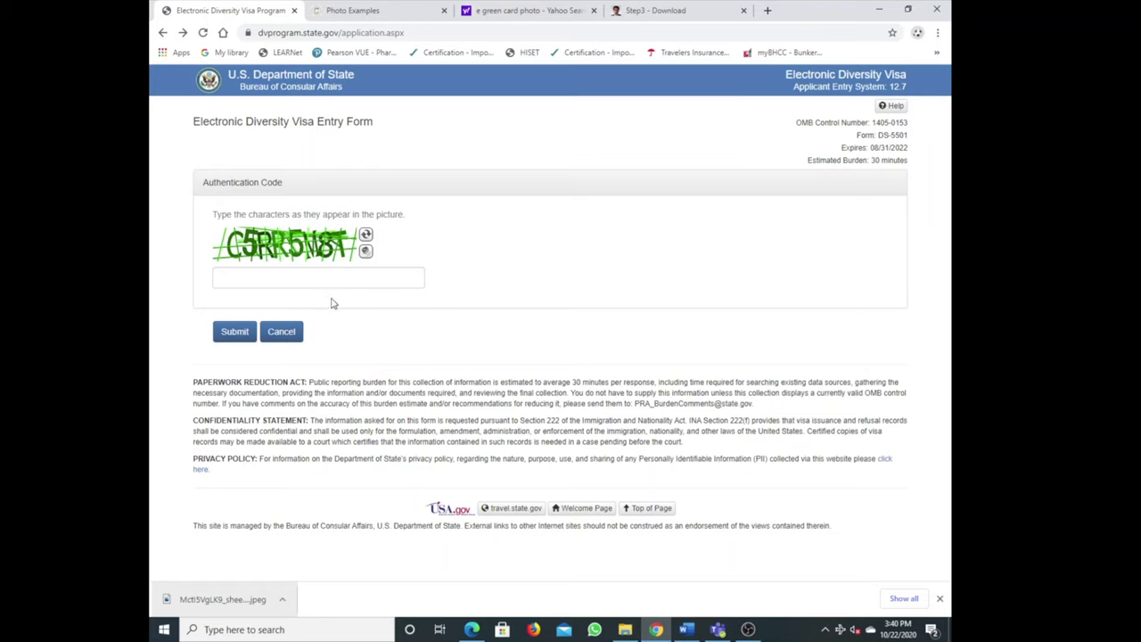
mouse_move(314, 262)
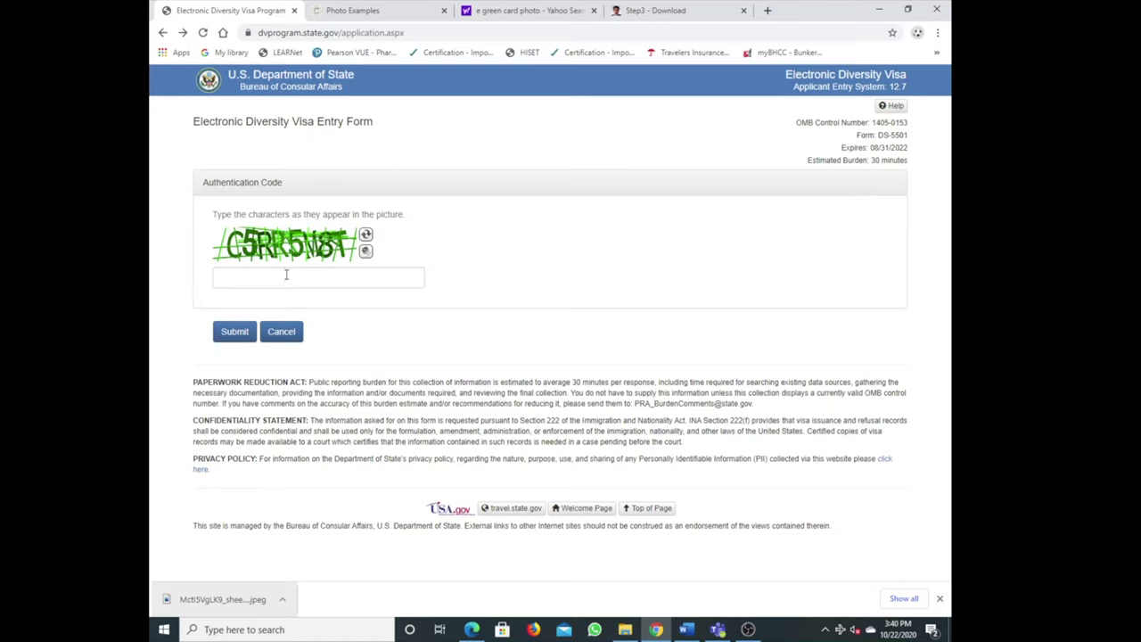
left_click(365, 10)
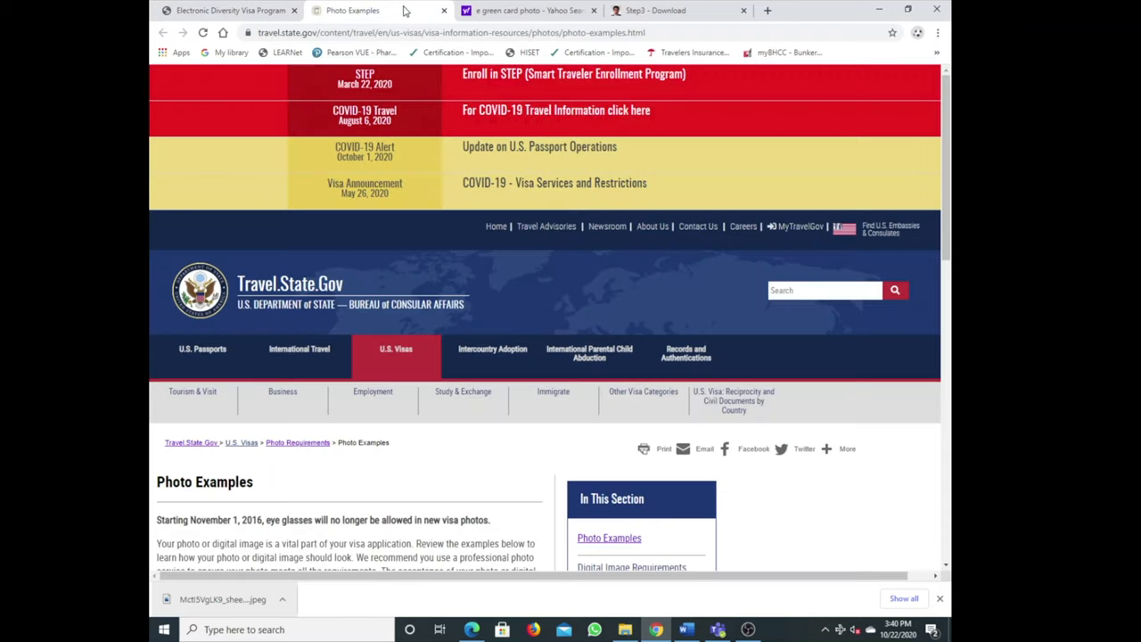
From the Yahoo results tab, reopen egreencardphoto.com's download page with the finished photo sheet
left_click(525, 11)
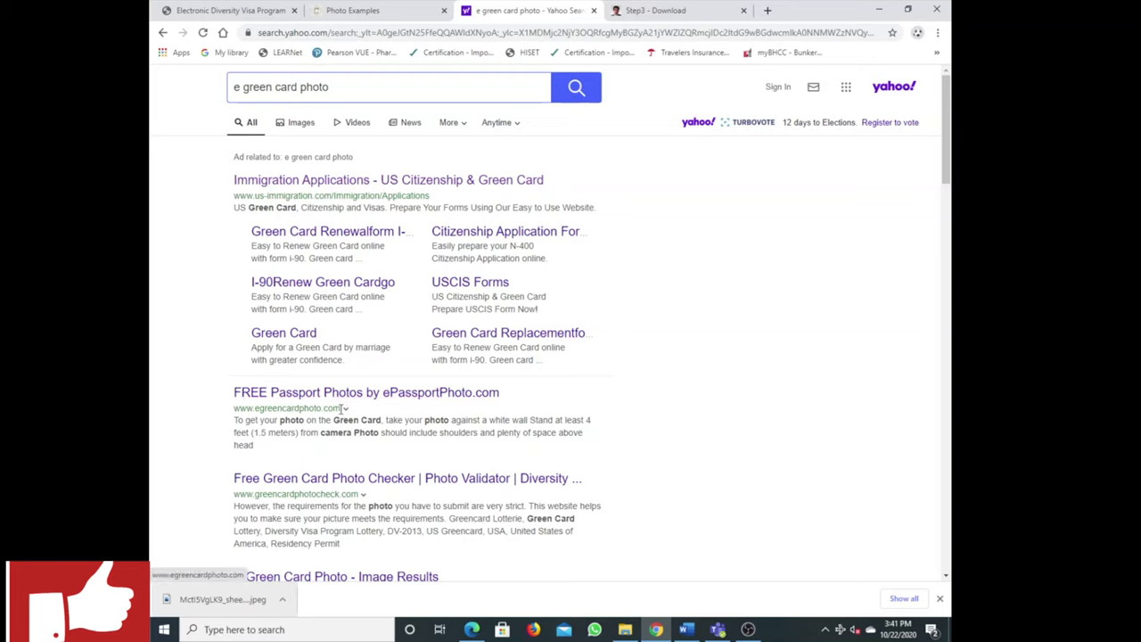
left_click(365, 392)
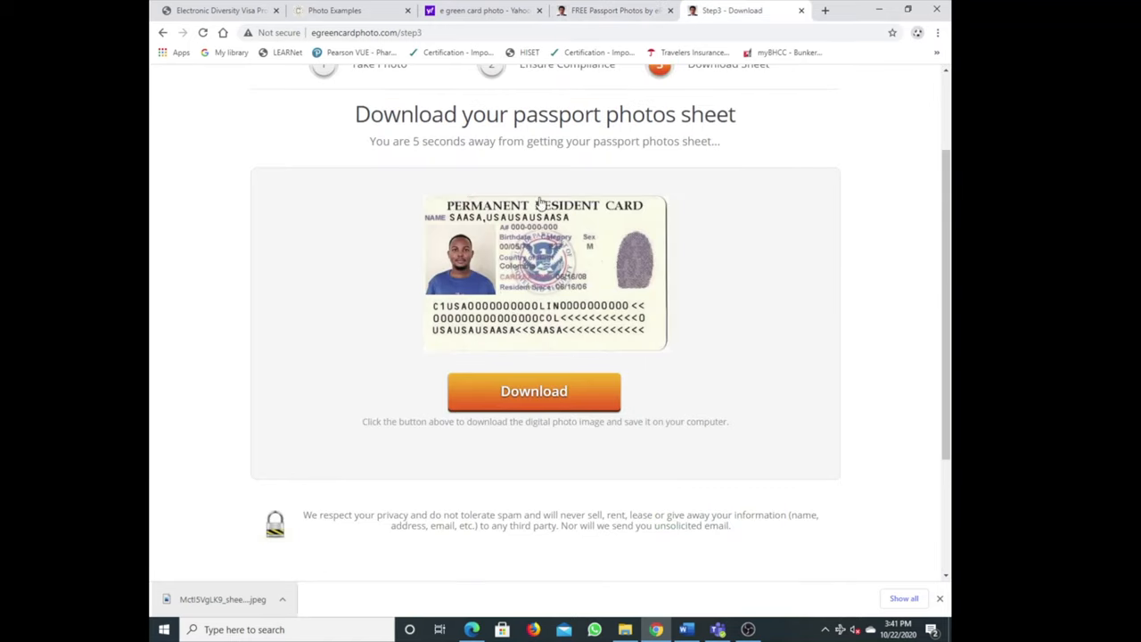
mouse_move(569, 300)
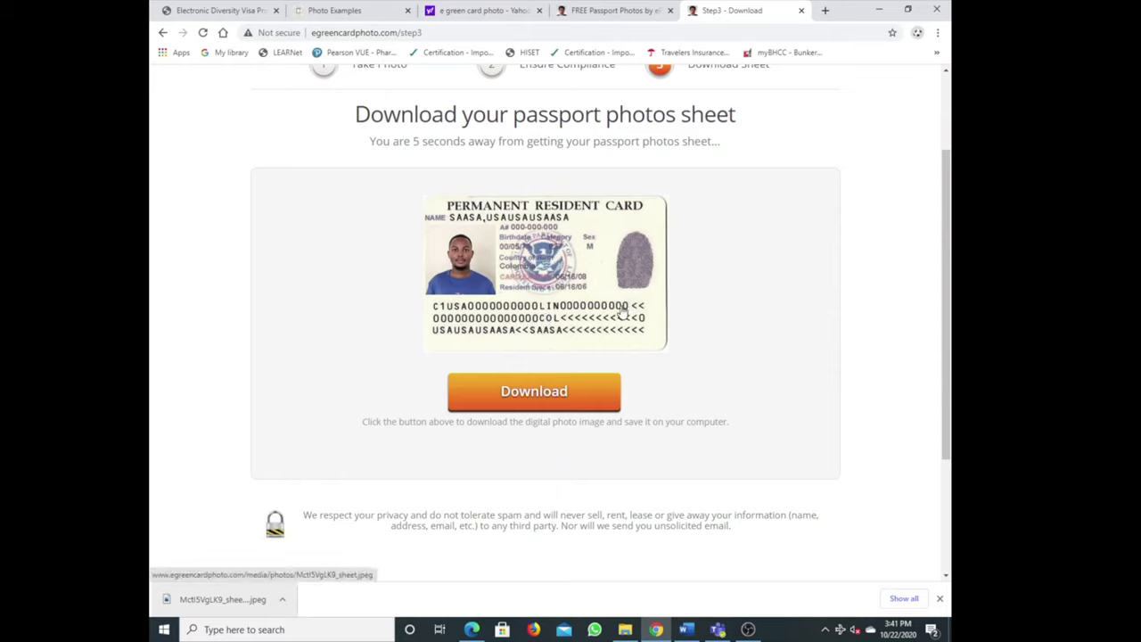
mouse_move(585, 324)
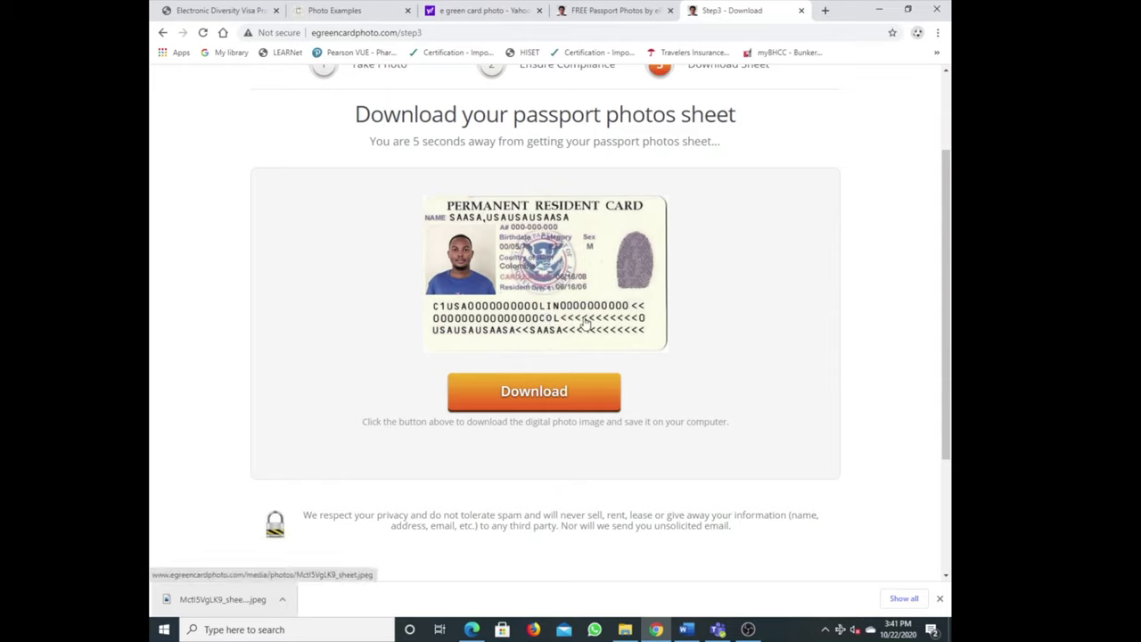